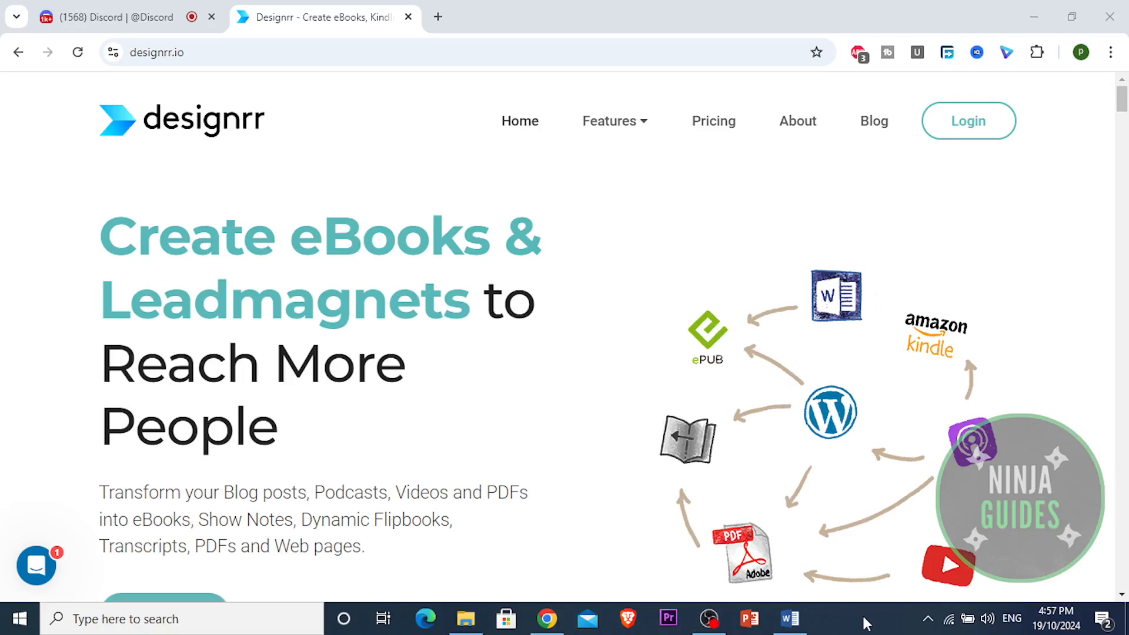
{"action": "mouse_move", "coordinate": [971, 115]}
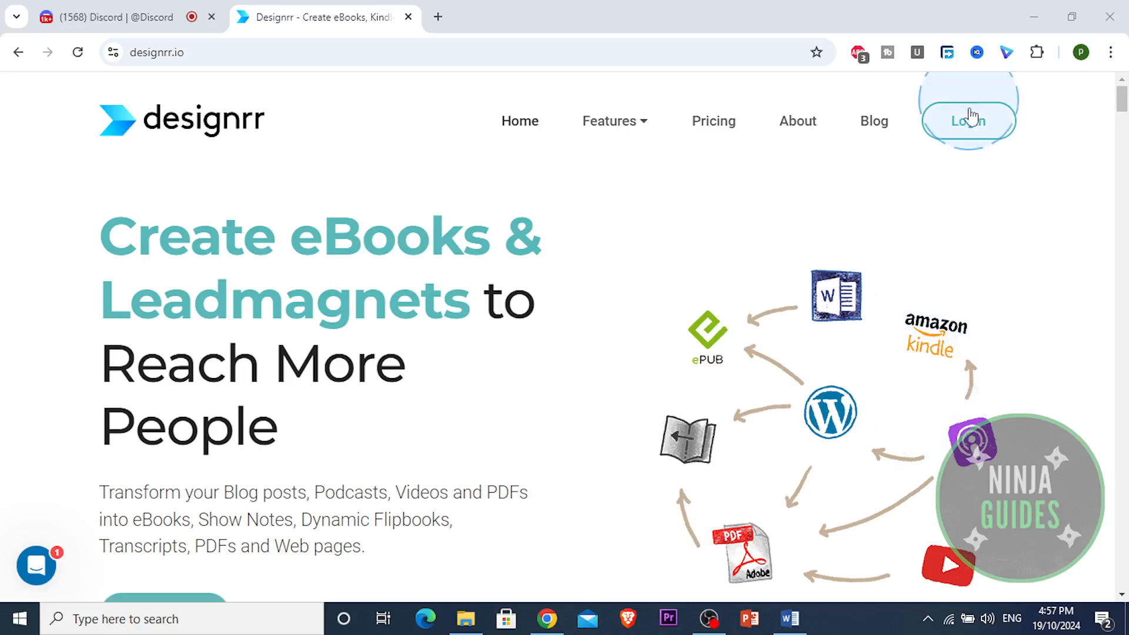
Step: Log in from designrr.io to reach the account dashboard
{"action": "left_click", "coordinate": [968, 120]}
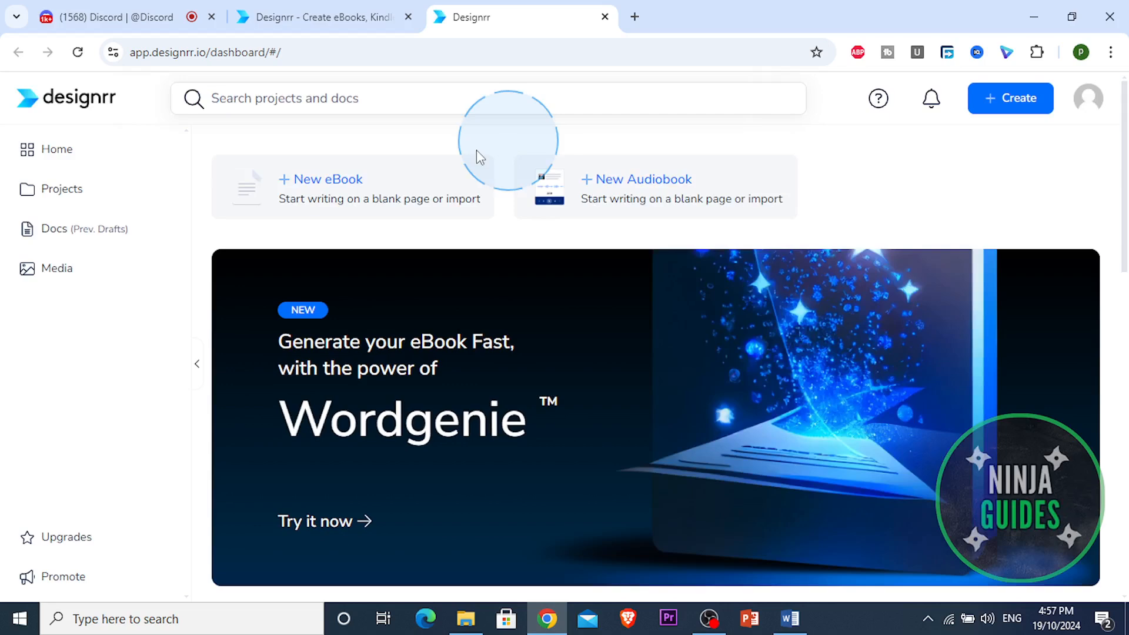
Step: Start a new eBook project and set its publish format to PDF
{"action": "left_click", "coordinate": [328, 178]}
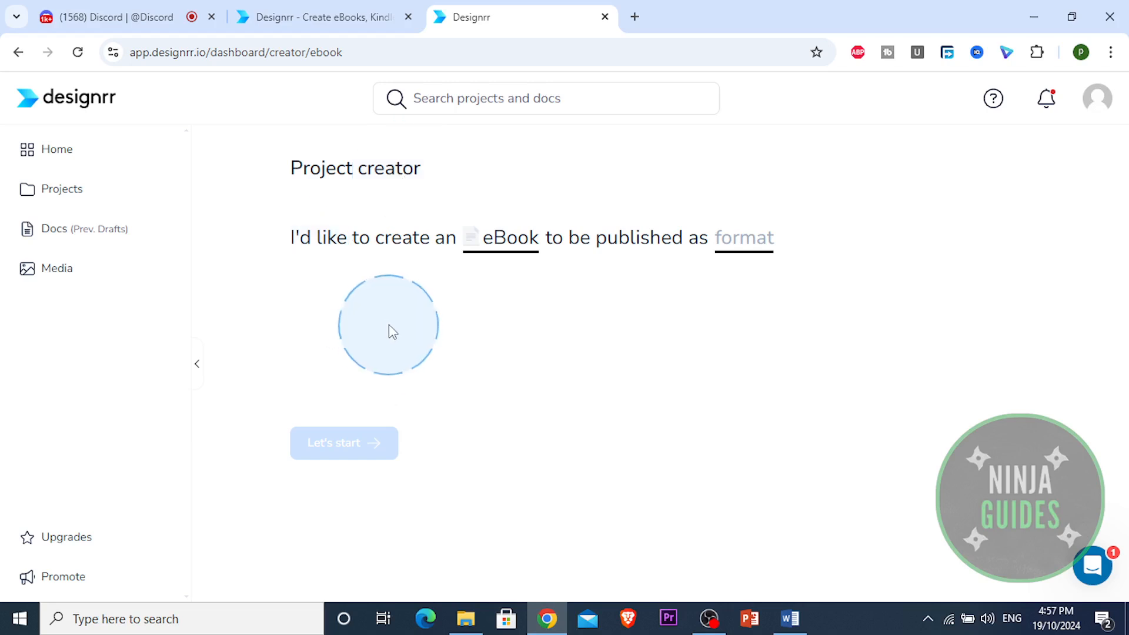
{"action": "mouse_move", "coordinate": [514, 306]}
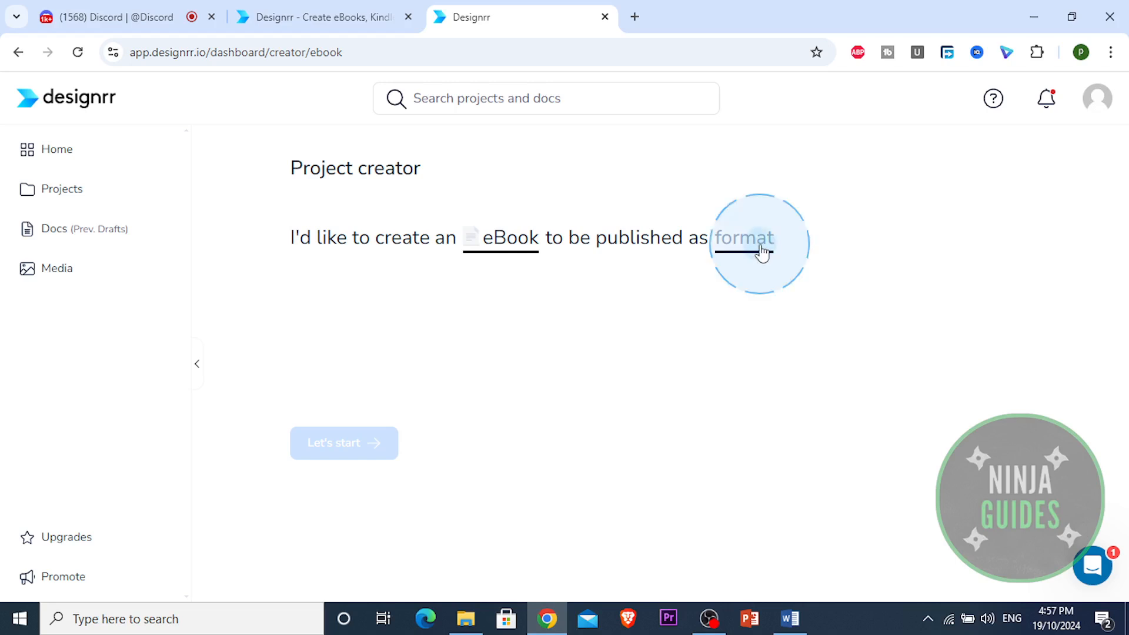
{"action": "left_click", "coordinate": [743, 238]}
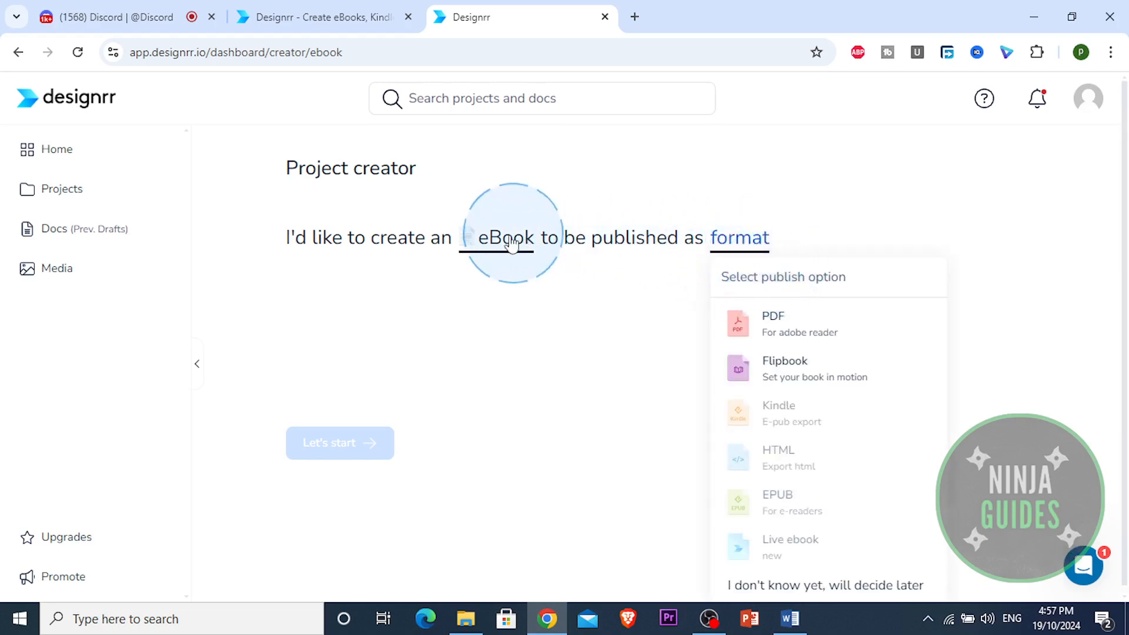
{"action": "left_click", "coordinate": [506, 237]}
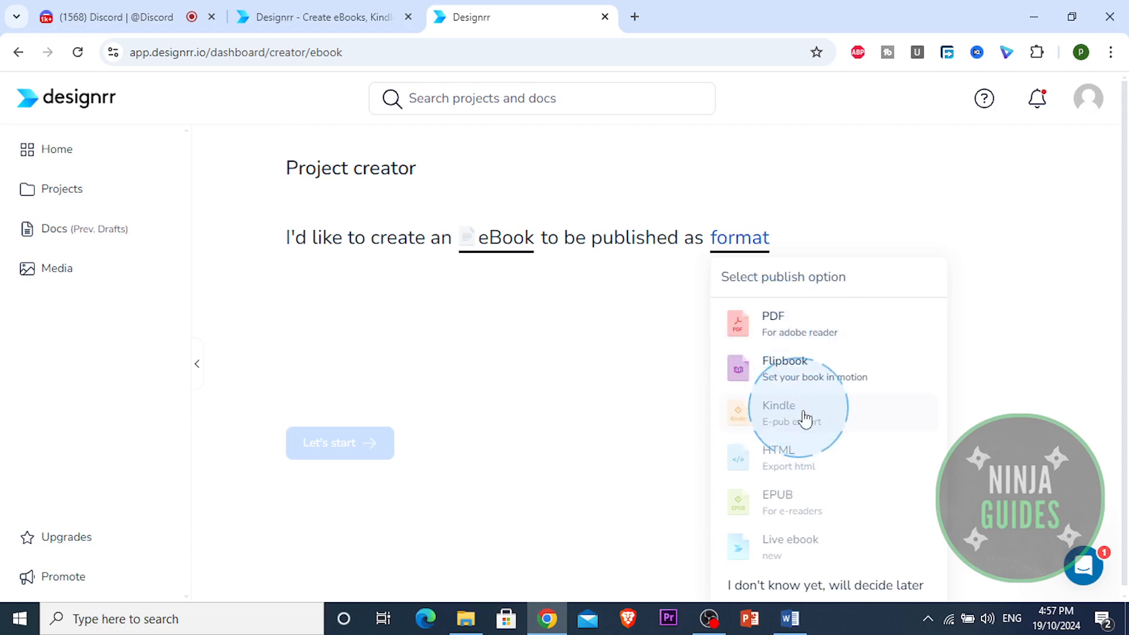
{"action": "mouse_move", "coordinate": [769, 331]}
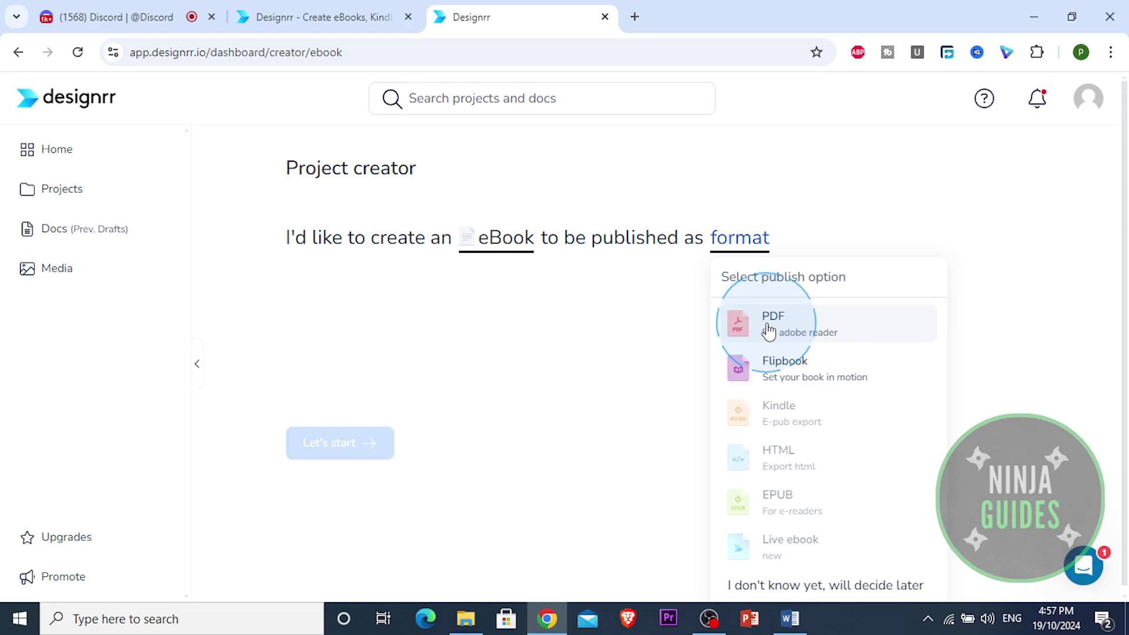
{"action": "left_click", "coordinate": [773, 322]}
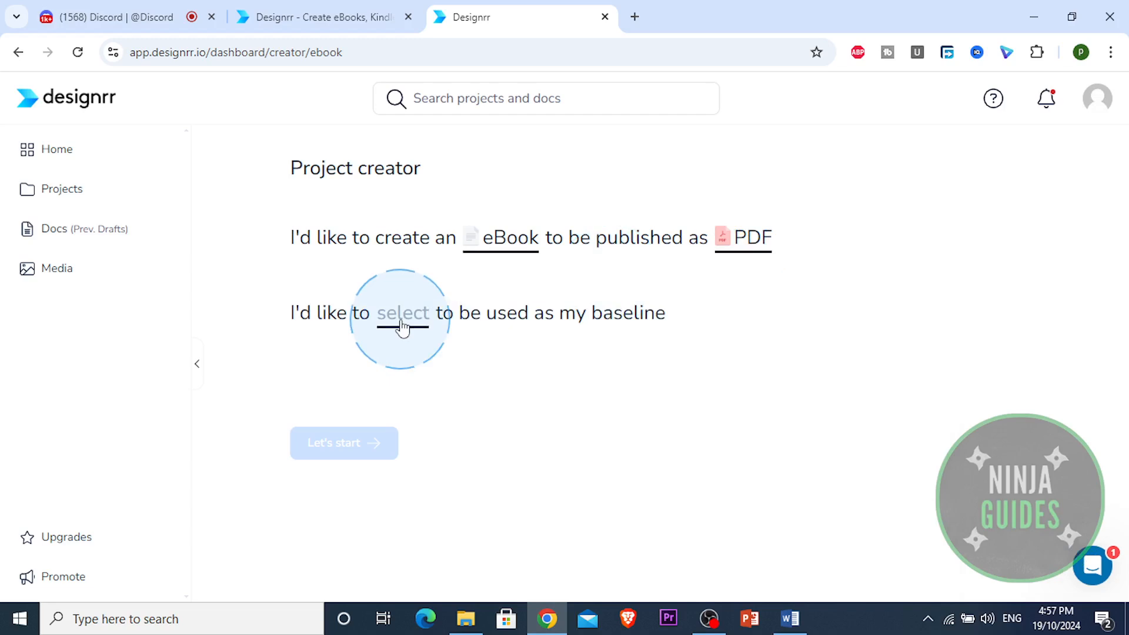
Step: Choose Wordgenie AI as the eBook baseline and E-Commerce as its topic
{"action": "left_click", "coordinate": [401, 313]}
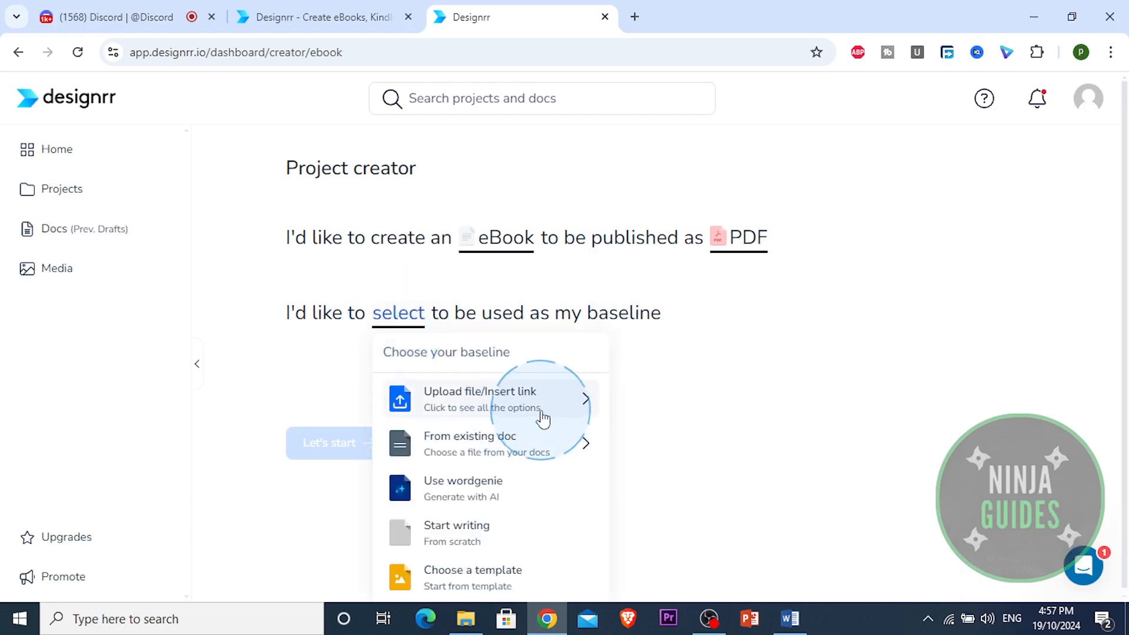
{"action": "mouse_move", "coordinate": [447, 461]}
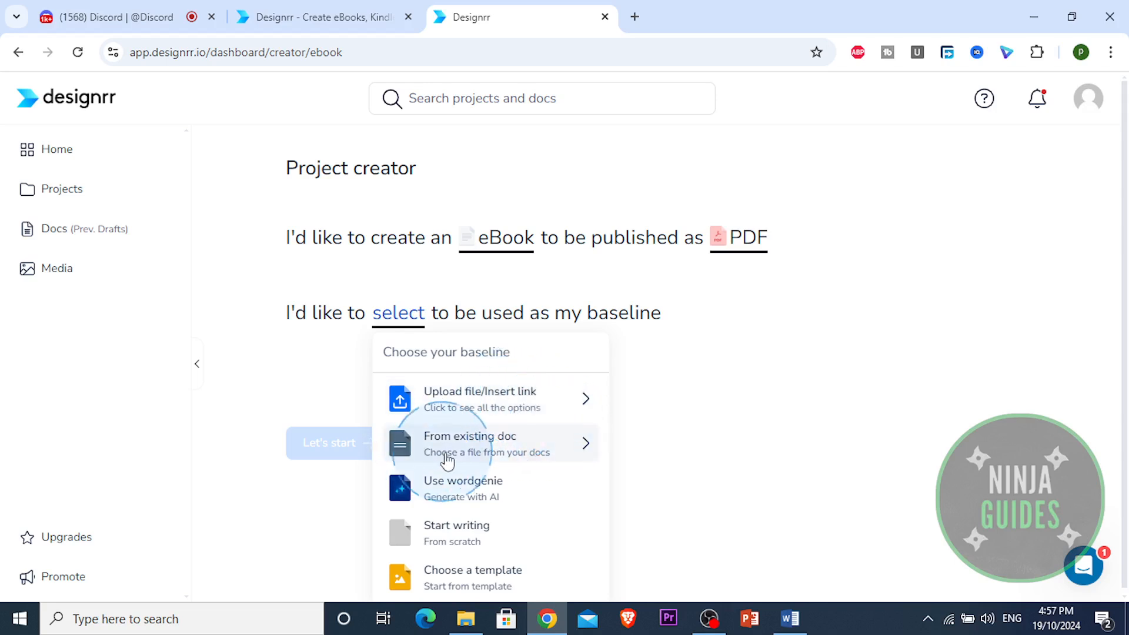
{"action": "mouse_move", "coordinate": [508, 517]}
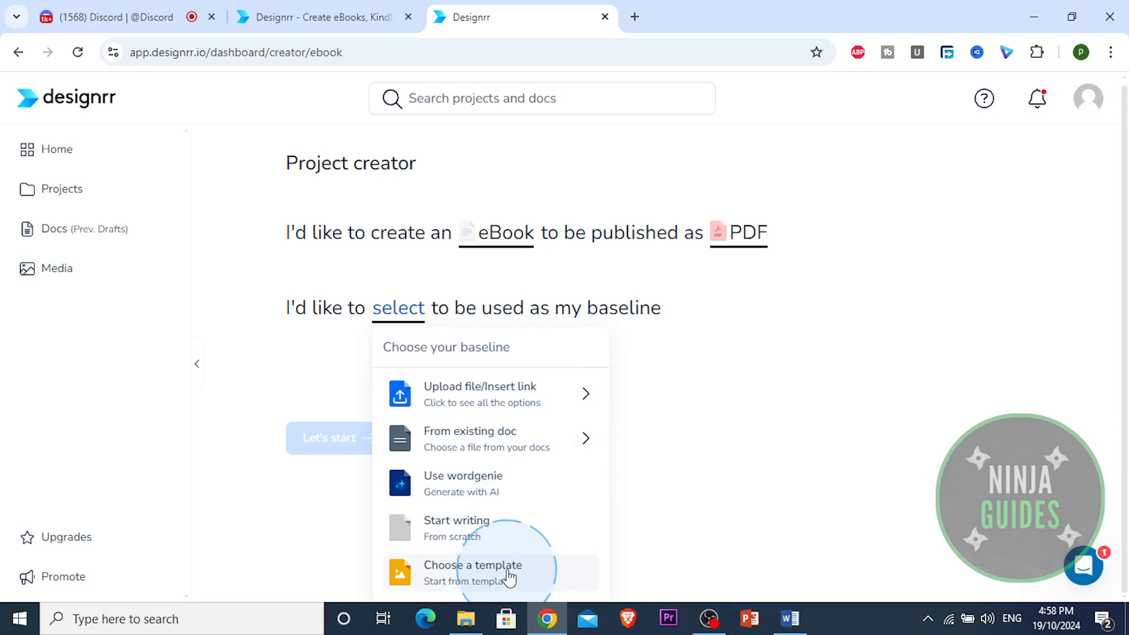
{"action": "mouse_move", "coordinate": [506, 498]}
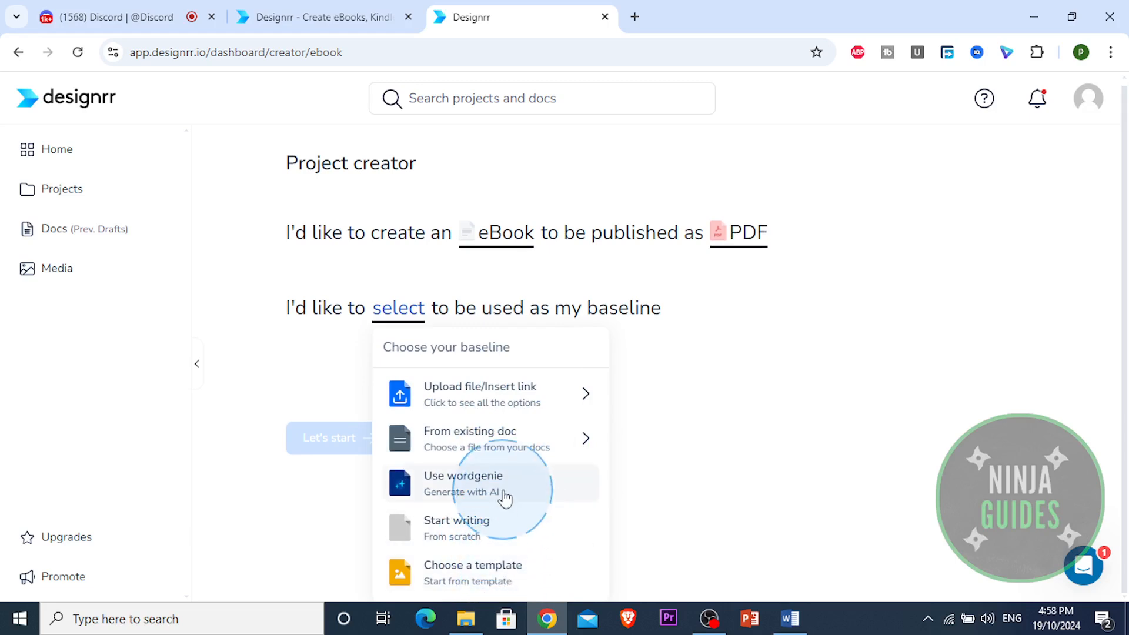
{"action": "mouse_move", "coordinate": [498, 498]}
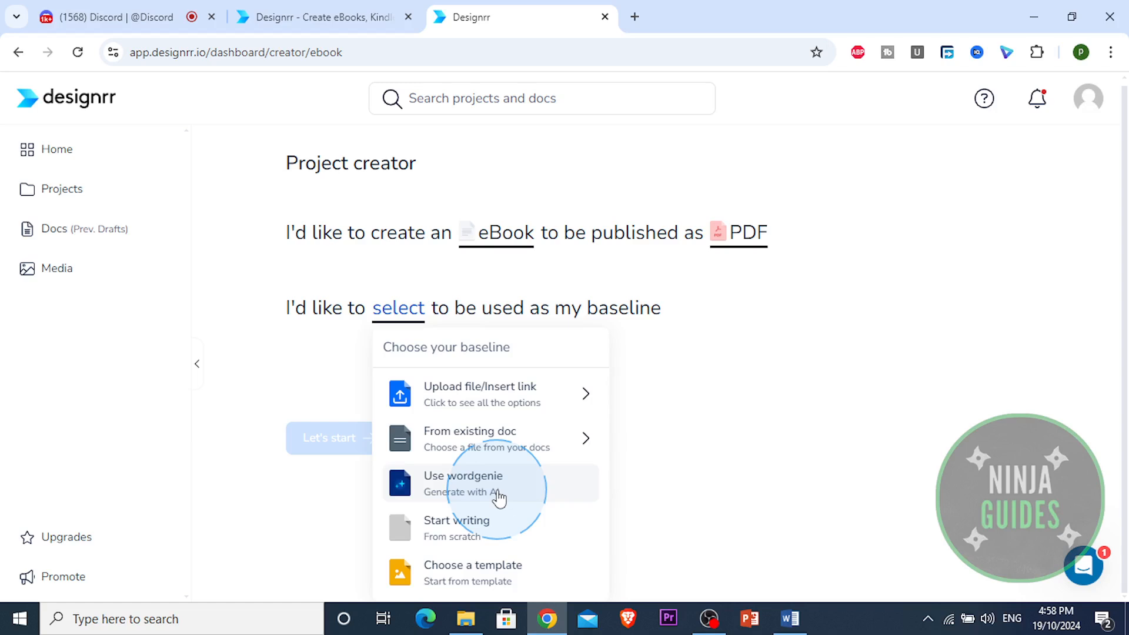
{"action": "left_click", "coordinate": [464, 482]}
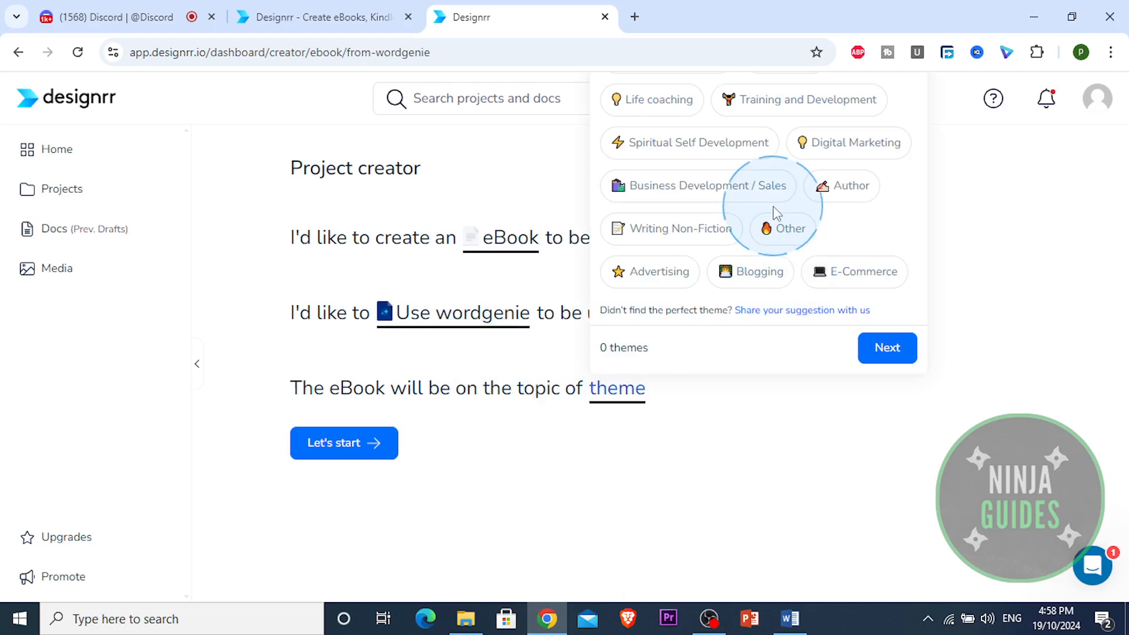
{"action": "mouse_move", "coordinate": [859, 286]}
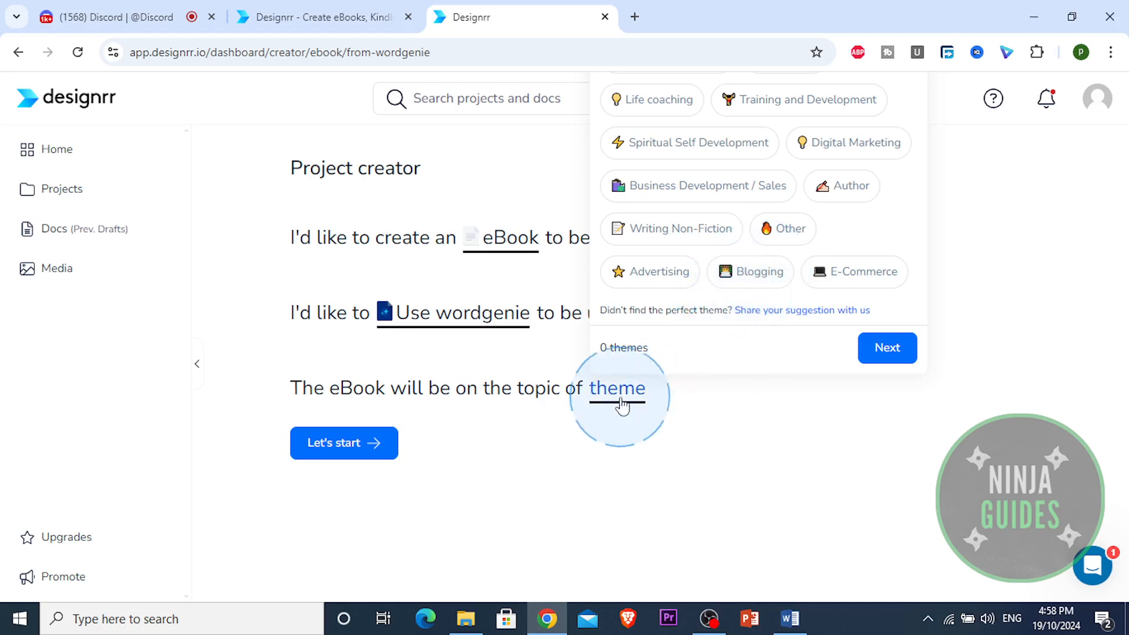
{"action": "left_click", "coordinate": [854, 271]}
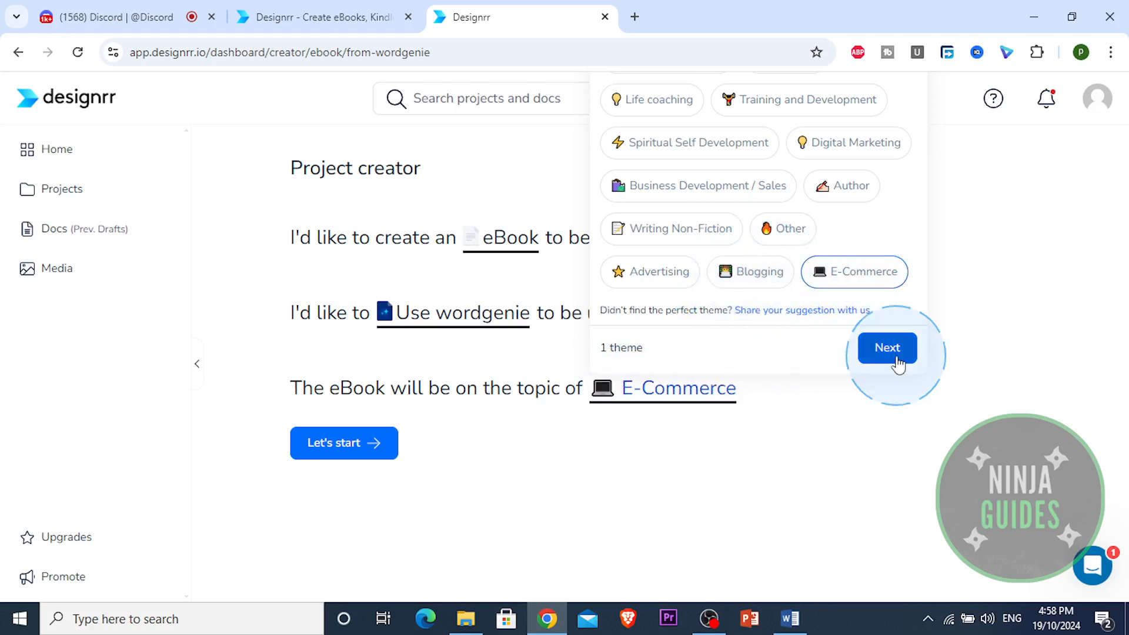
{"action": "left_click", "coordinate": [887, 347]}
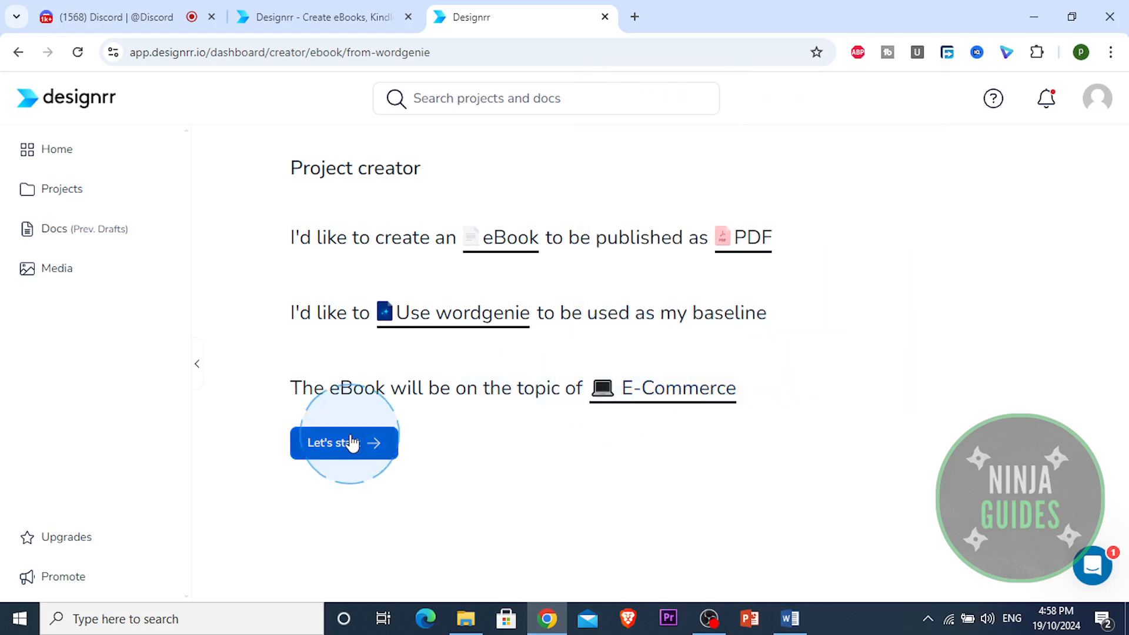
Step: Launch the Wordgenie wizard and move past its welcome screen
{"action": "left_click", "coordinate": [343, 442]}
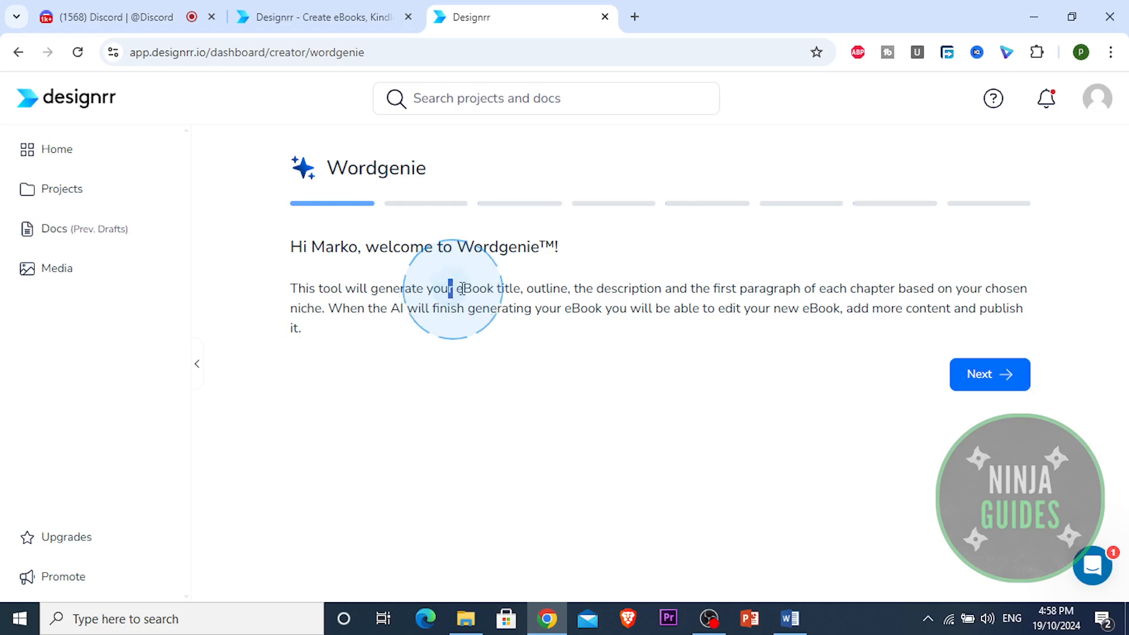
{"action": "left_click_drag", "start_coordinate": [450, 288], "coordinate": [618, 288]}
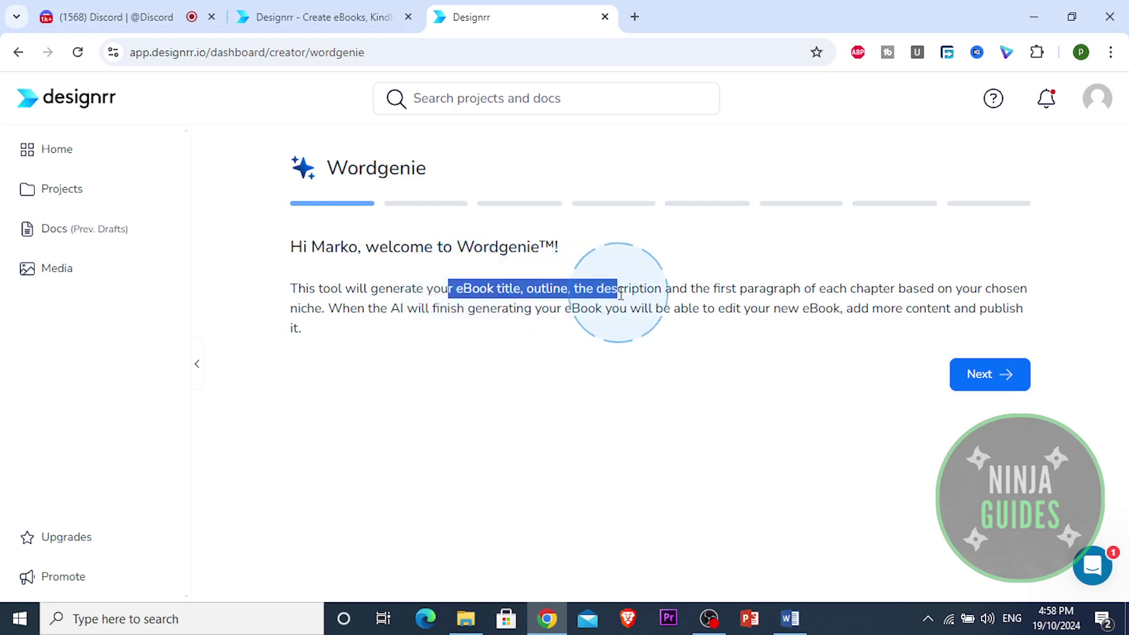
{"action": "left_click_drag", "start_coordinate": [615, 288], "coordinate": [951, 308]}
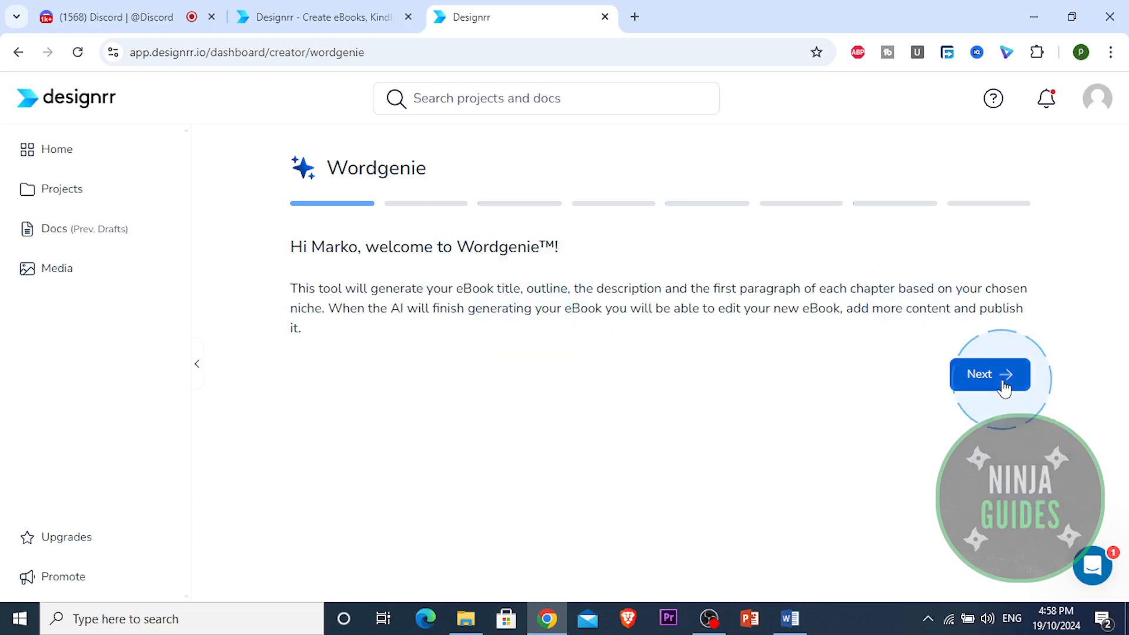
{"action": "mouse_move", "coordinate": [998, 388]}
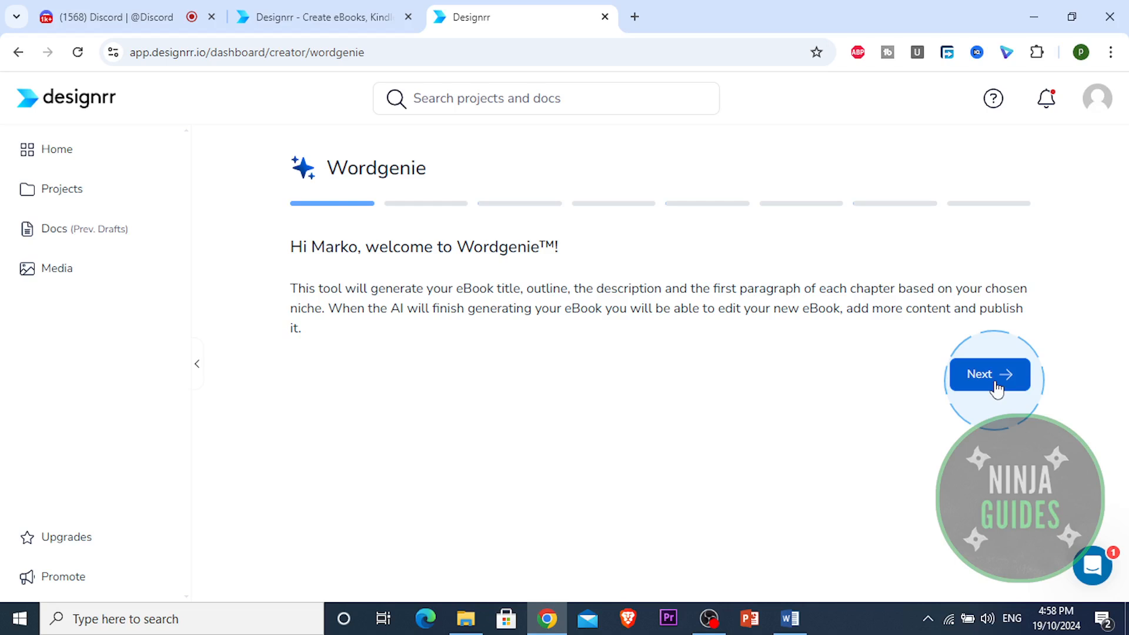
{"action": "left_click", "coordinate": [988, 374]}
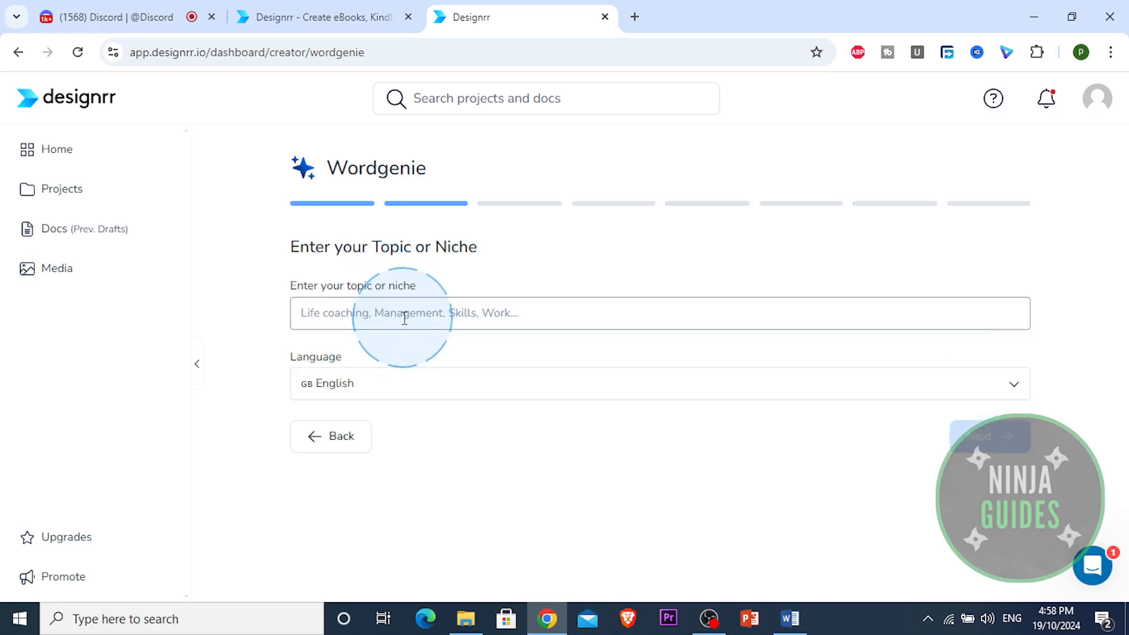
Step: Enter Dropshipping as the niche in English and submit it
{"action": "type", "text": "D"}
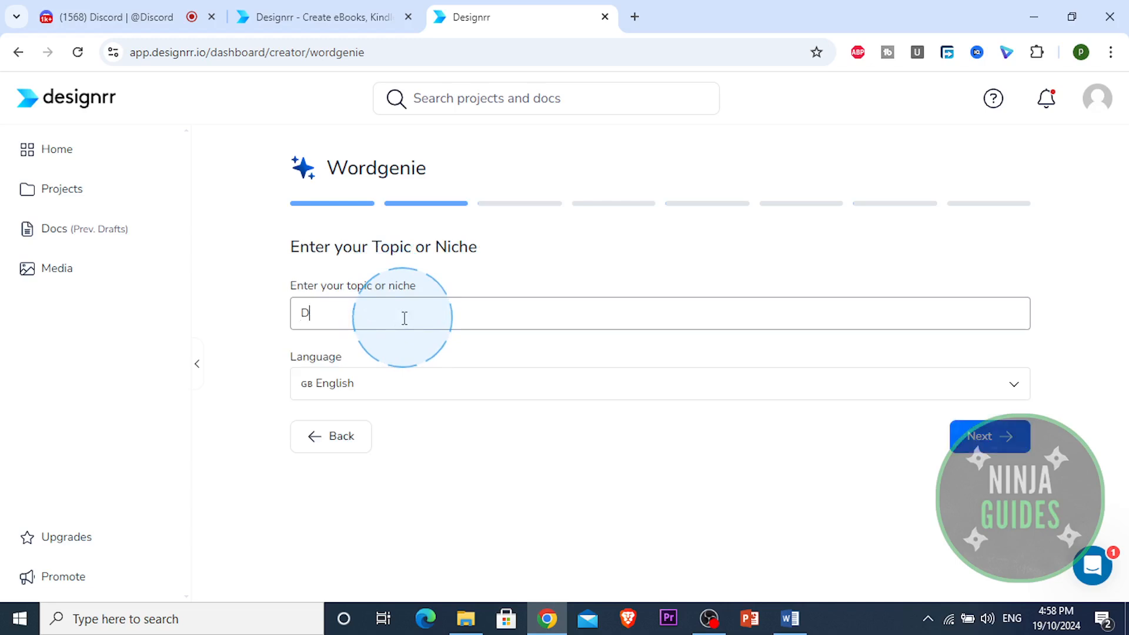
{"action": "type", "text": "ropship"}
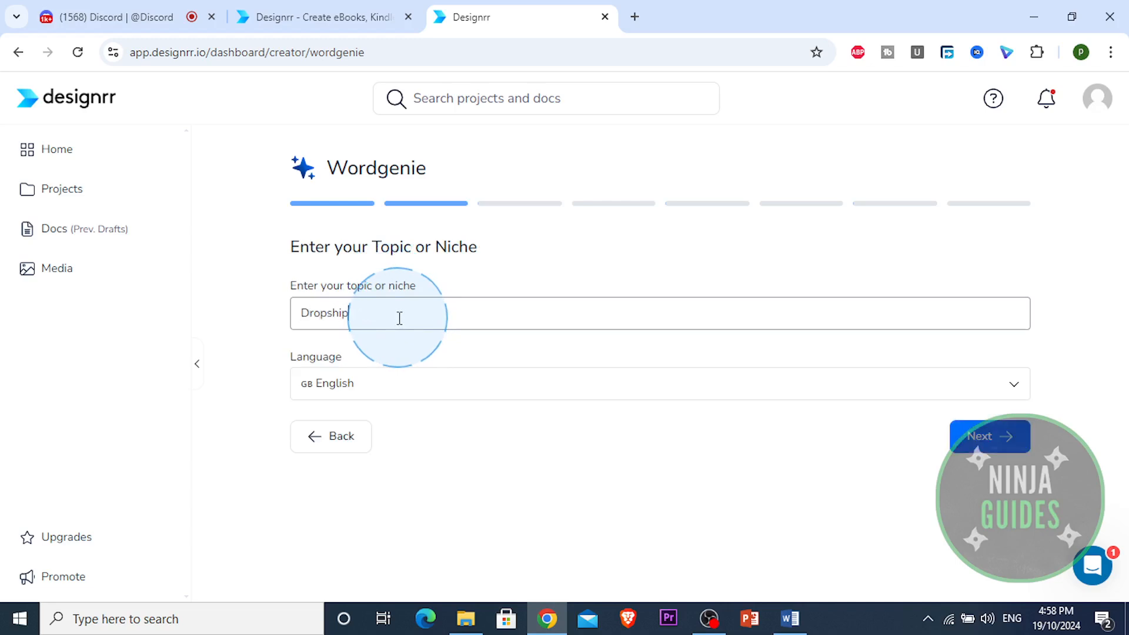
{"action": "type", "text": "ping"}
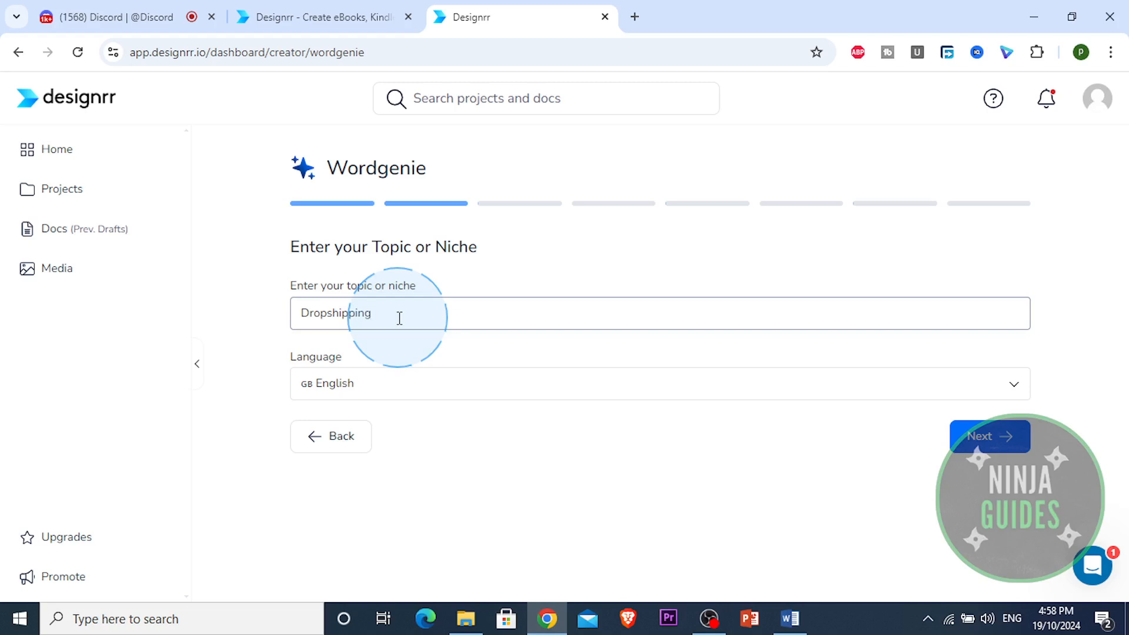
{"action": "mouse_move", "coordinate": [974, 444]}
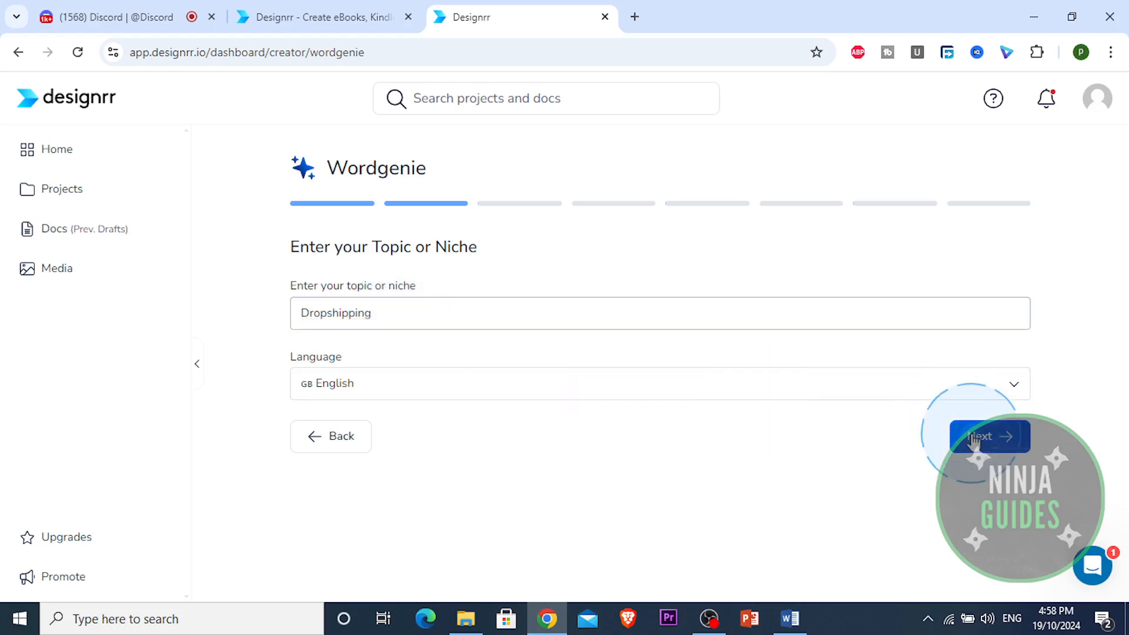
{"action": "left_click", "coordinate": [986, 437]}
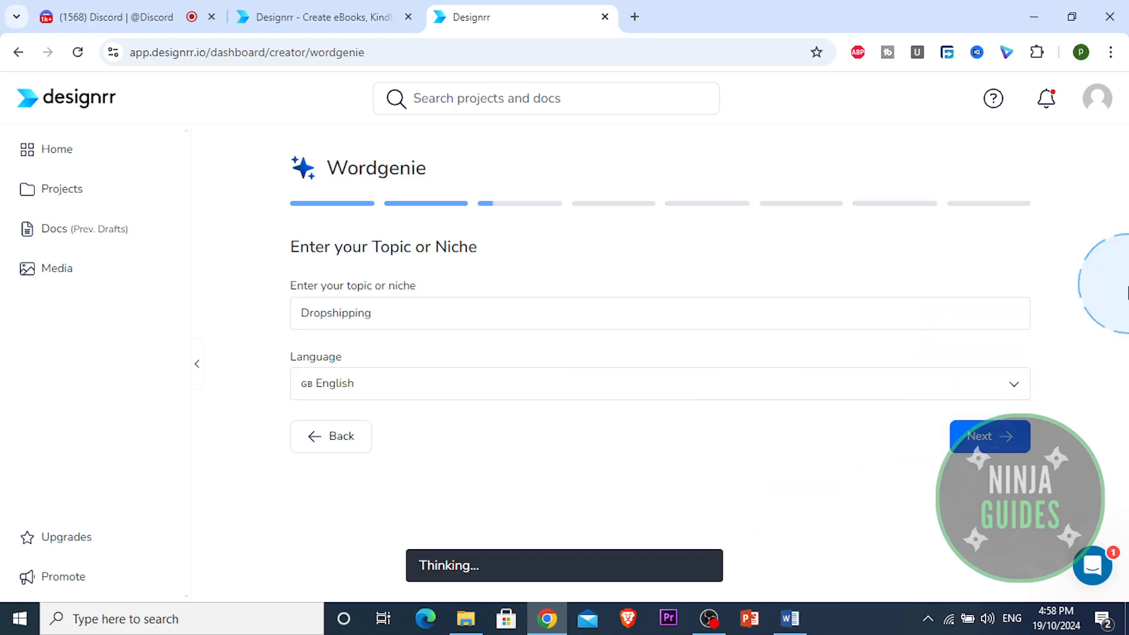
Step: Select Dropshipping and Pet supplies dropshipping as sub-niches and continue
{"action": "left_click", "coordinate": [988, 435]}
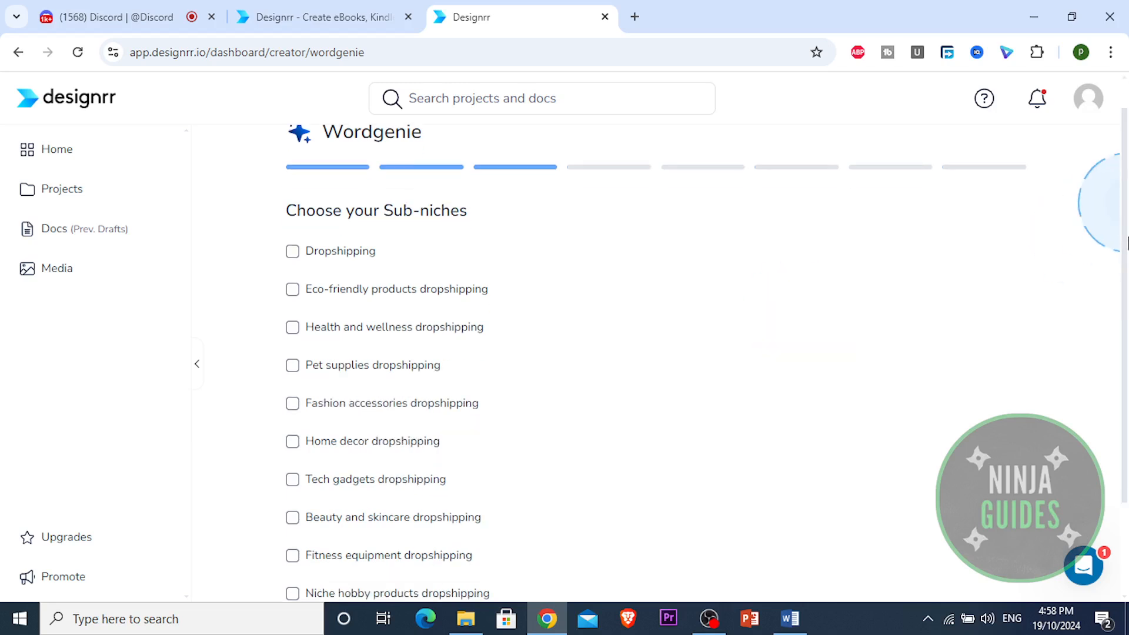
{"action": "left_click", "coordinate": [291, 251]}
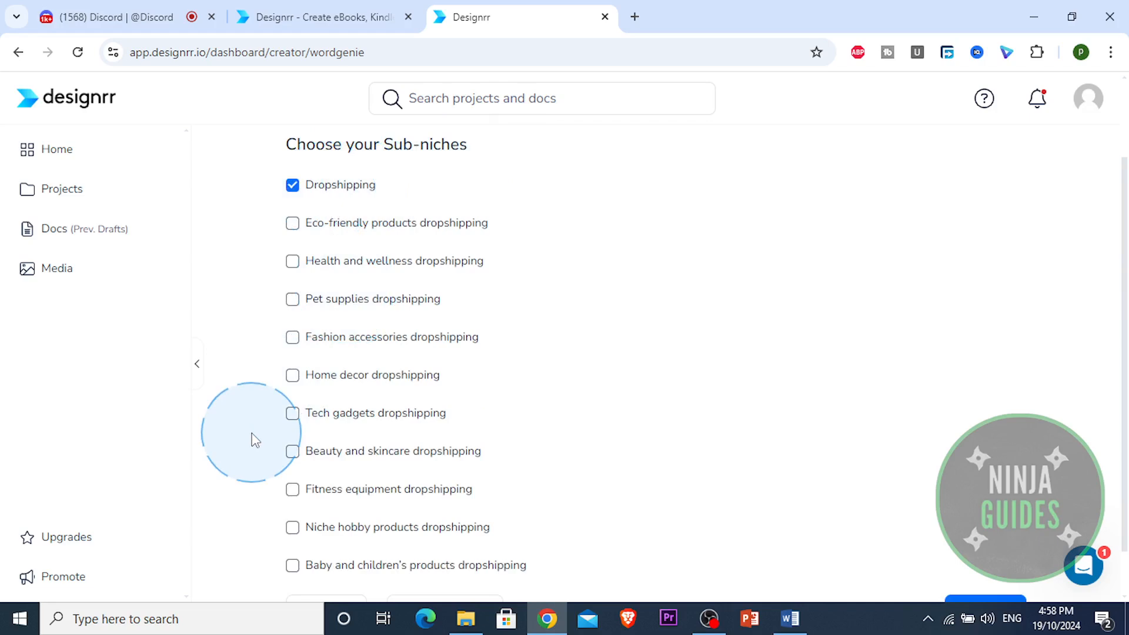
{"action": "mouse_move", "coordinate": [256, 444]}
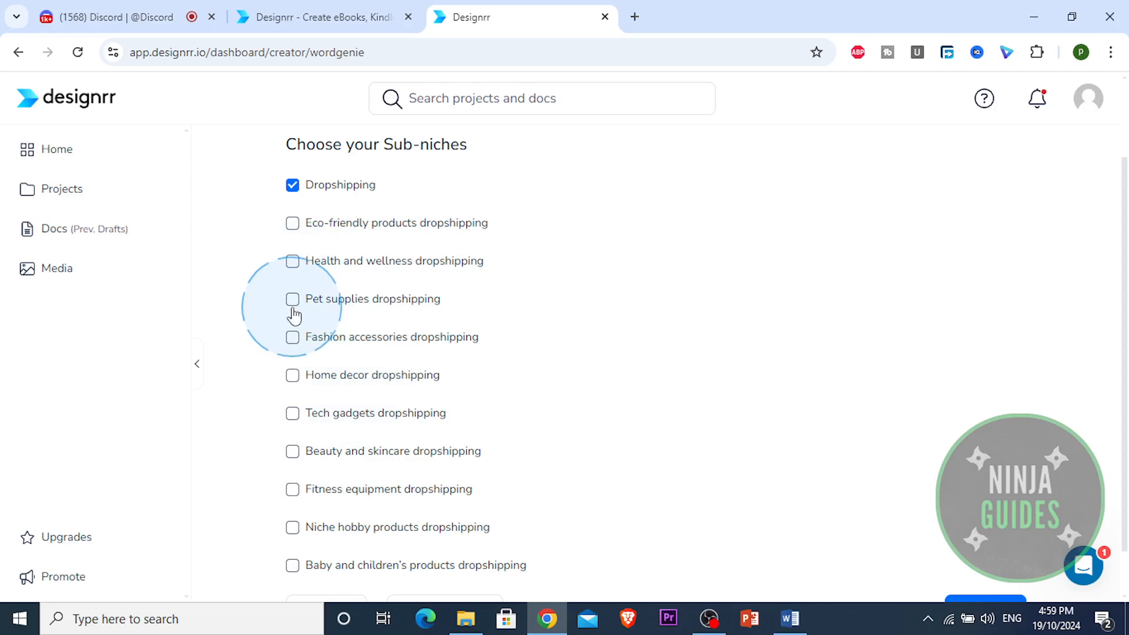
{"action": "left_click", "coordinate": [292, 299]}
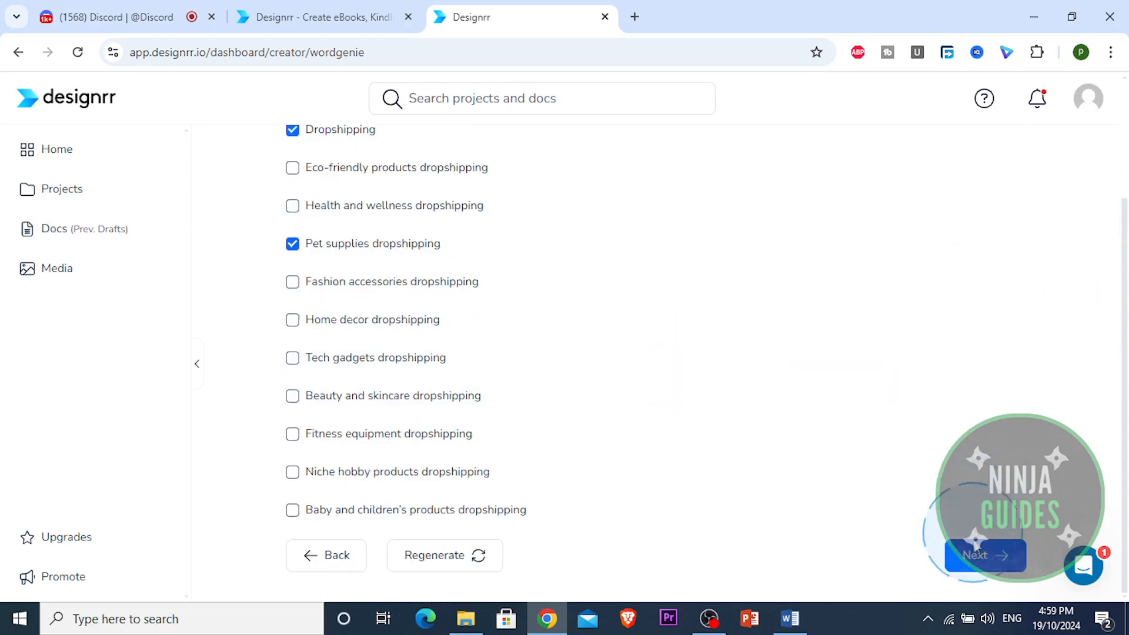
{"action": "left_click", "coordinate": [983, 556]}
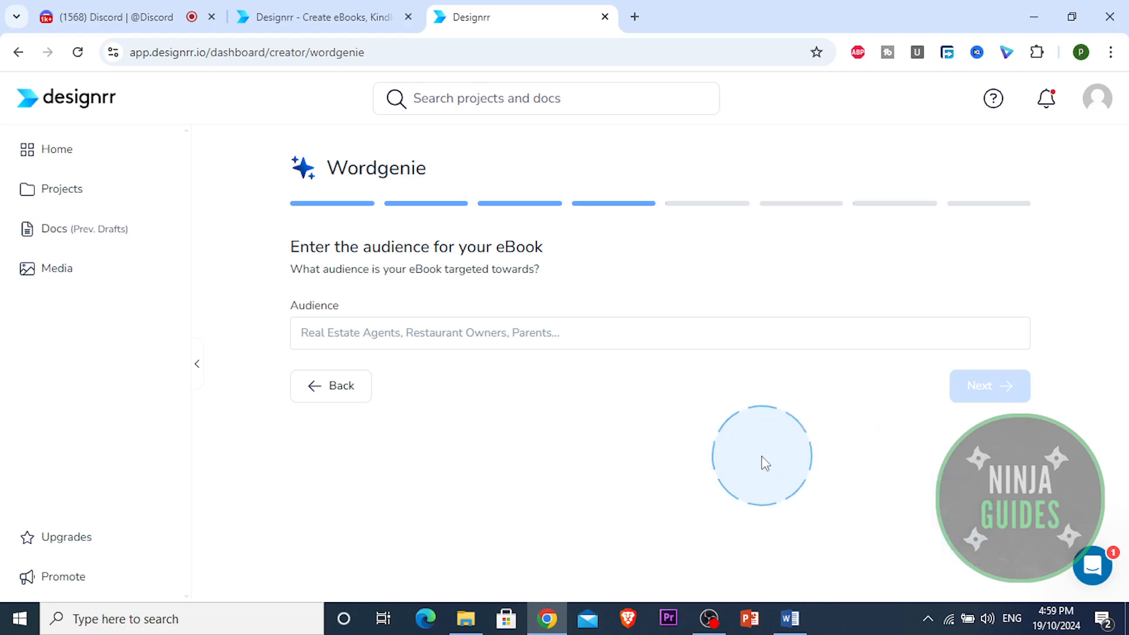
Step: Enter Instagram Theme Pages as the audience and submit it
{"action": "left_click", "coordinate": [556, 344]}
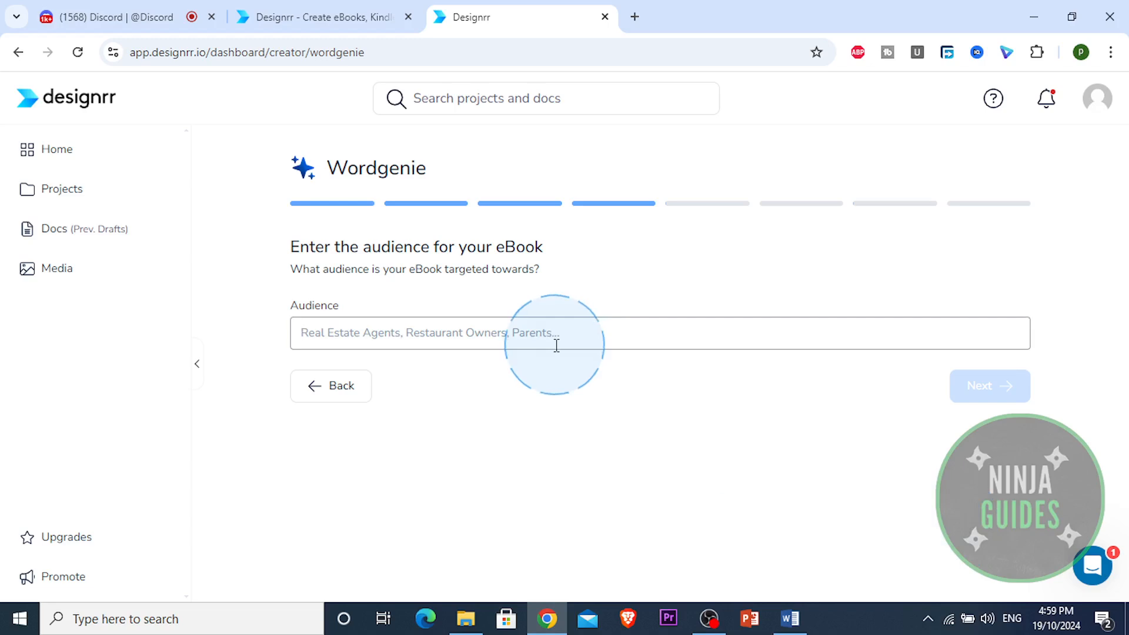
{"action": "type", "text": "Instagram Theme"}
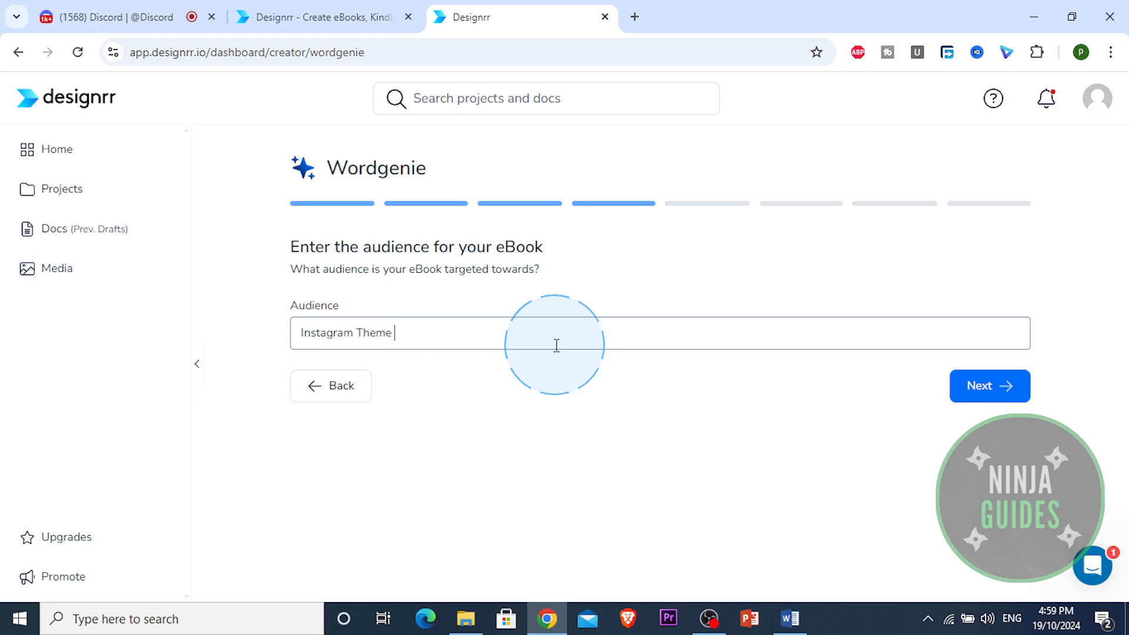
{"action": "type", "text": "Pages"}
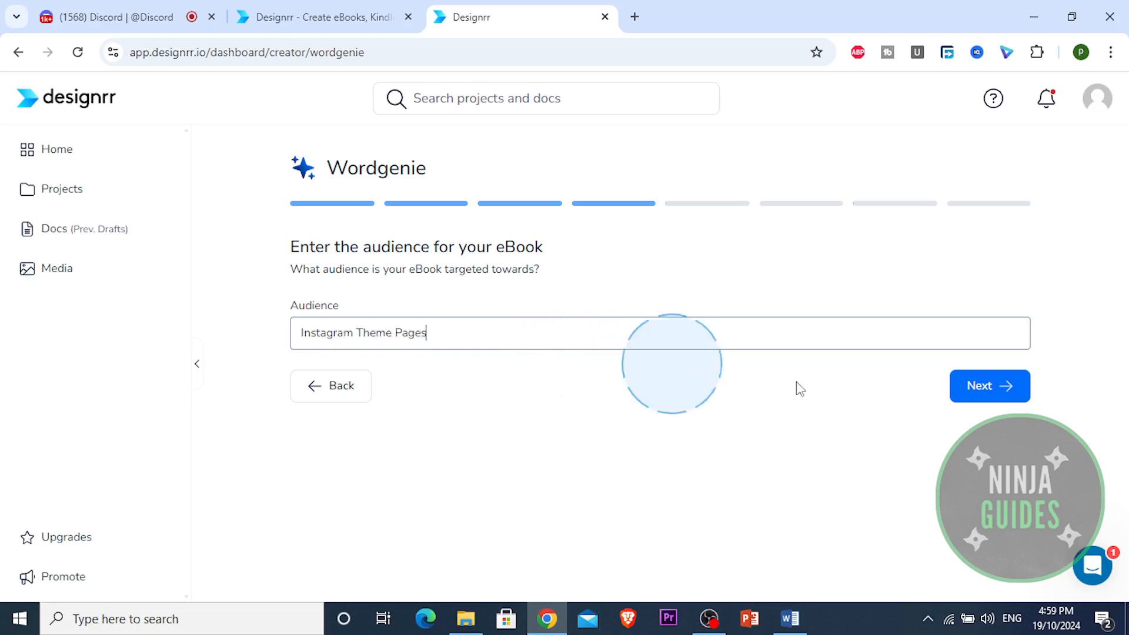
{"action": "left_click", "coordinate": [990, 386]}
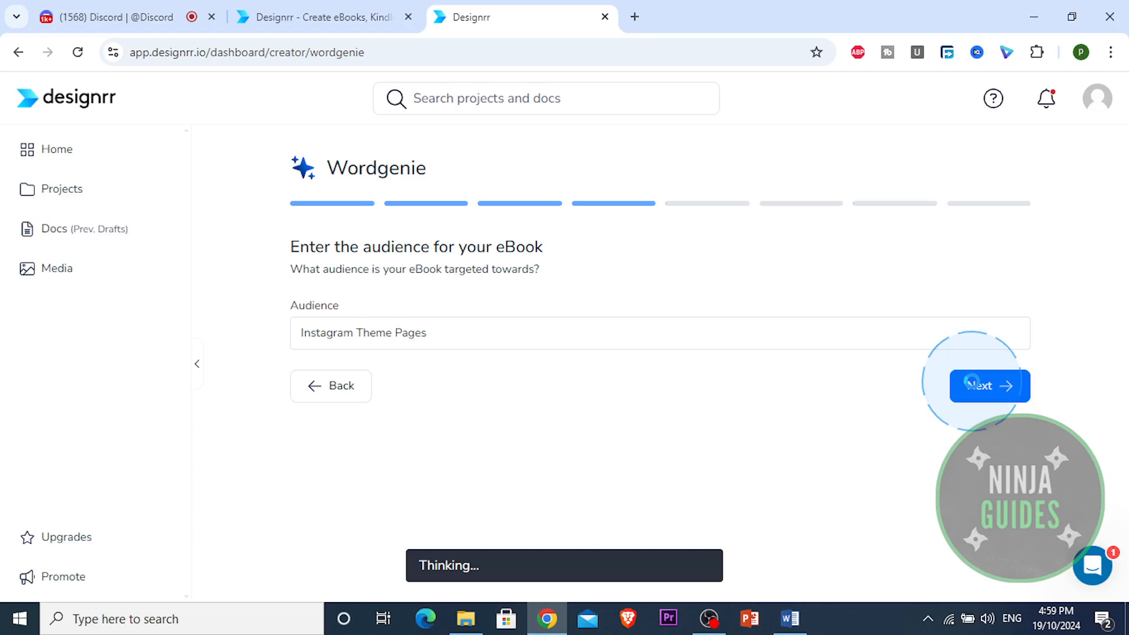
Step: Pick 'The Instagram Petpreneur: A Guide to Dropshipping Success' as title and keep Informative tone
{"action": "left_click", "coordinate": [989, 385]}
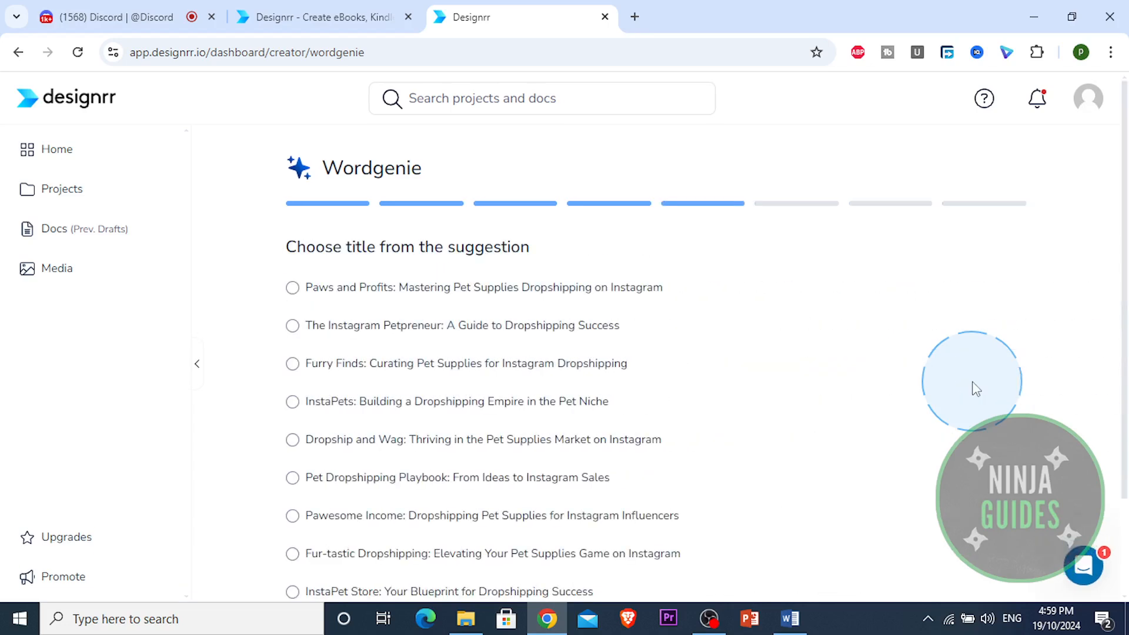
{"action": "scroll", "scroll_direction": "down", "scroll_amount": 3}
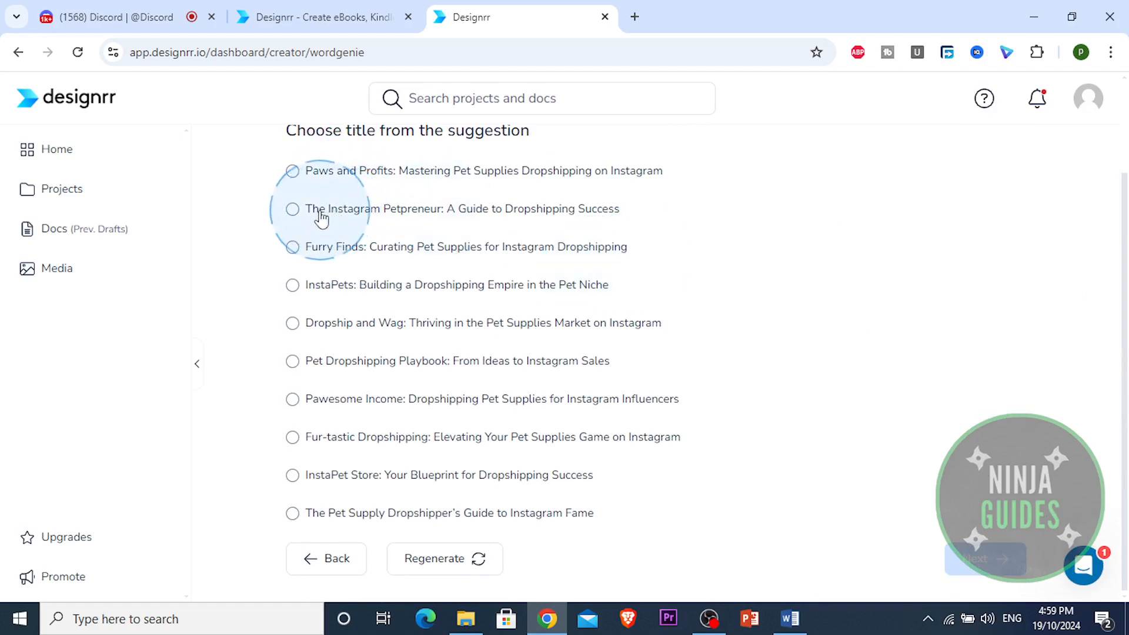
{"action": "left_click", "coordinate": [292, 209]}
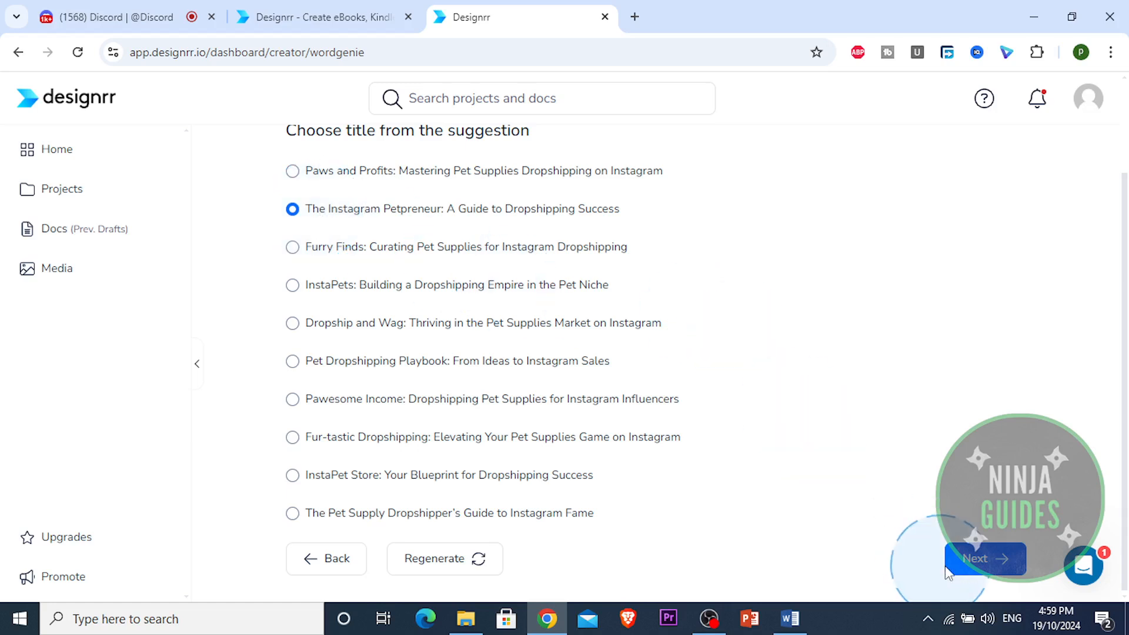
{"action": "left_click", "coordinate": [976, 558]}
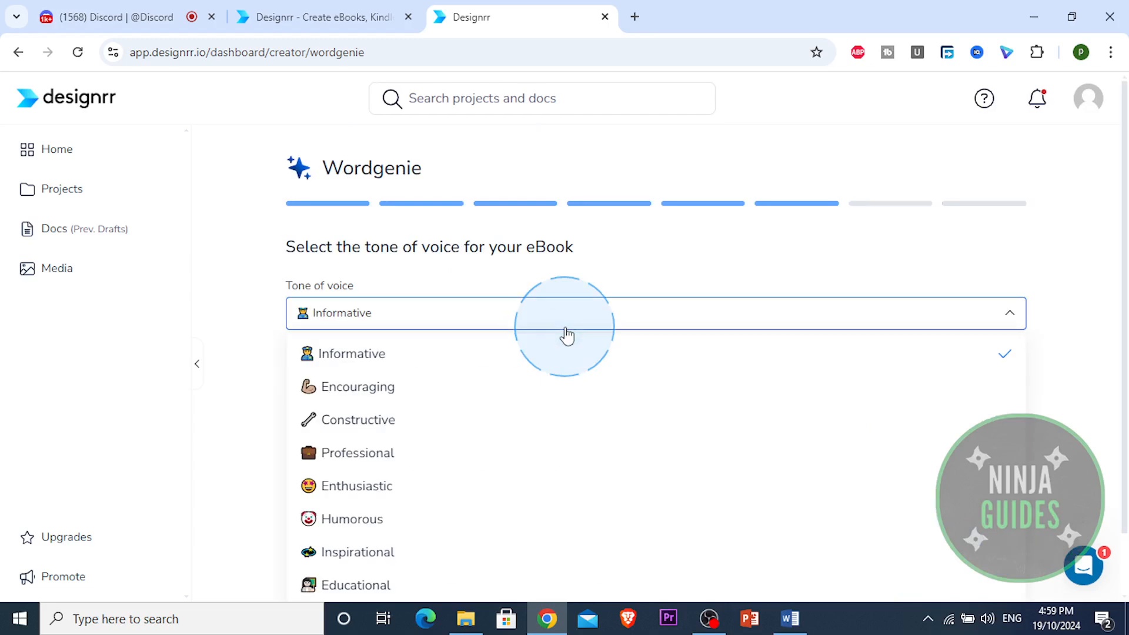
{"action": "mouse_move", "coordinate": [574, 358]}
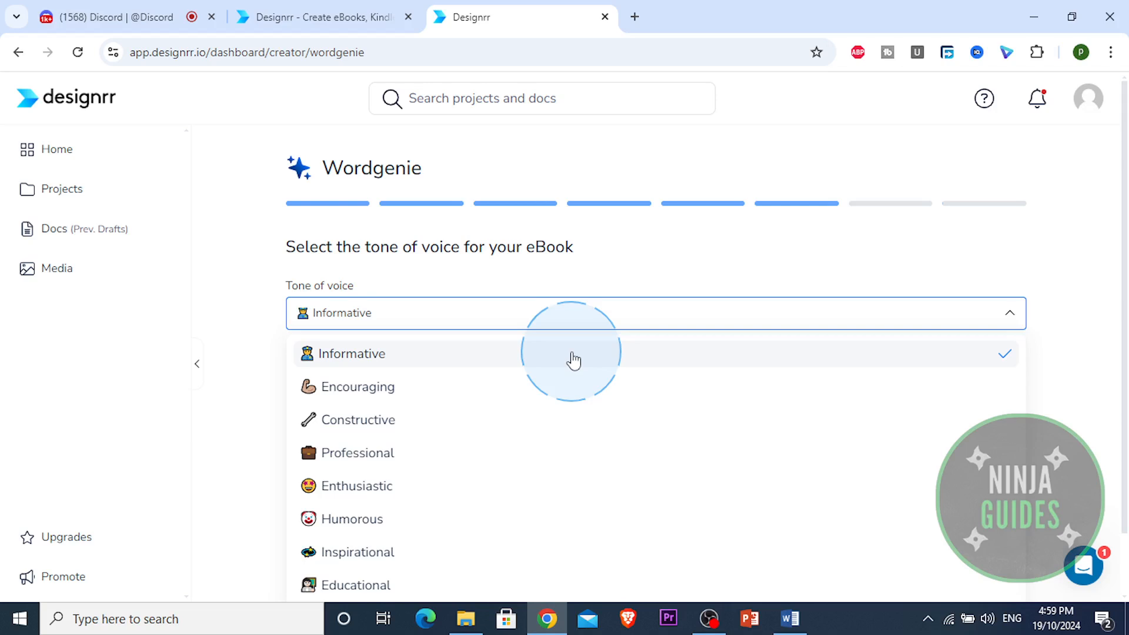
{"action": "mouse_move", "coordinate": [559, 553]}
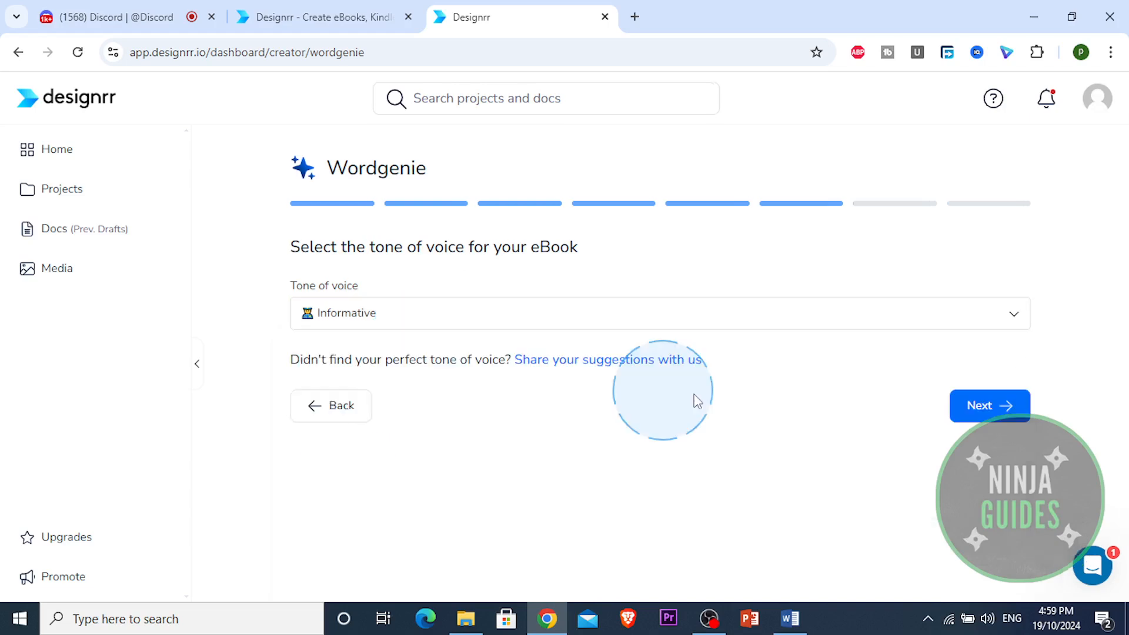
{"action": "left_click", "coordinate": [991, 406]}
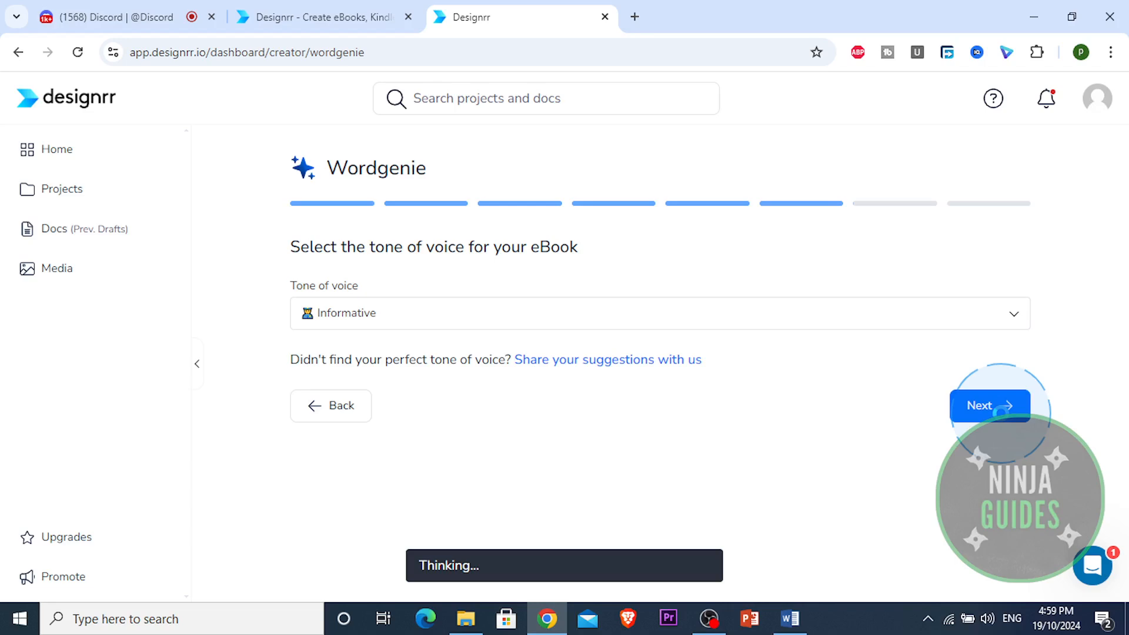
Step: Generate the fifteen-chapter outline and review it down to the later chapters
{"action": "left_click", "coordinate": [989, 405]}
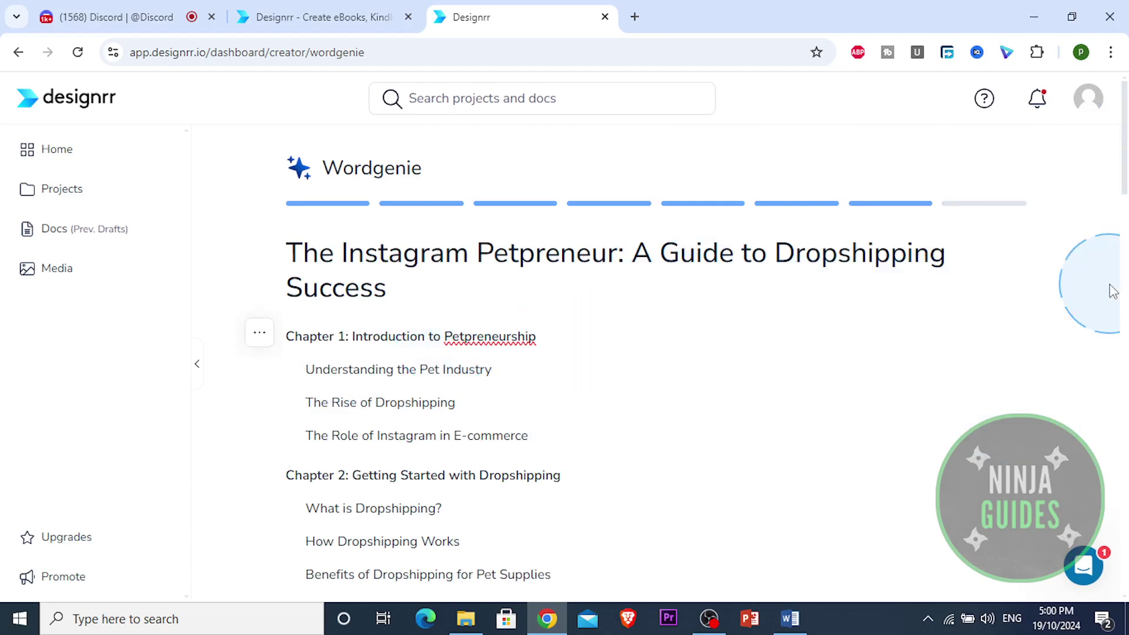
{"action": "scroll", "scroll_direction": "down", "scroll_amount": 3}
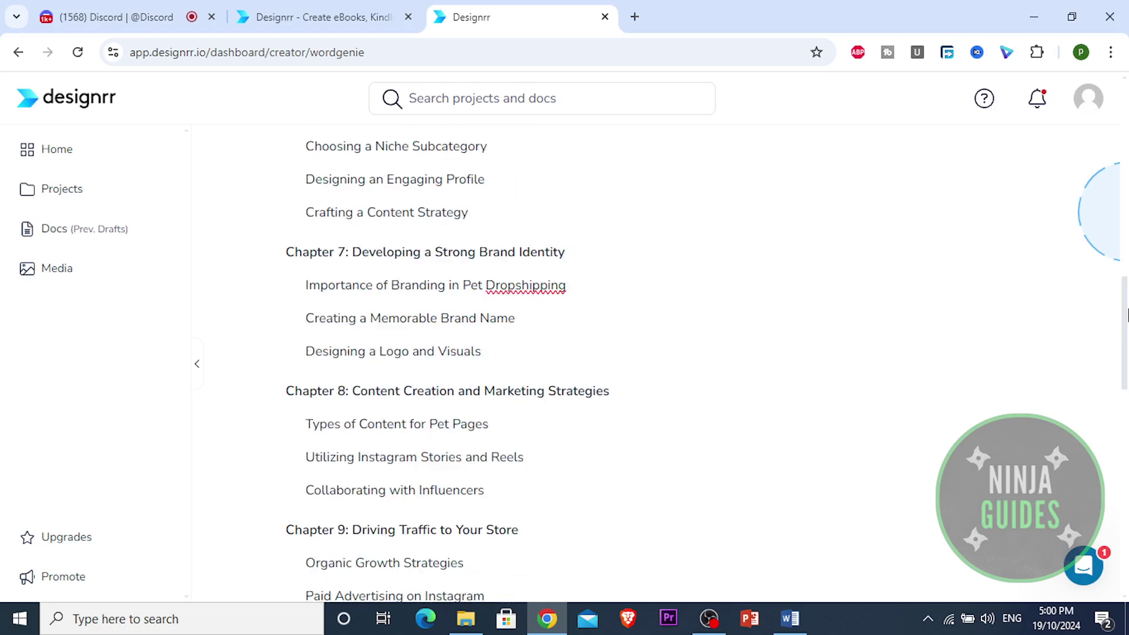
{"action": "scroll", "scroll_direction": "down", "scroll_amount": 3}
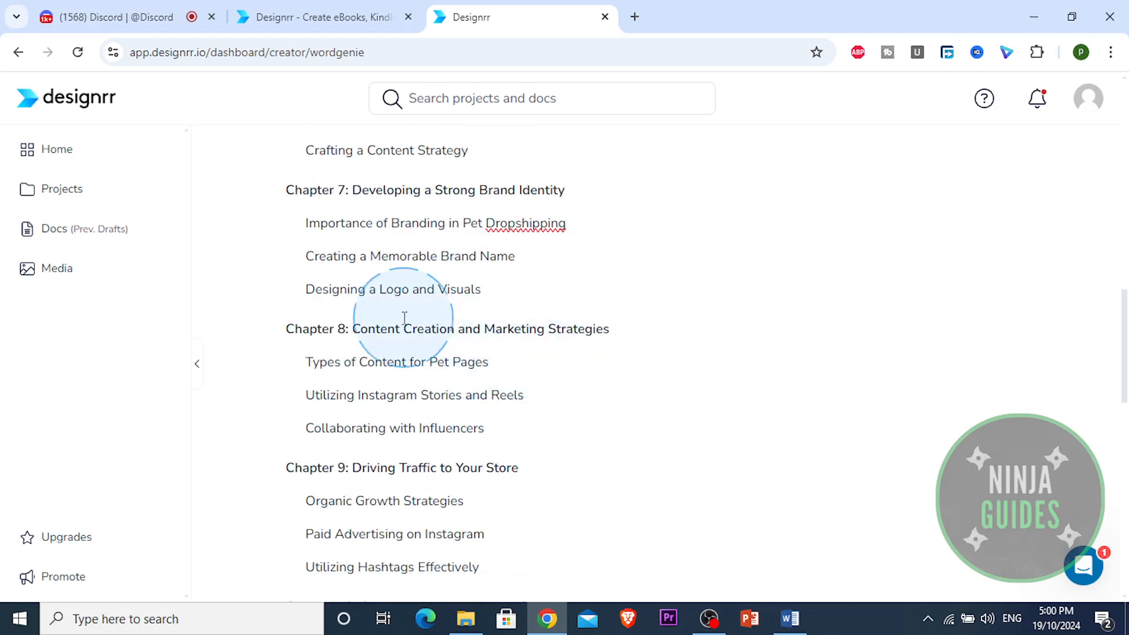
{"action": "left_click_drag", "start_coordinate": [367, 467], "coordinate": [518, 467]}
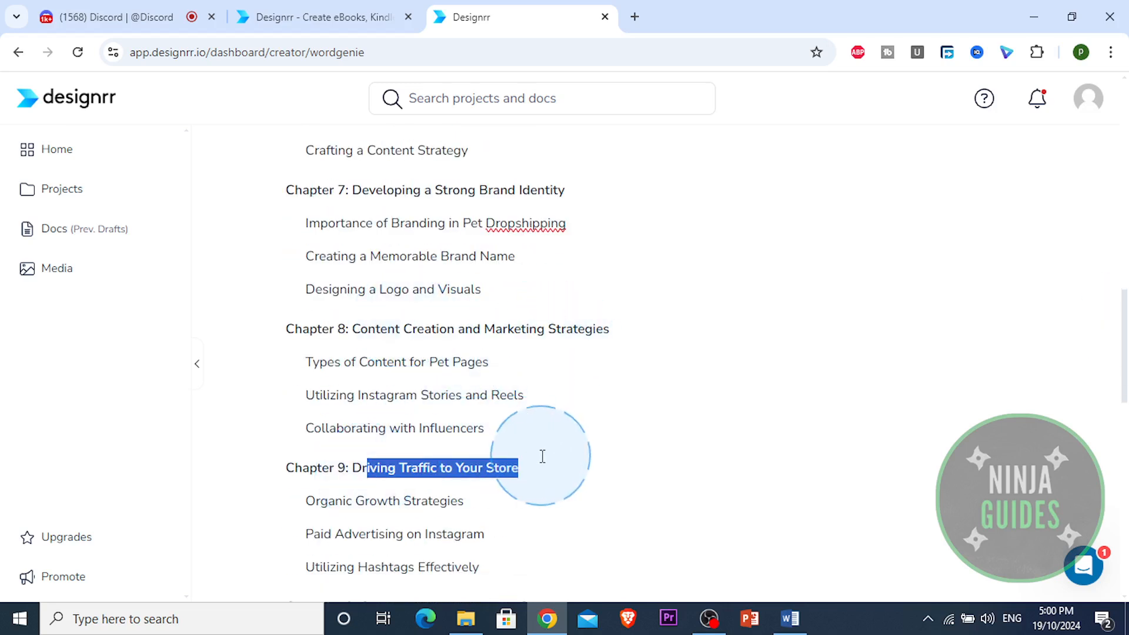
{"action": "scroll", "scroll_direction": "down", "scroll_amount": 3}
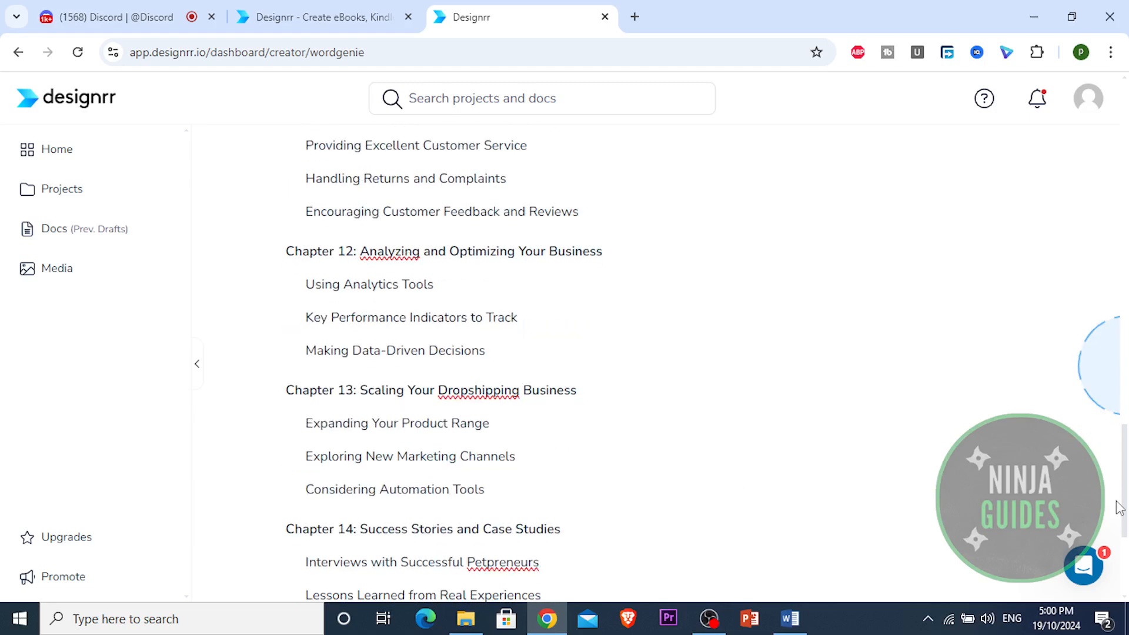
{"action": "scroll", "scroll_direction": "down", "scroll_amount": 3}
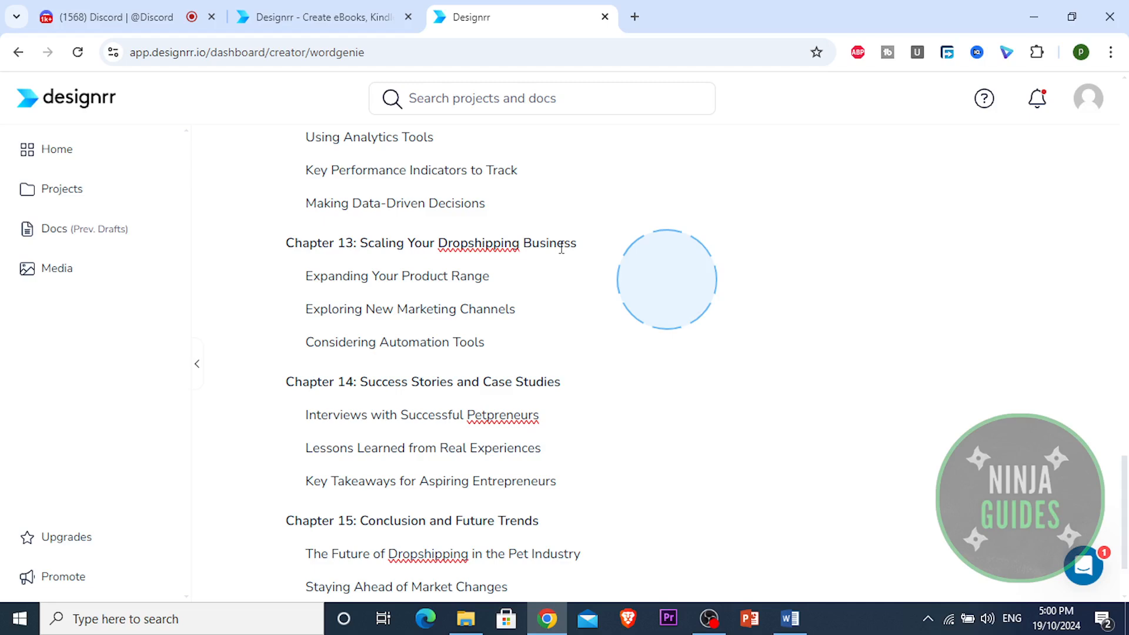
{"action": "scroll", "scroll_direction": "down", "scroll_amount": 3}
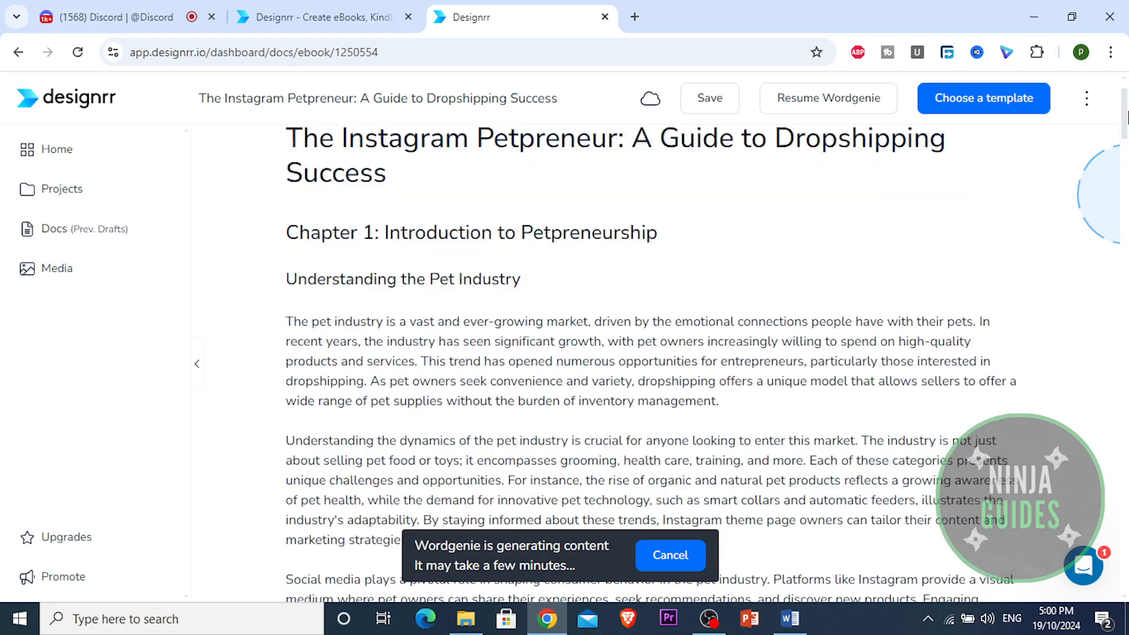
Step: Scroll through the document as Wordgenie writes every chapter through Chapter 15
{"action": "scroll", "scroll_direction": "down", "scroll_amount": 3}
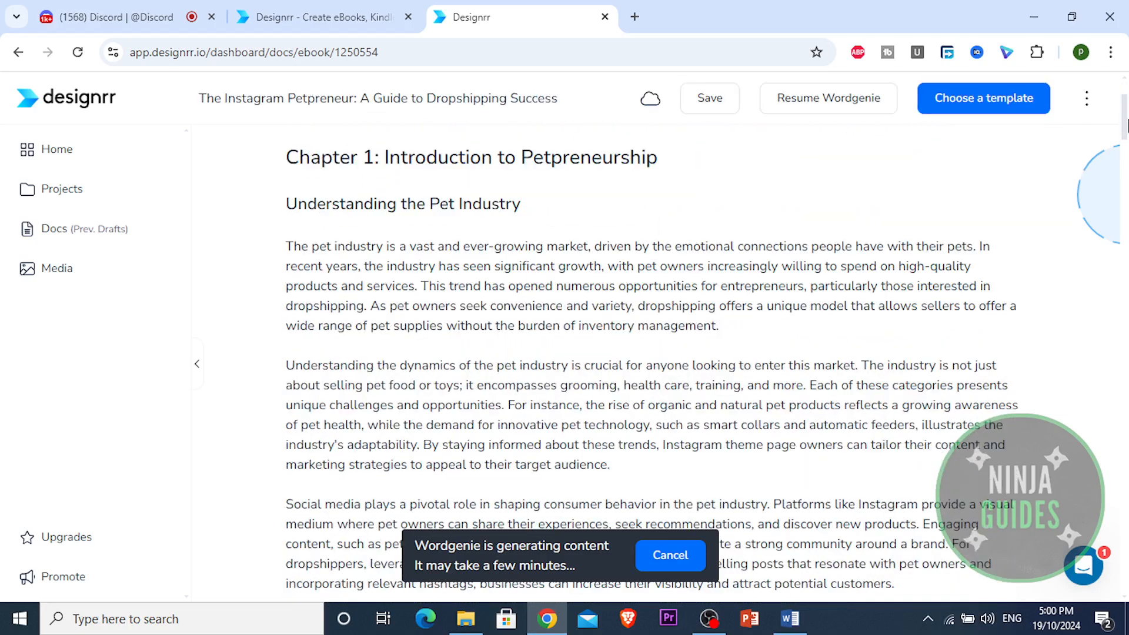
{"action": "scroll", "scroll_direction": "down", "scroll_amount": 3}
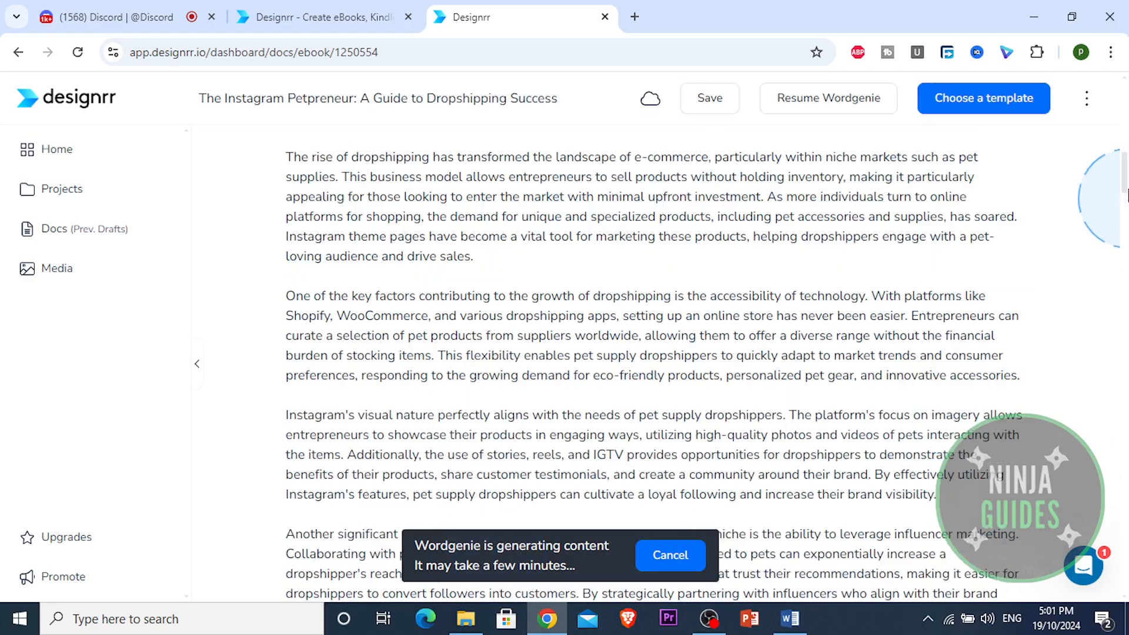
{"action": "scroll", "scroll_direction": "down", "scroll_amount": 3}
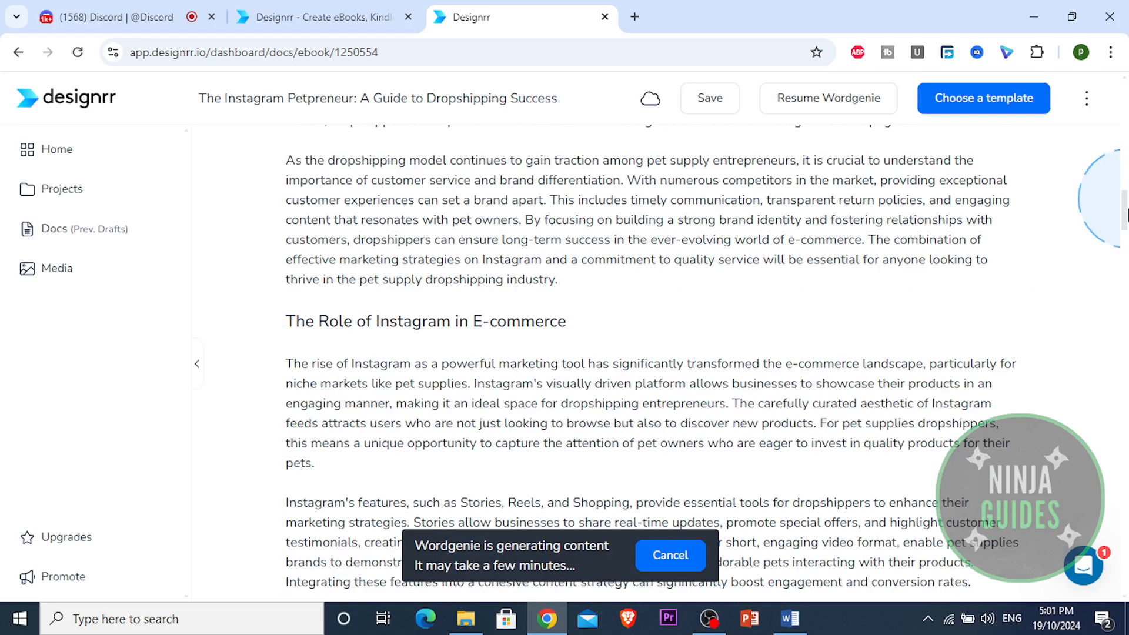
{"action": "scroll", "scroll_direction": "down", "scroll_amount": 3}
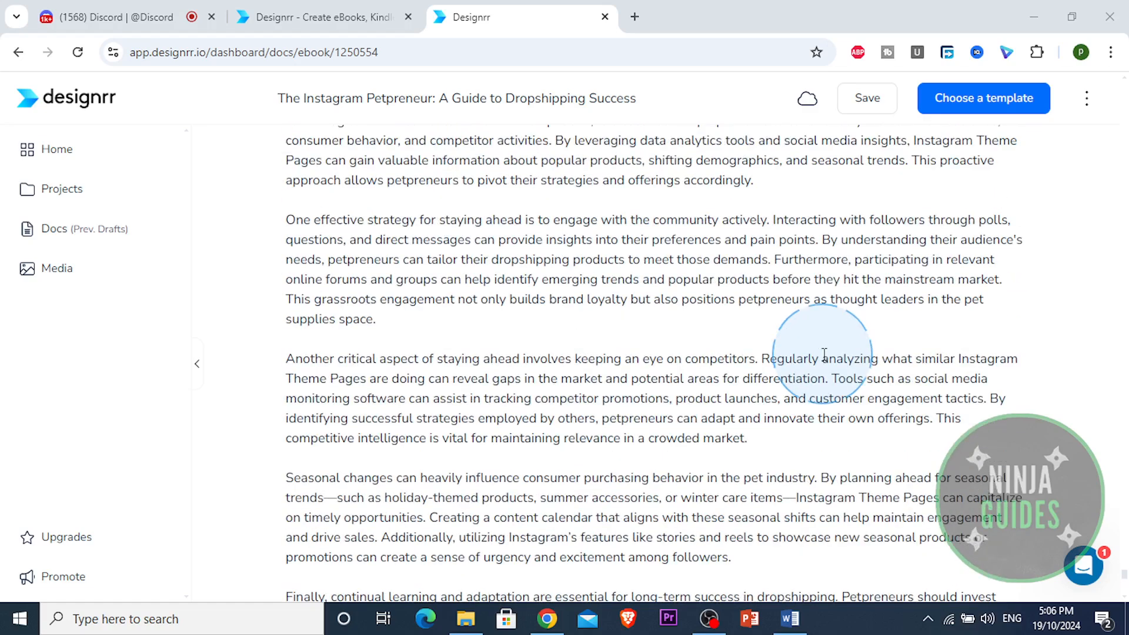
{"action": "scroll", "scroll_direction": "down", "scroll_amount": 3}
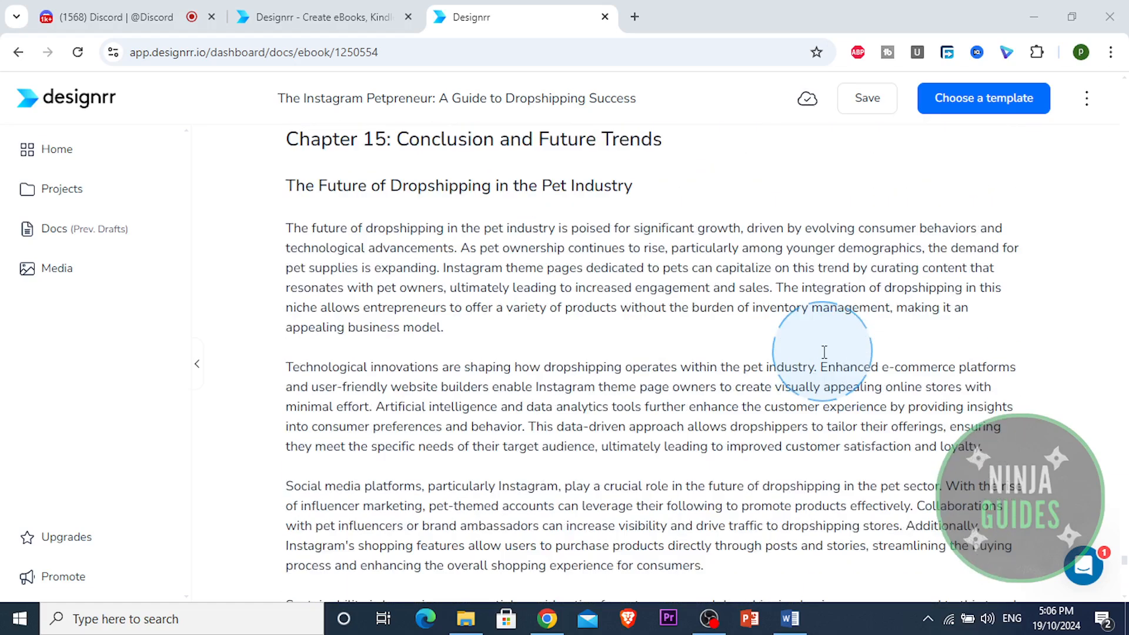
{"action": "scroll", "scroll_direction": "down", "scroll_amount": 3}
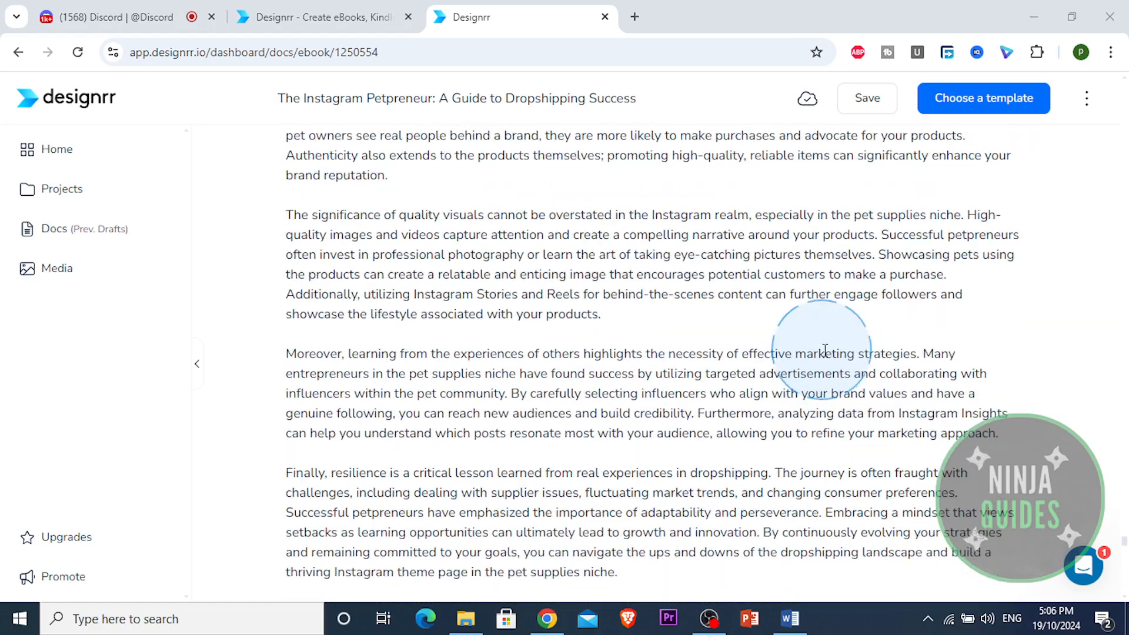
{"action": "scroll", "scroll_direction": "down", "scroll_amount": 3}
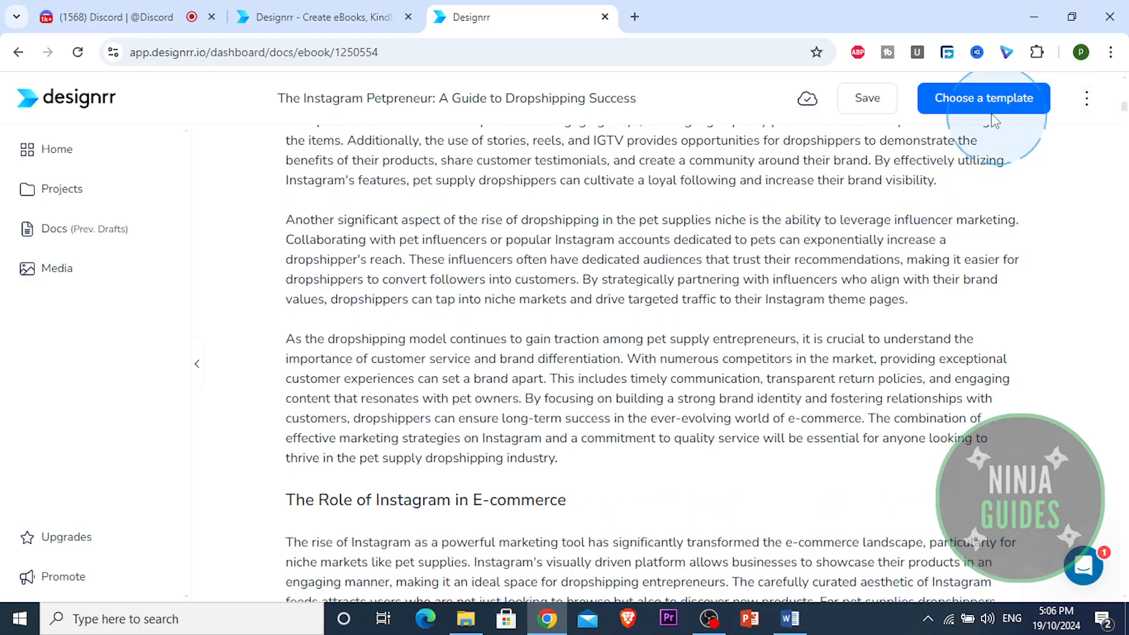
{"action": "left_click", "coordinate": [985, 97]}
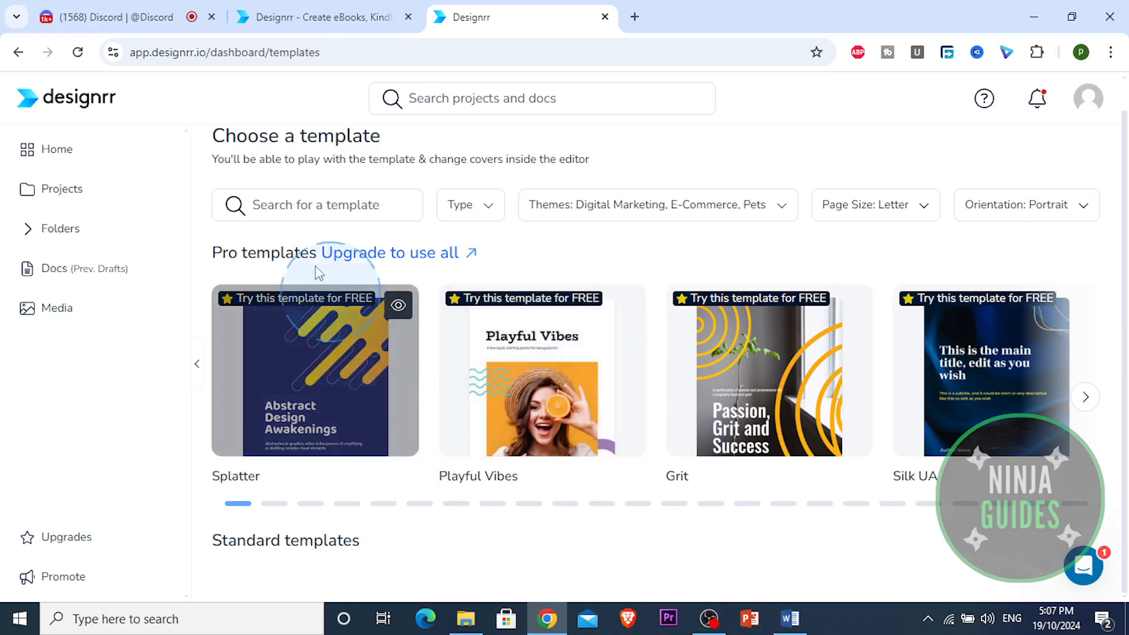
{"action": "mouse_move", "coordinate": [522, 493]}
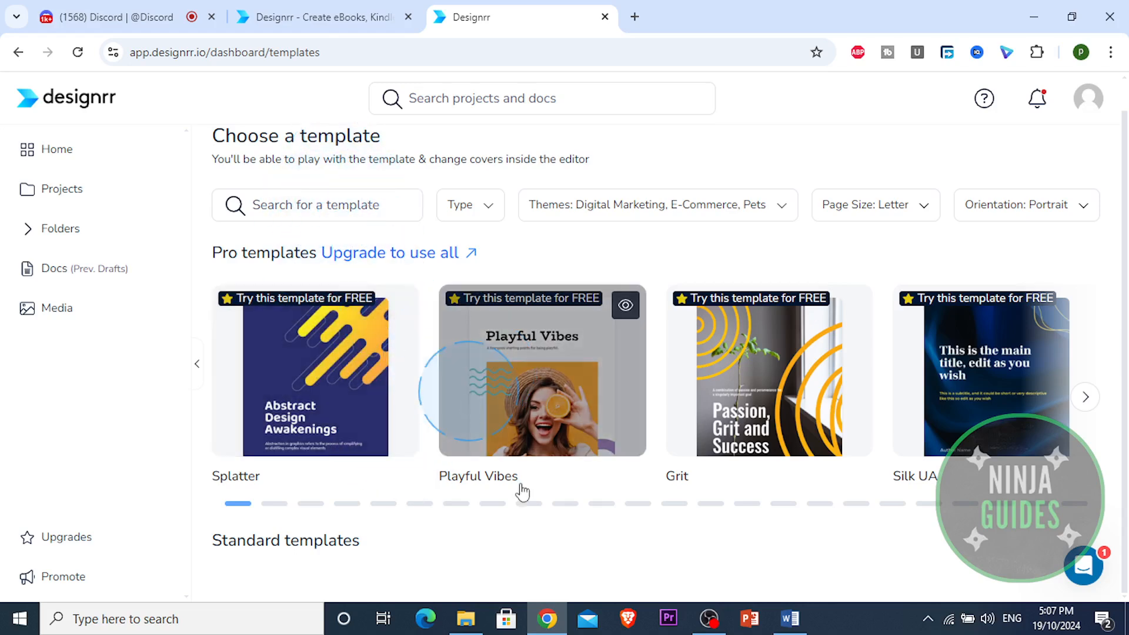
{"action": "scroll", "scroll_direction": "down", "scroll_amount": 3}
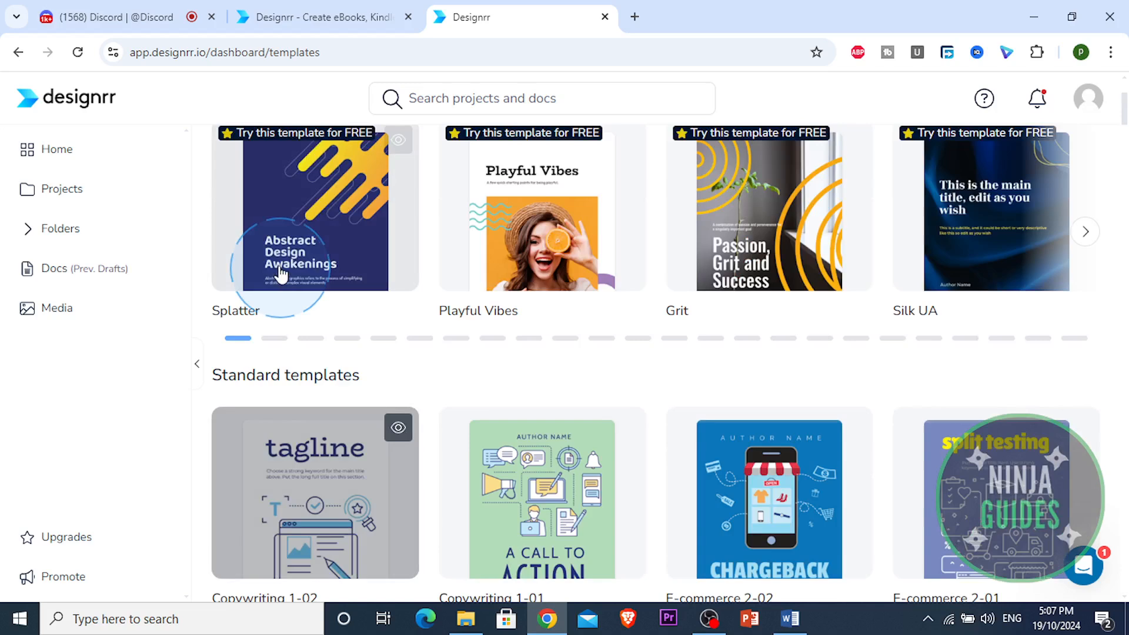
{"action": "left_click", "coordinate": [1084, 231]}
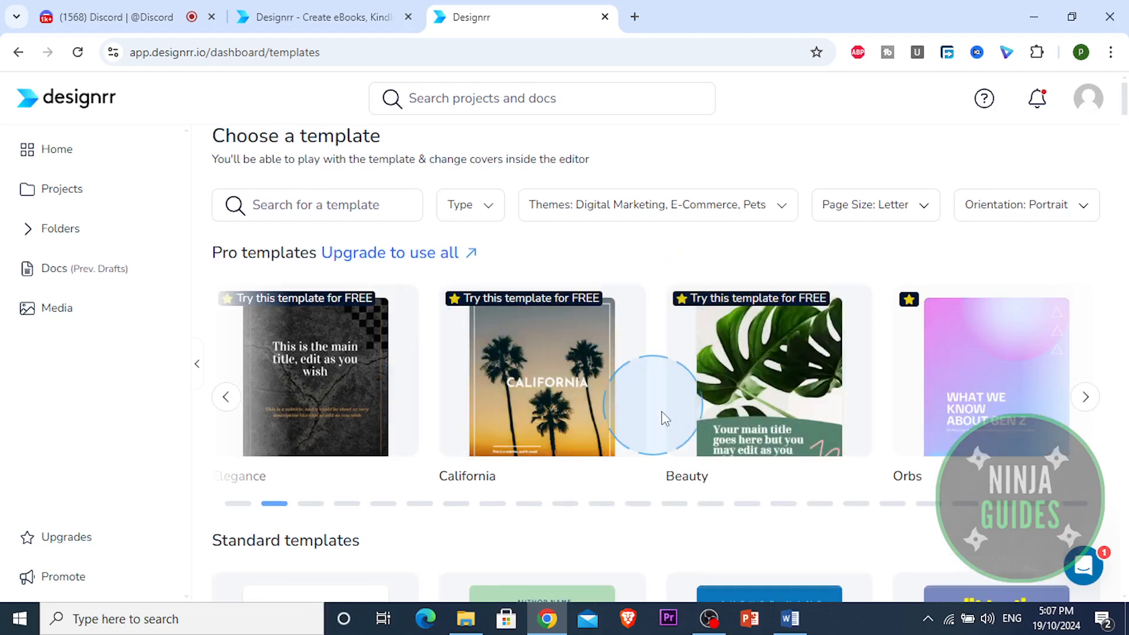
{"action": "scroll", "scroll_direction": "down", "scroll_amount": 3}
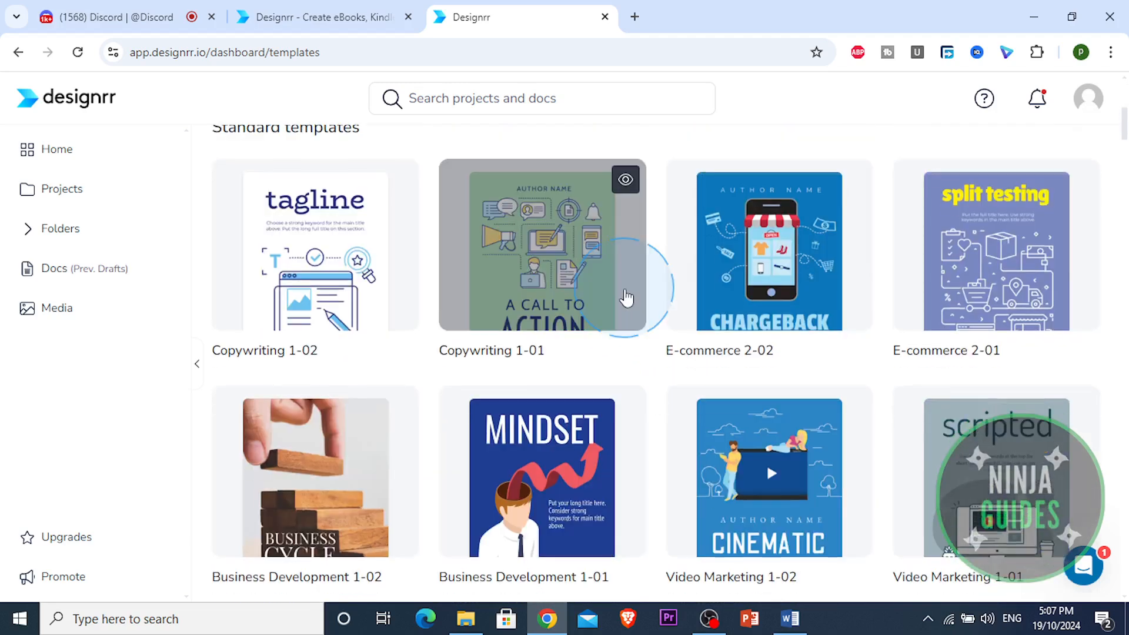
{"action": "scroll", "scroll_direction": "up", "scroll_amount": 3}
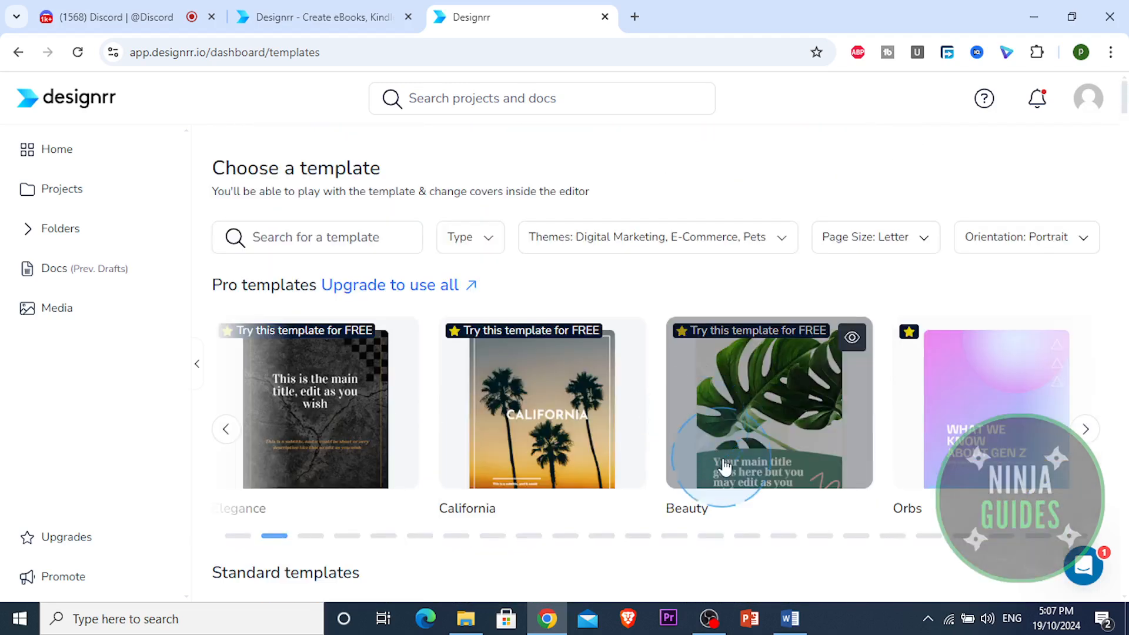
{"action": "scroll", "scroll_direction": "down", "scroll_amount": 3}
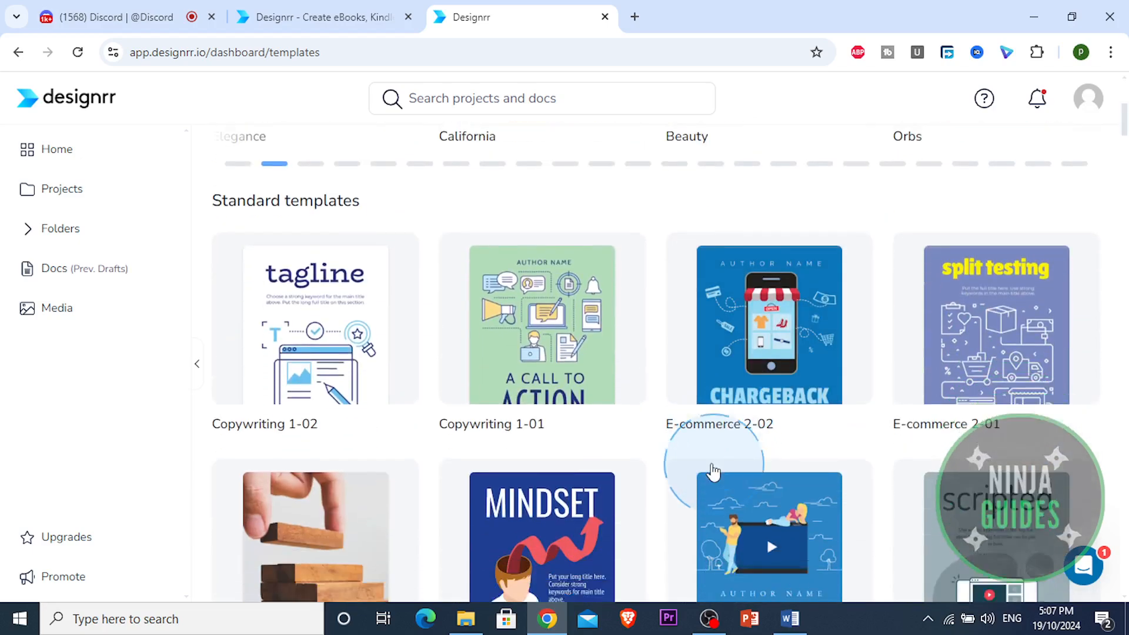
{"action": "scroll", "scroll_direction": "down", "scroll_amount": 3}
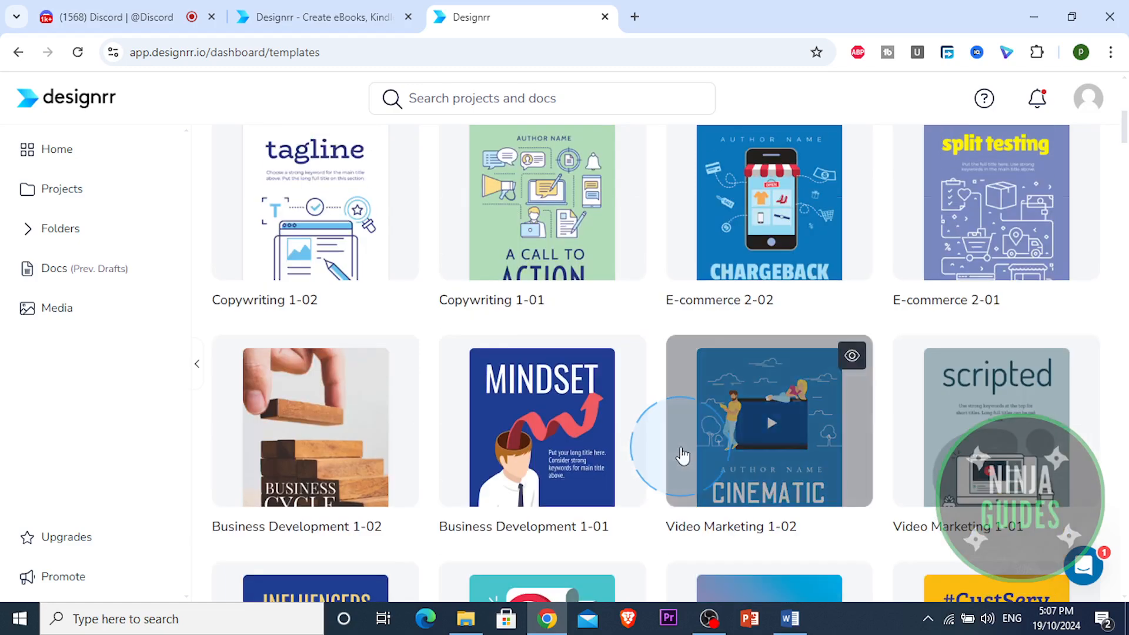
{"action": "scroll", "scroll_direction": "down", "scroll_amount": 3}
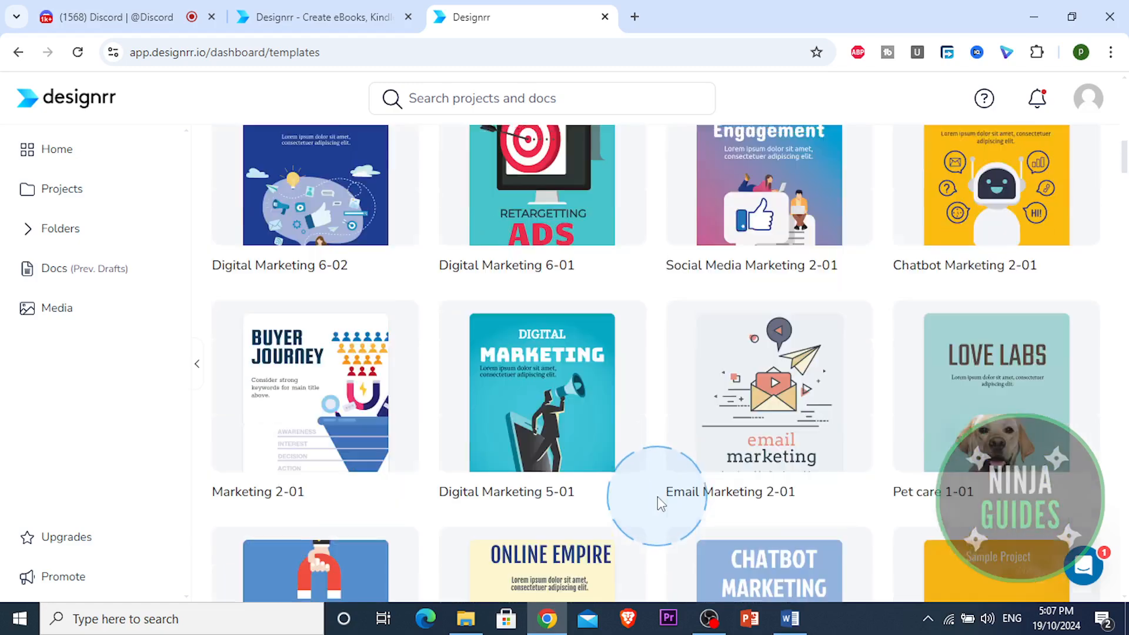
{"action": "scroll", "scroll_direction": "down", "scroll_amount": 3}
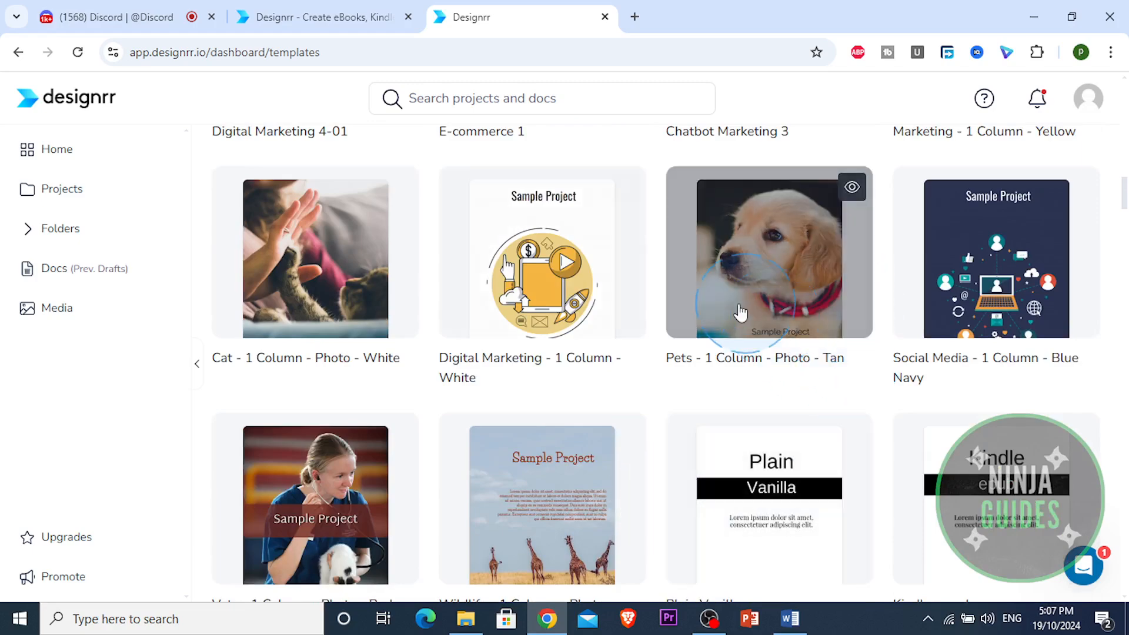
{"action": "scroll", "scroll_direction": "down", "scroll_amount": 3}
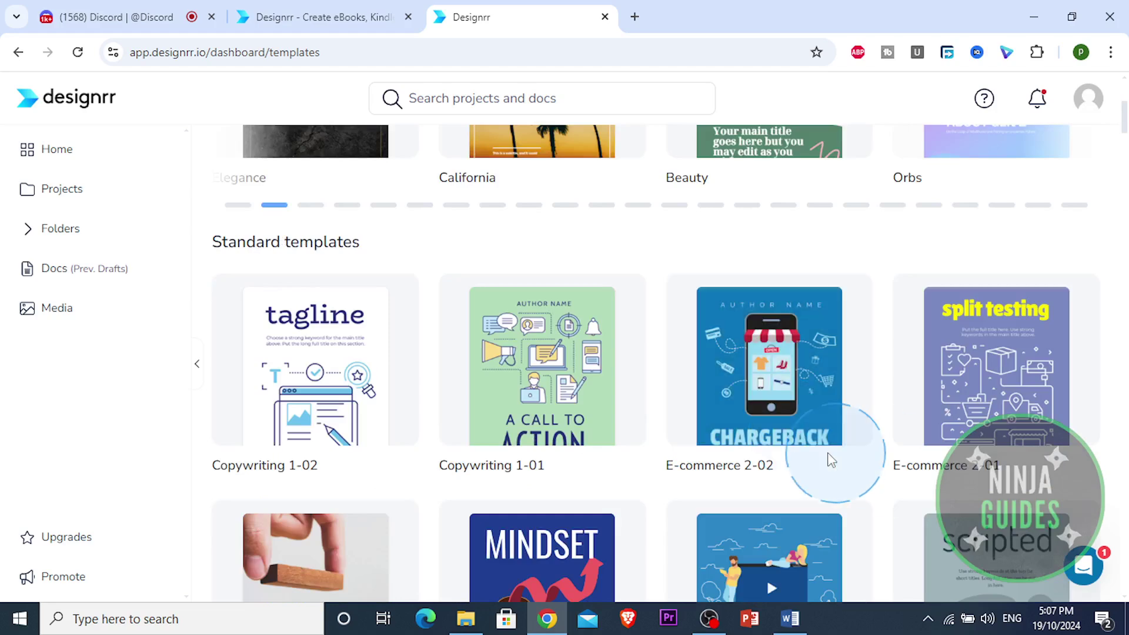
{"action": "mouse_move", "coordinate": [496, 449]}
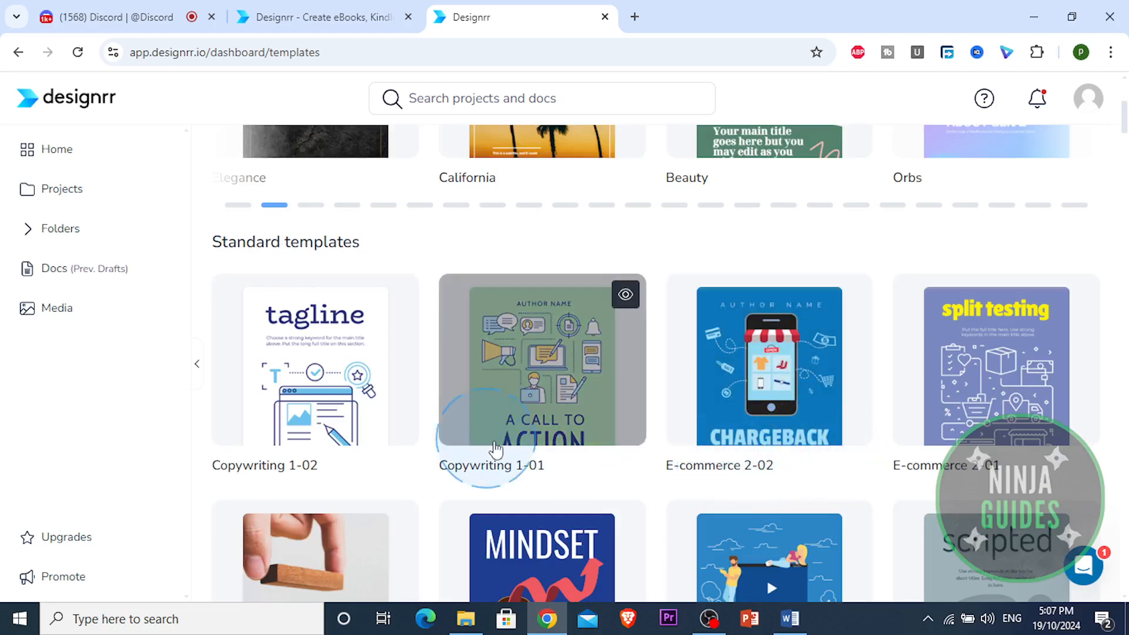
{"action": "scroll", "scroll_direction": "down", "scroll_amount": 3}
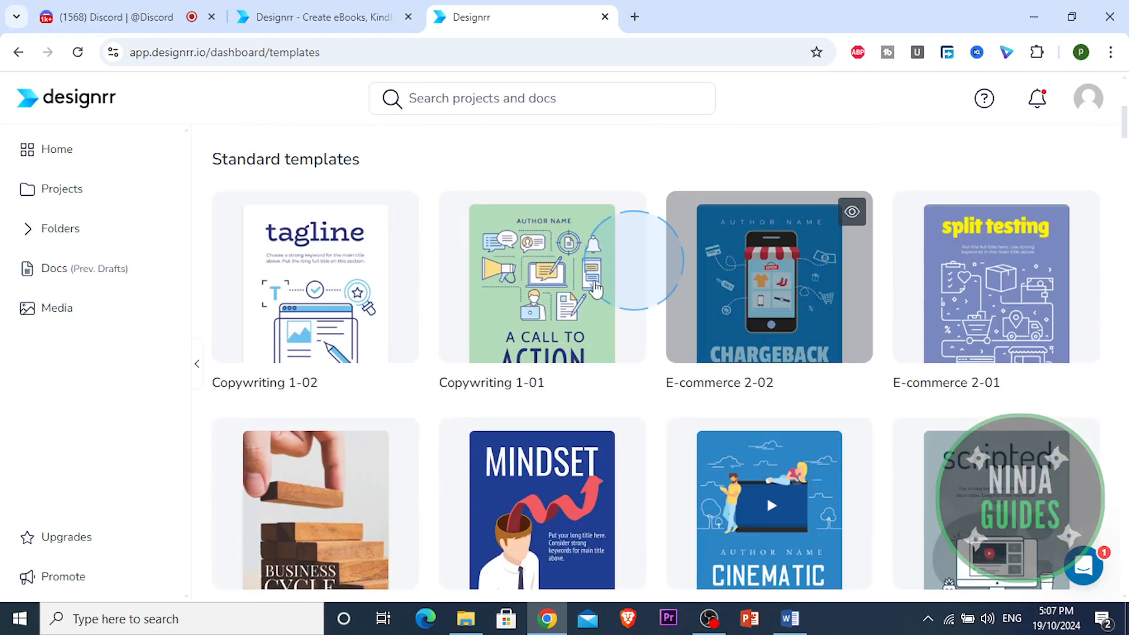
{"action": "scroll", "scroll_direction": "down", "scroll_amount": 3}
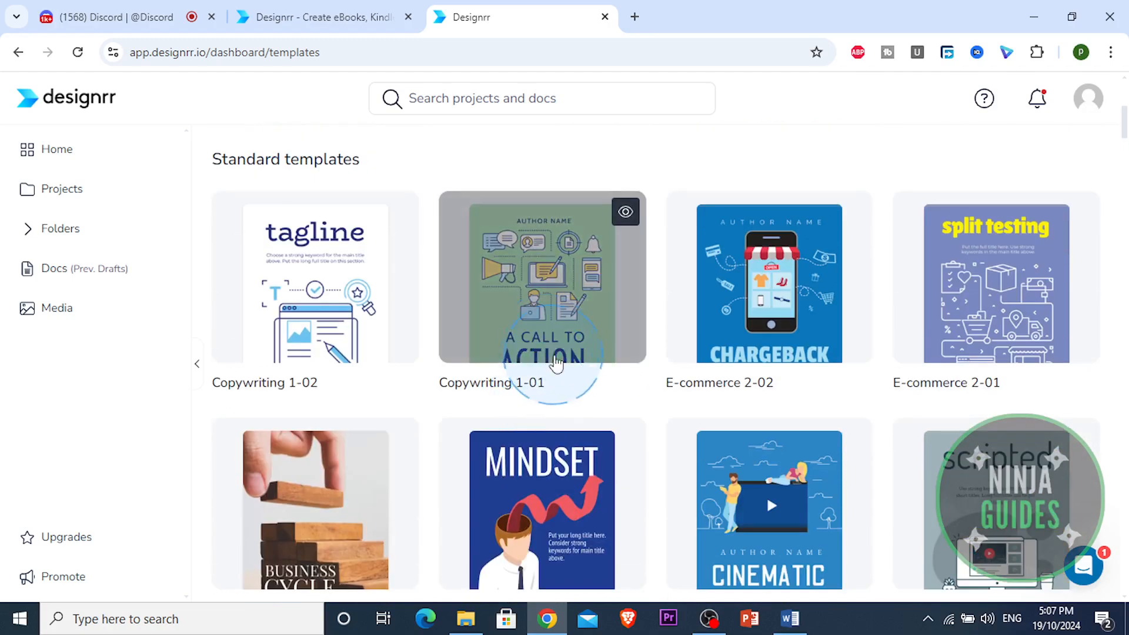
{"action": "scroll", "scroll_direction": "down", "scroll_amount": 3}
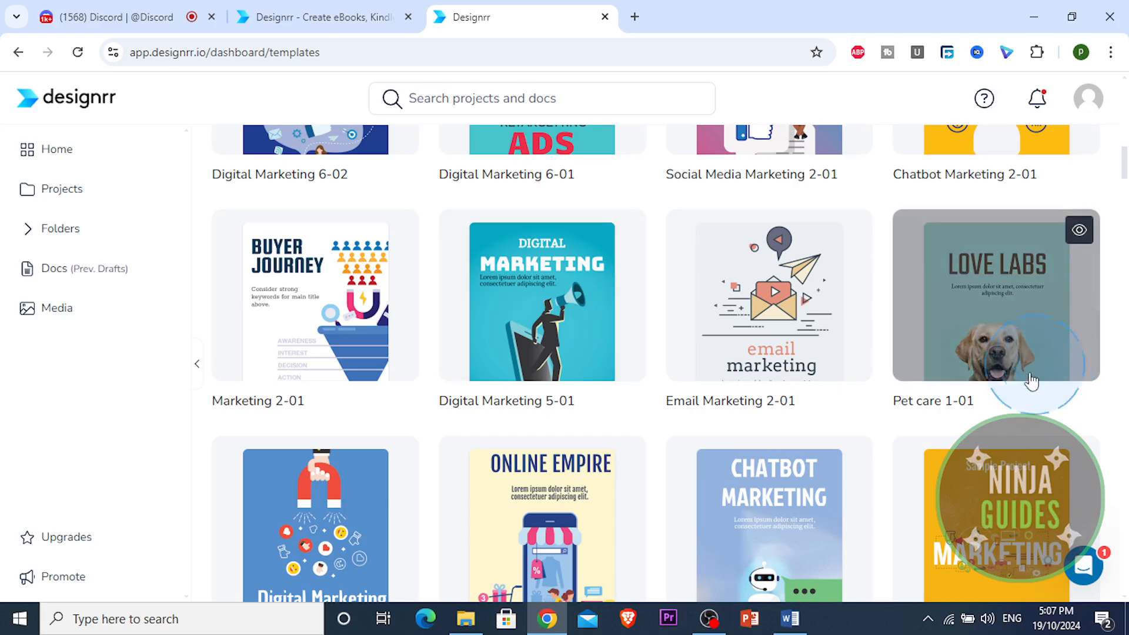
{"action": "scroll", "scroll_direction": "down", "scroll_amount": 3}
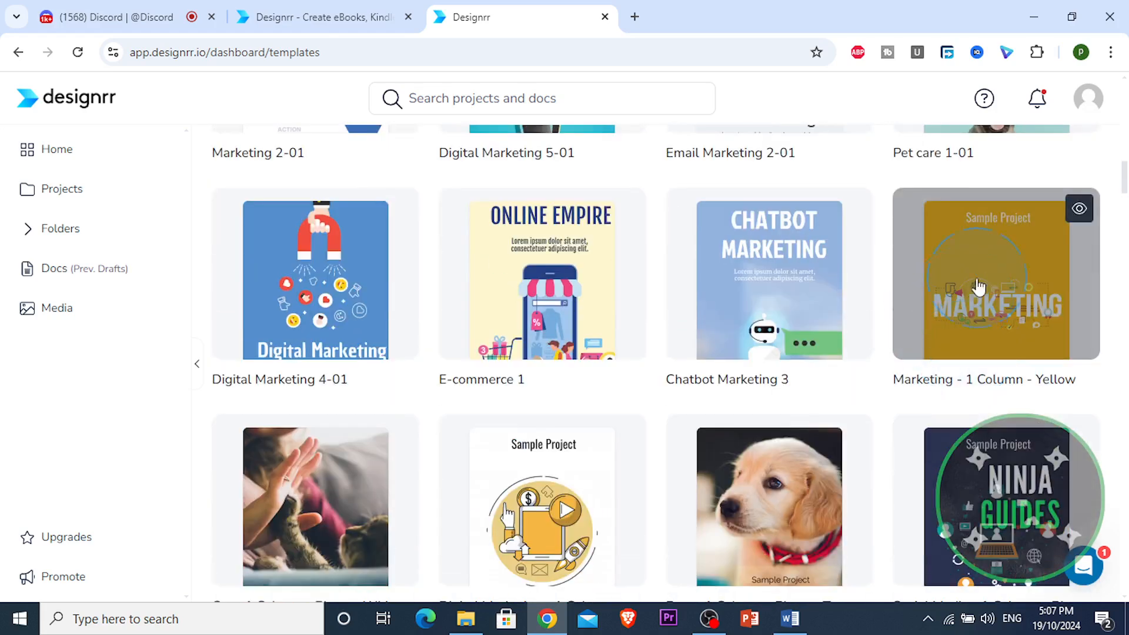
{"action": "mouse_move", "coordinate": [602, 366]}
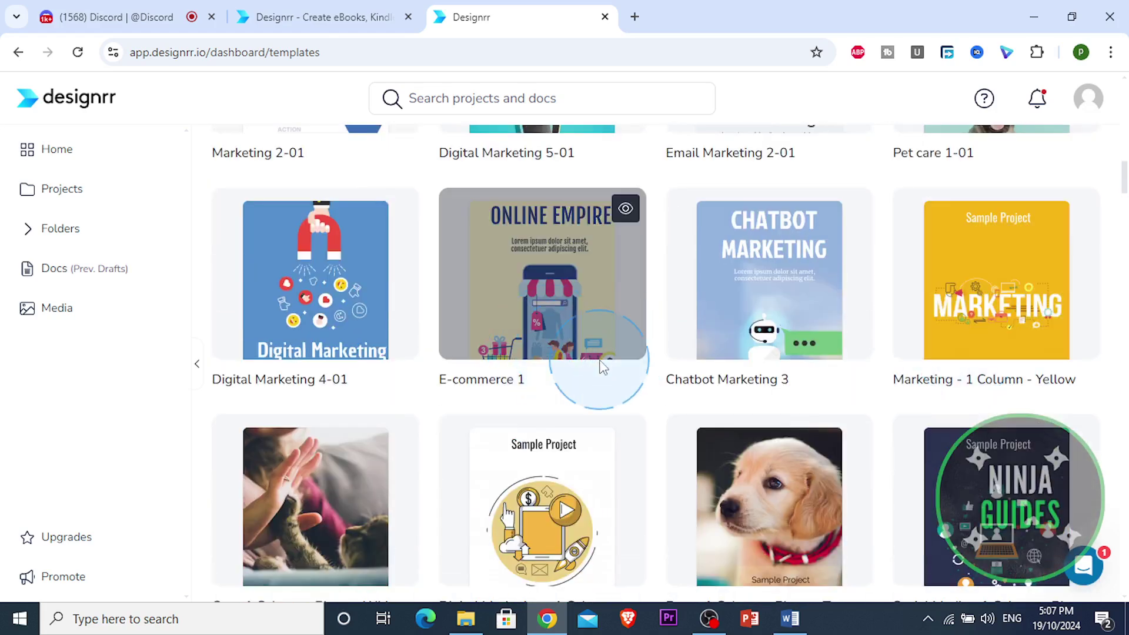
{"action": "mouse_move", "coordinate": [525, 353]}
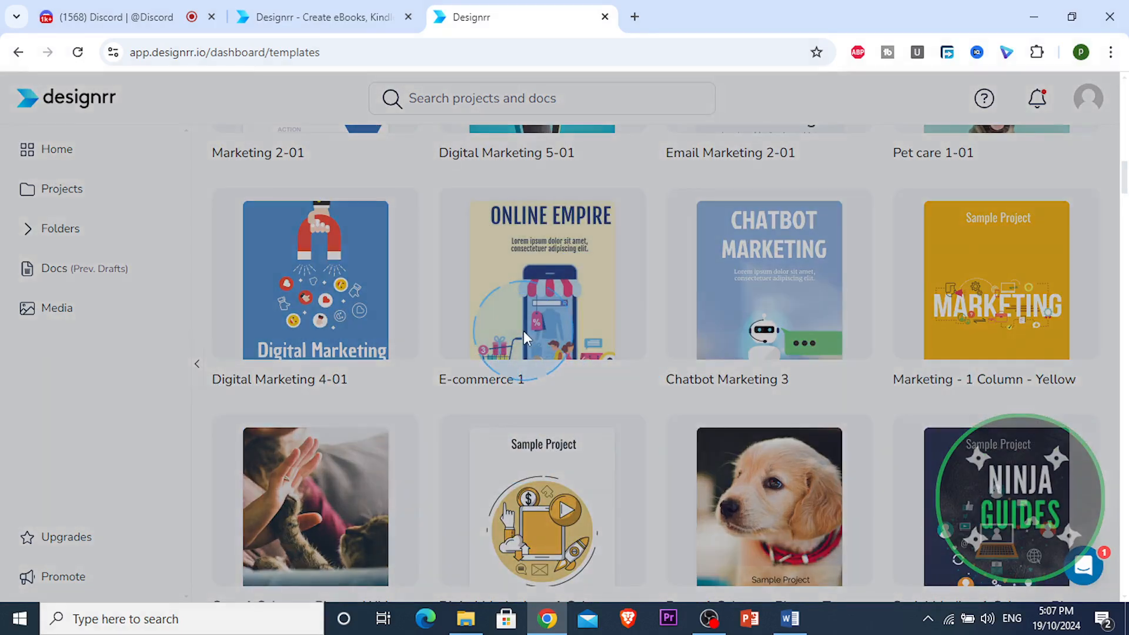
Step: Apply the E-commerce 1 template to open the eBook in the builder
{"action": "left_click", "coordinate": [542, 280]}
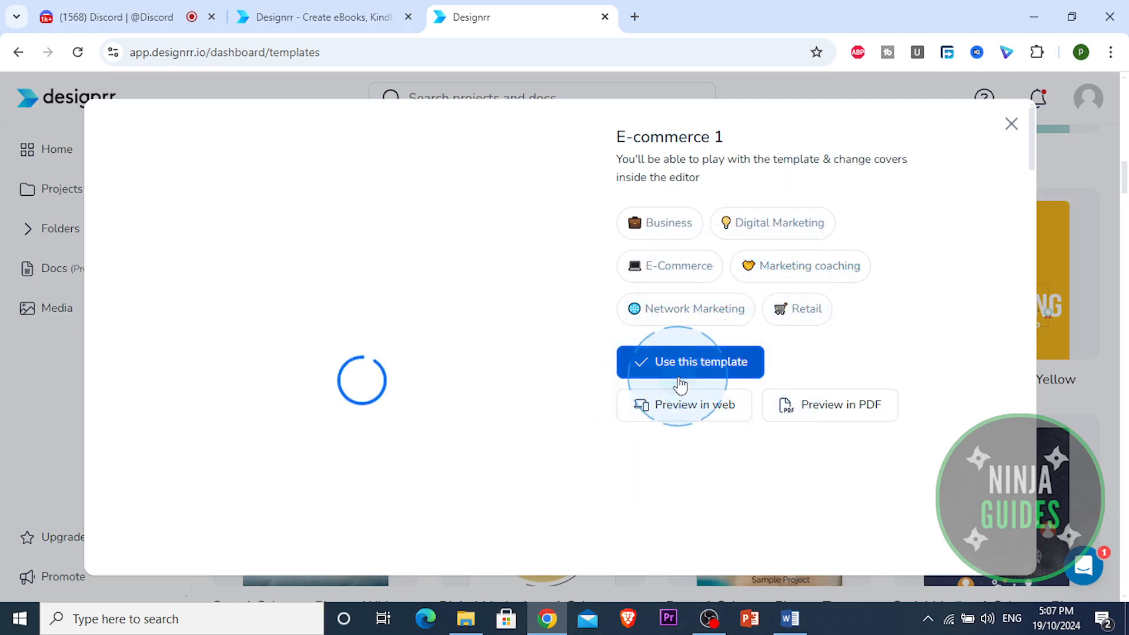
{"action": "left_click", "coordinate": [1011, 124]}
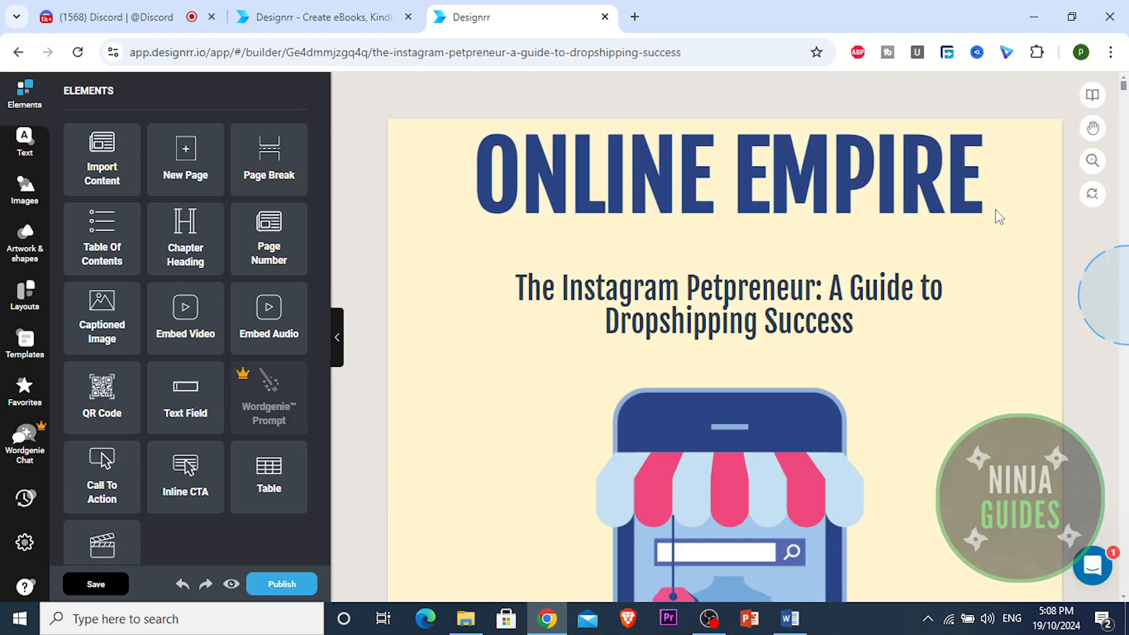
Step: Scroll the templated cover to view the author name and Chapter 1 page
{"action": "scroll", "scroll_direction": "down", "scroll_amount": 3}
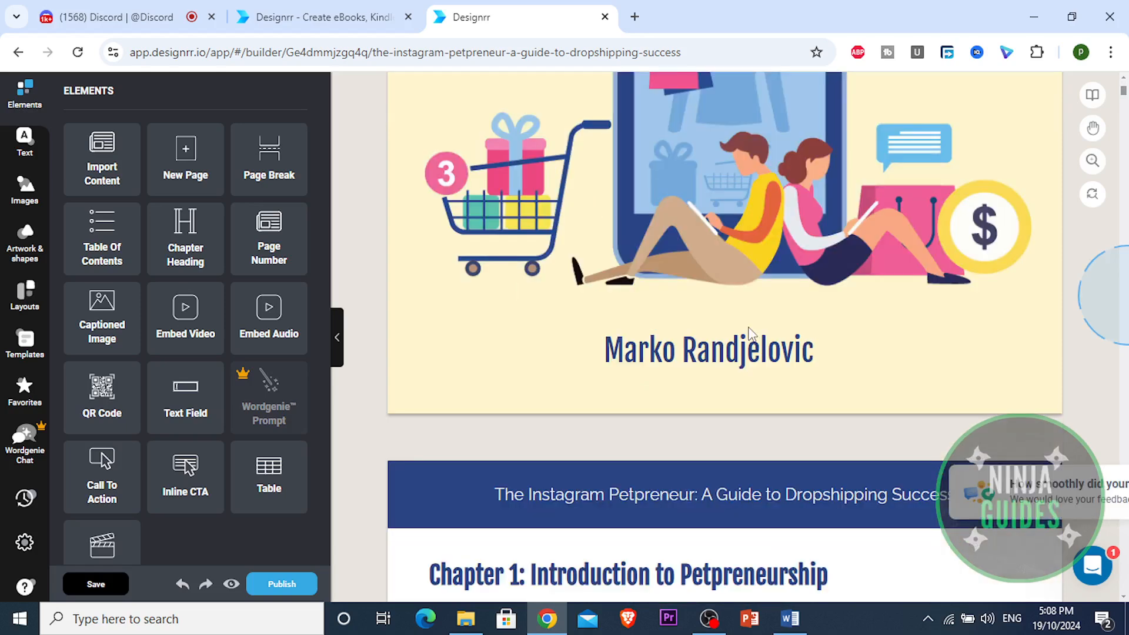
{"action": "scroll", "scroll_direction": "up", "scroll_amount": 3}
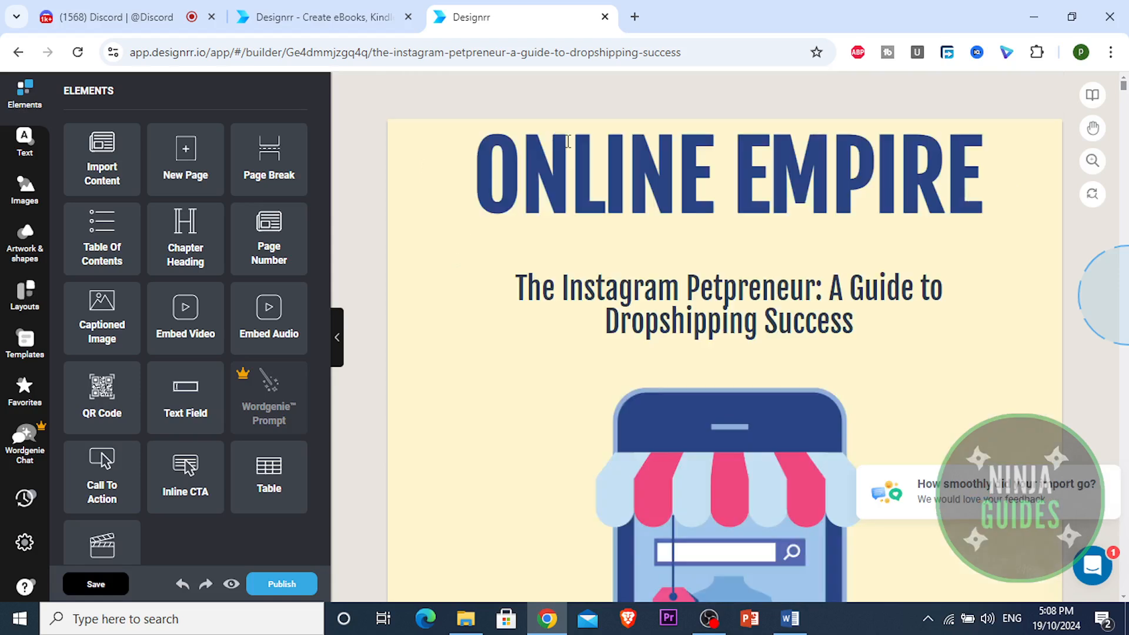
{"action": "mouse_move", "coordinate": [624, 151]}
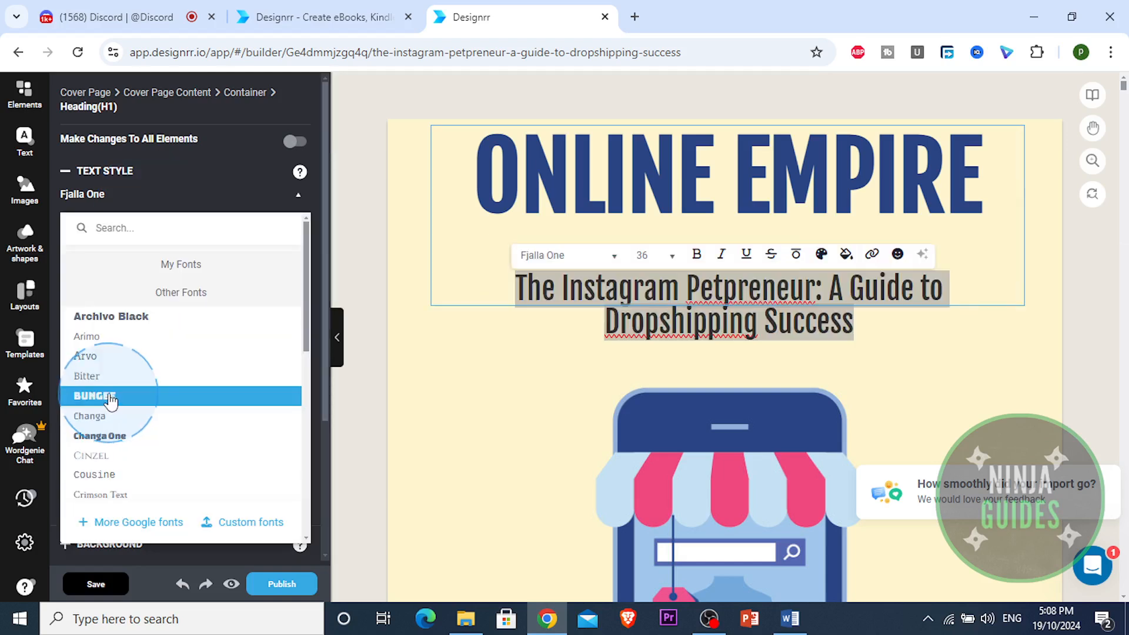
Step: Try the Bungee font on the subtitle, then browse the font list for alternatives
{"action": "left_click", "coordinate": [100, 395]}
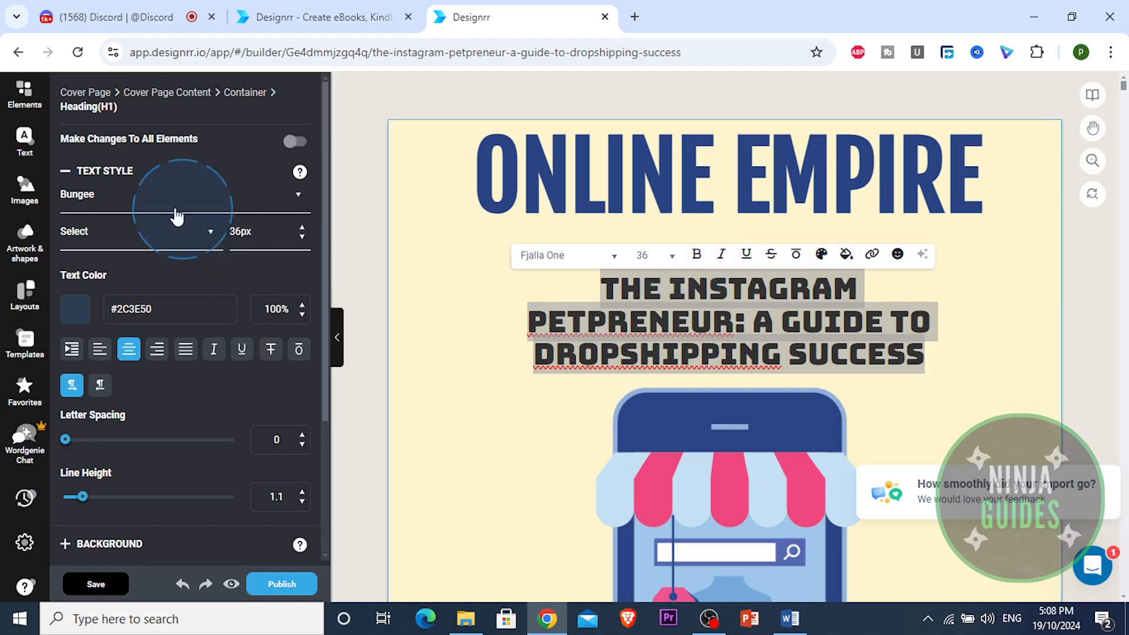
{"action": "left_click", "coordinate": [177, 194]}
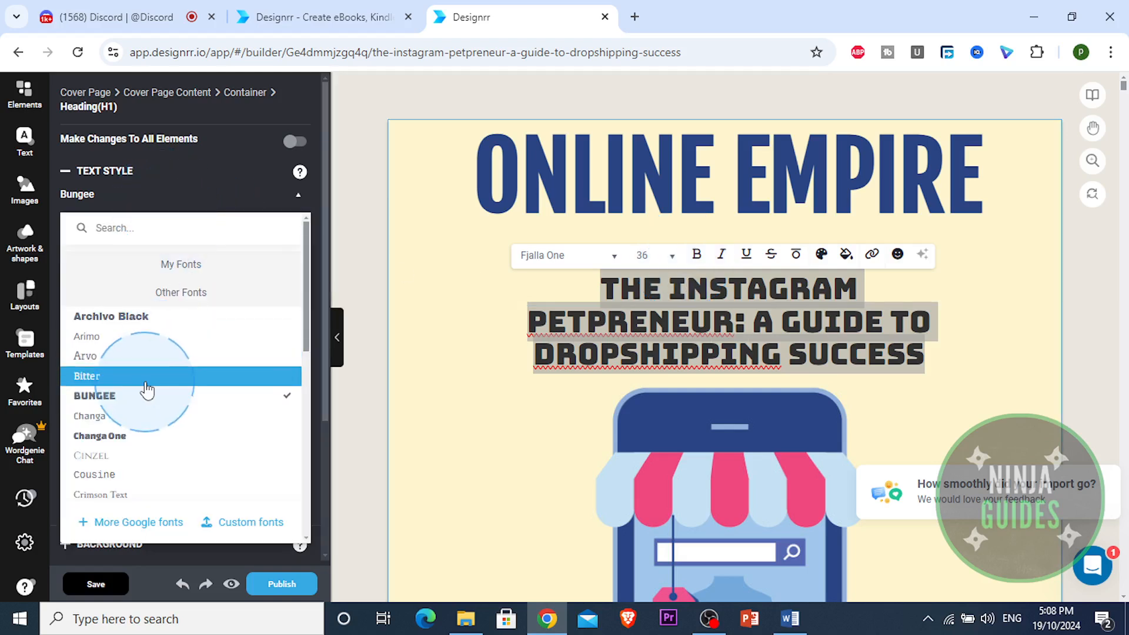
{"action": "scroll", "scroll_direction": "down", "scroll_amount": 3}
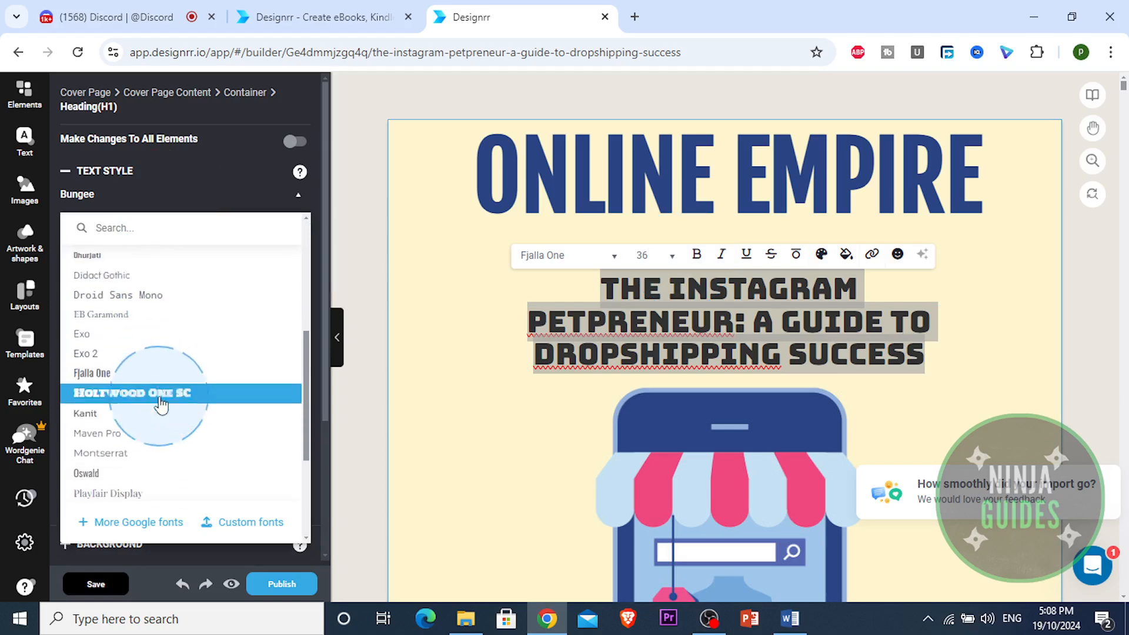
{"action": "scroll", "scroll_direction": "down", "scroll_amount": 3}
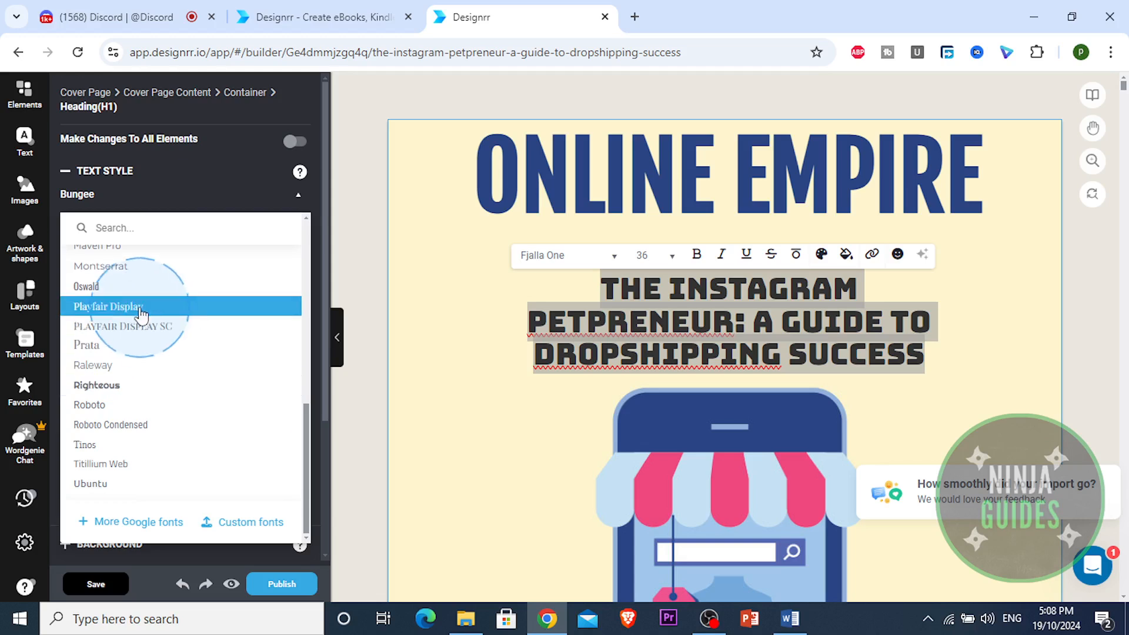
{"action": "mouse_move", "coordinate": [128, 400]}
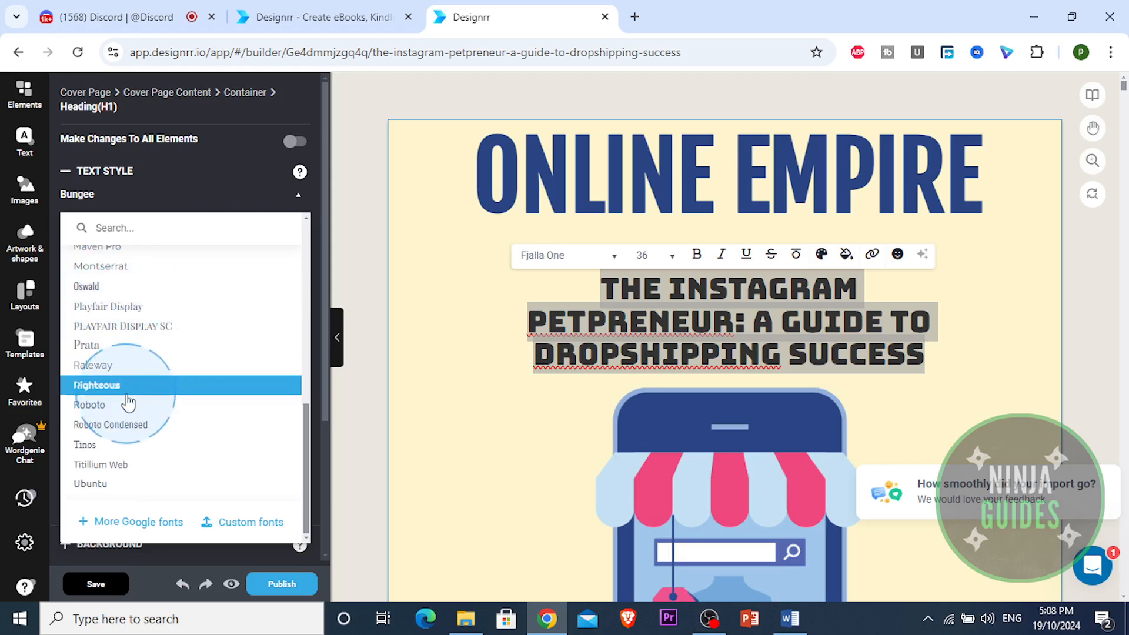
{"action": "left_click", "coordinate": [96, 385]}
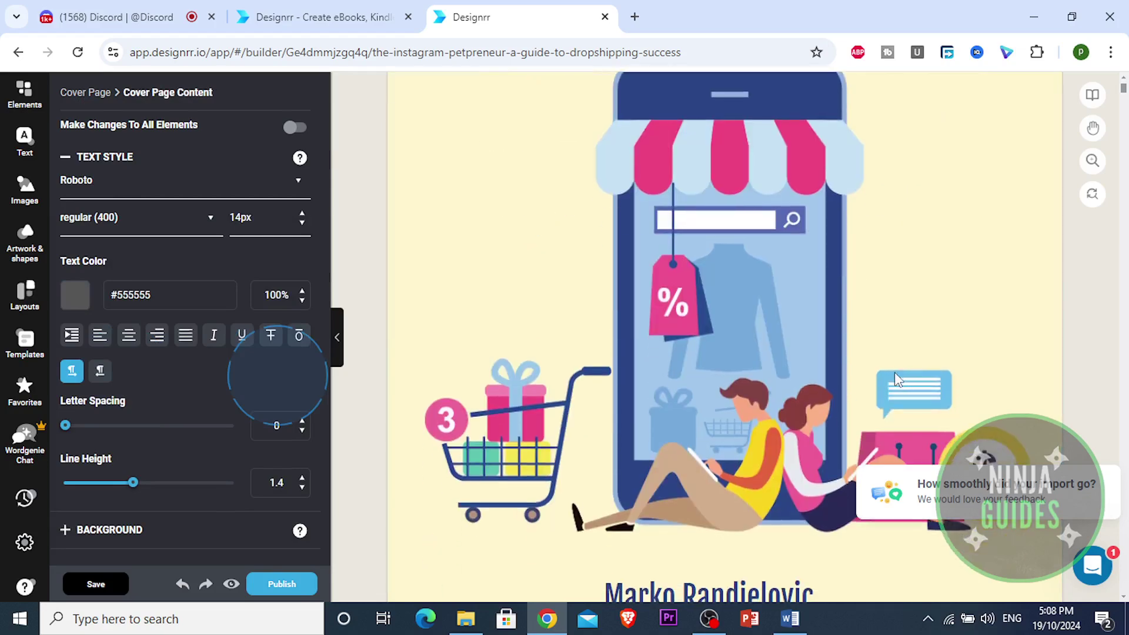
Step: Return to the Chapter 1 page and select the Understanding the Pet Industry heading
{"action": "scroll", "scroll_direction": "down", "scroll_amount": 3}
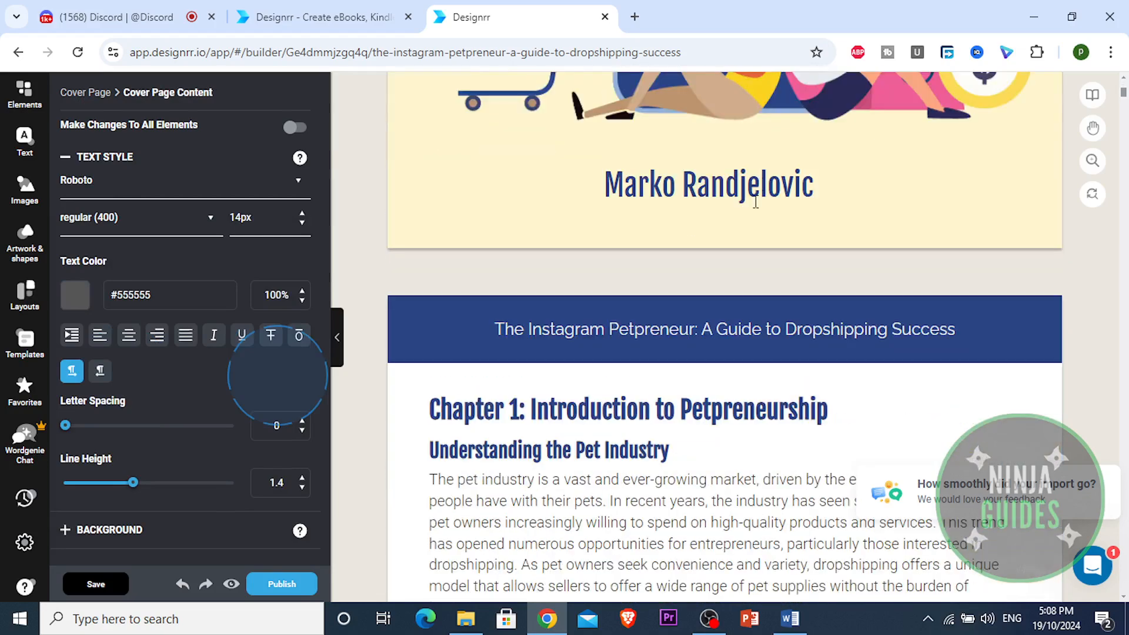
{"action": "scroll", "scroll_direction": "down", "scroll_amount": 3}
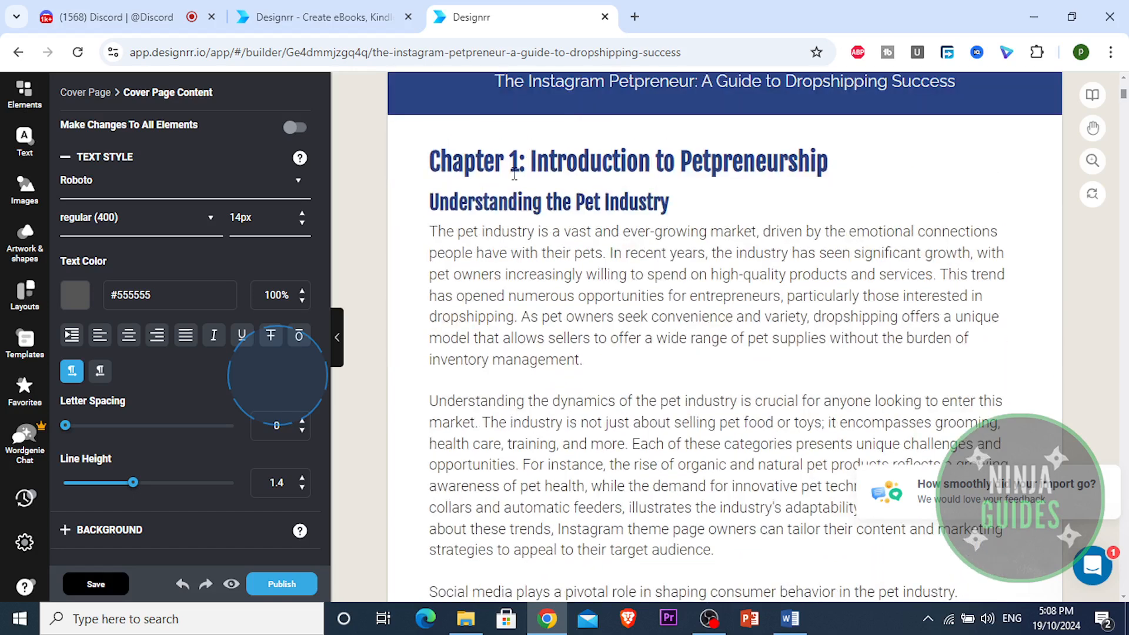
{"action": "left_click", "coordinate": [547, 202]}
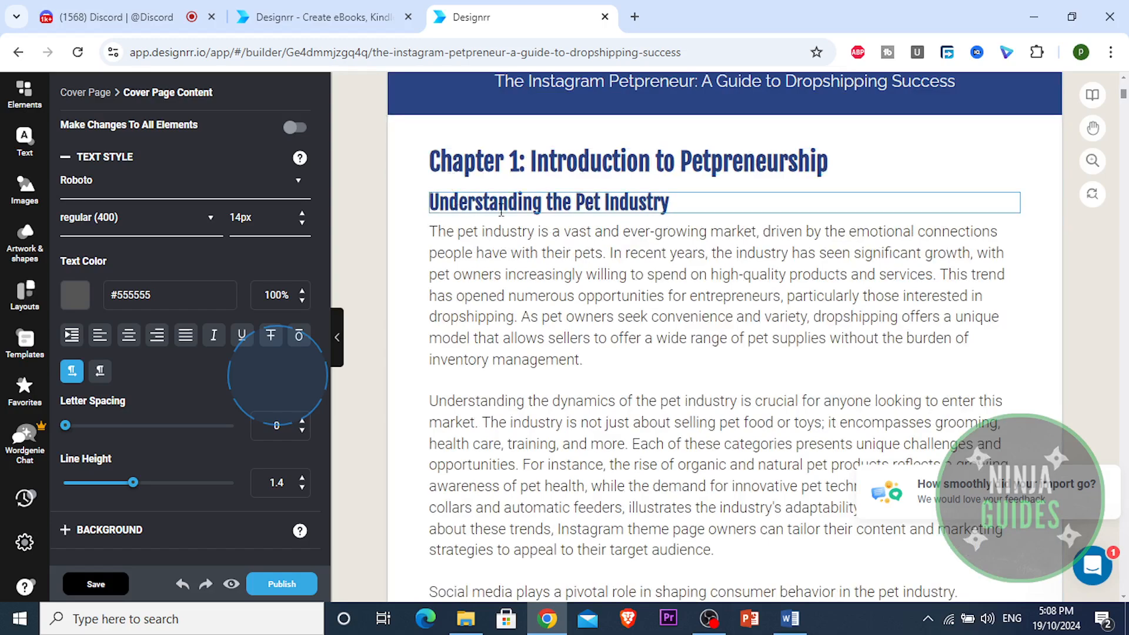
{"action": "scroll", "scroll_direction": "down", "scroll_amount": 3}
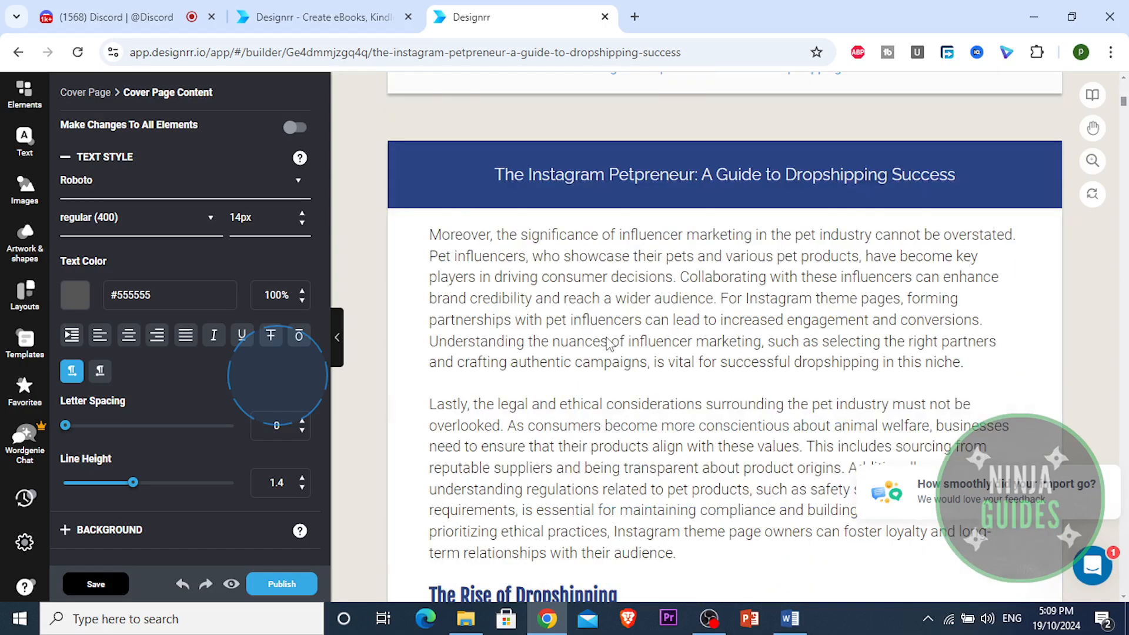
{"action": "scroll", "scroll_direction": "down", "scroll_amount": 3}
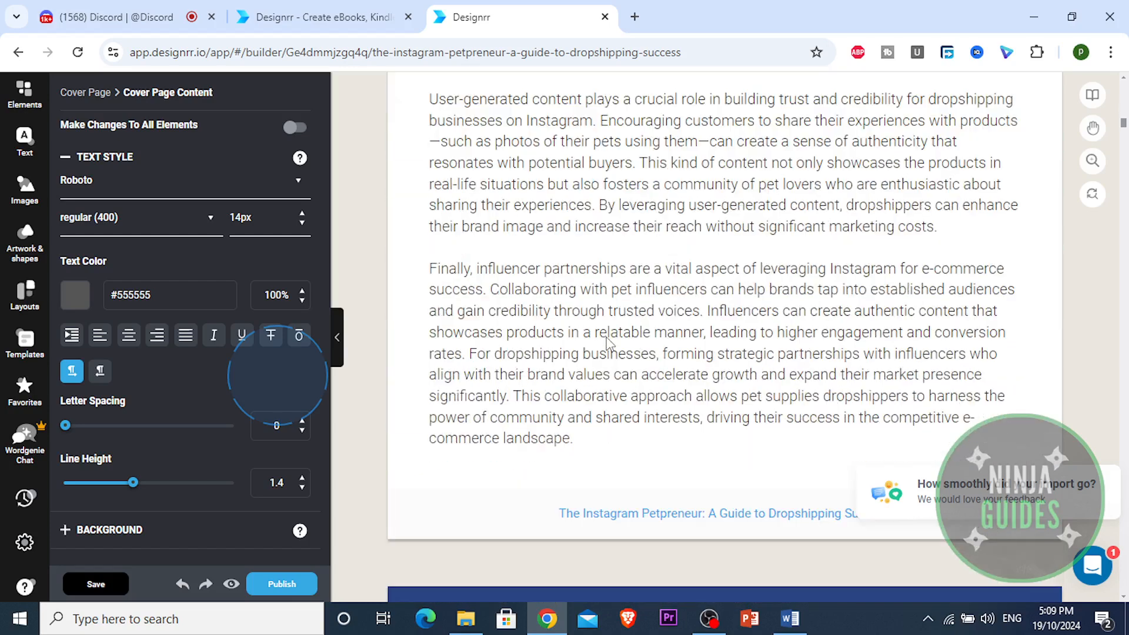
{"action": "scroll", "scroll_direction": "down", "scroll_amount": 3}
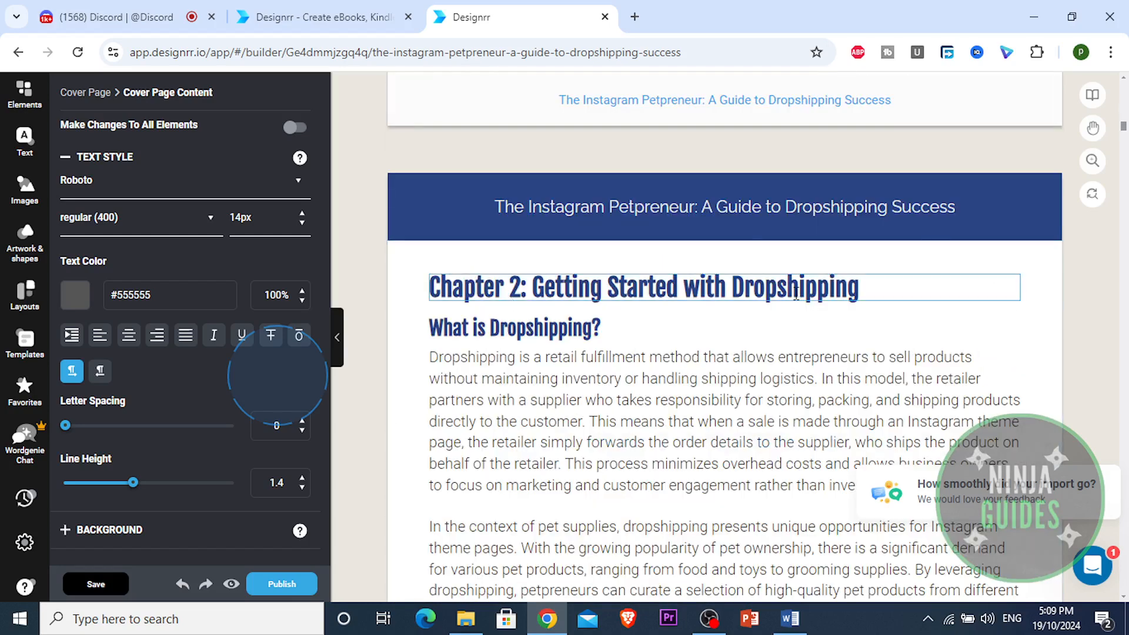
{"action": "scroll", "scroll_direction": "down", "scroll_amount": 3}
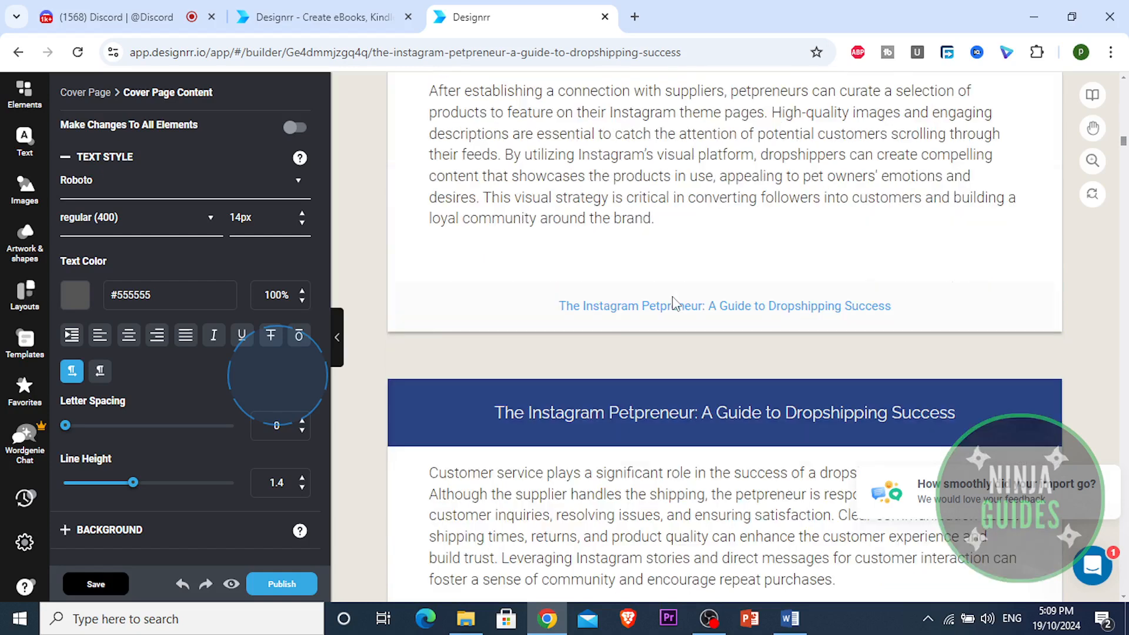
{"action": "scroll", "scroll_direction": "down", "scroll_amount": 3}
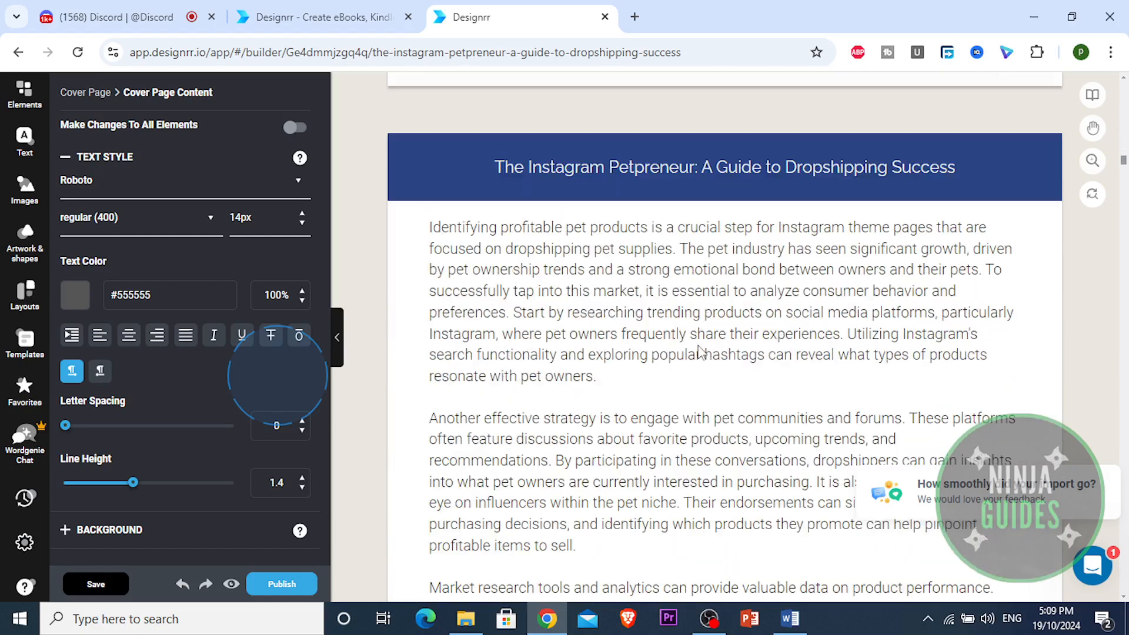
{"action": "scroll", "scroll_direction": "down", "scroll_amount": 3}
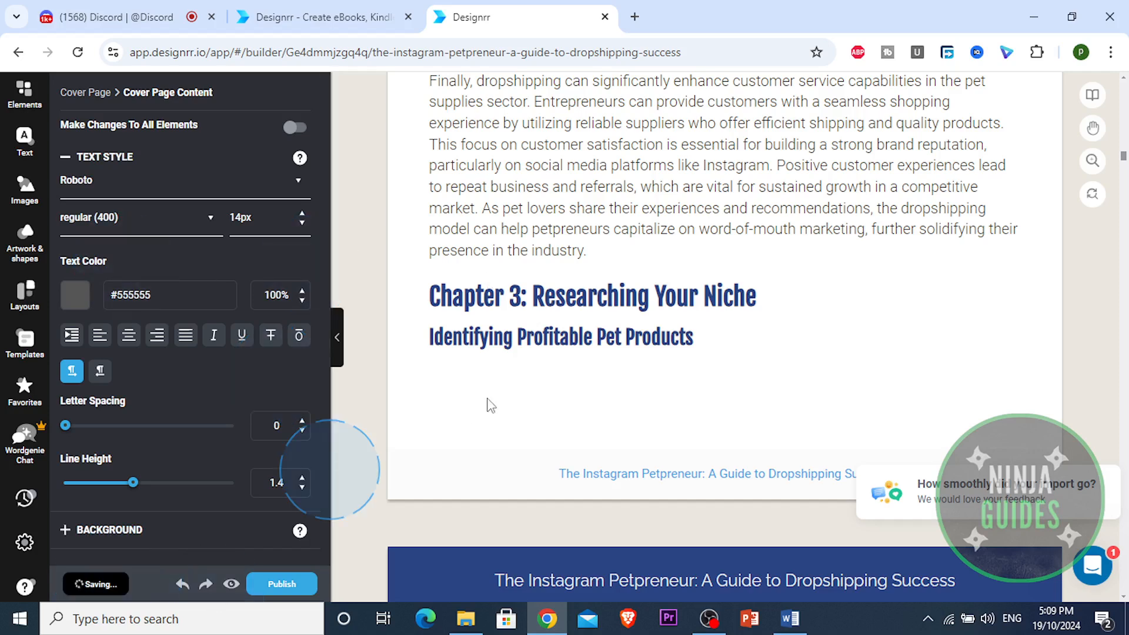
{"action": "scroll", "scroll_direction": "down", "scroll_amount": 3}
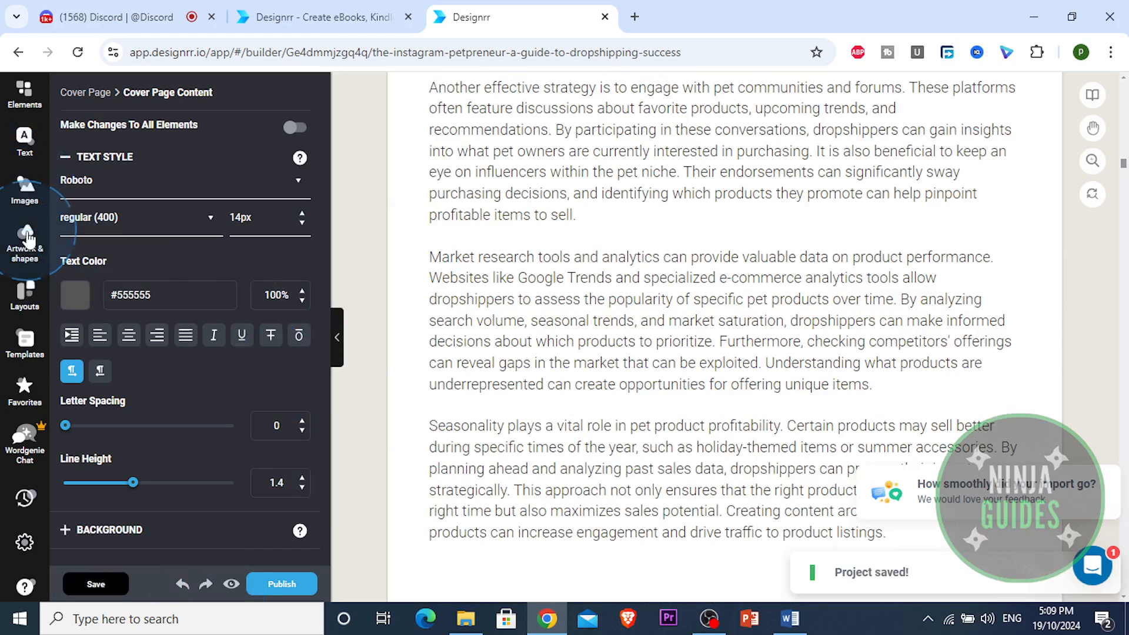
Step: Search the Suggested Images library for 'dogs', then undo the last change
{"action": "left_click", "coordinate": [24, 191]}
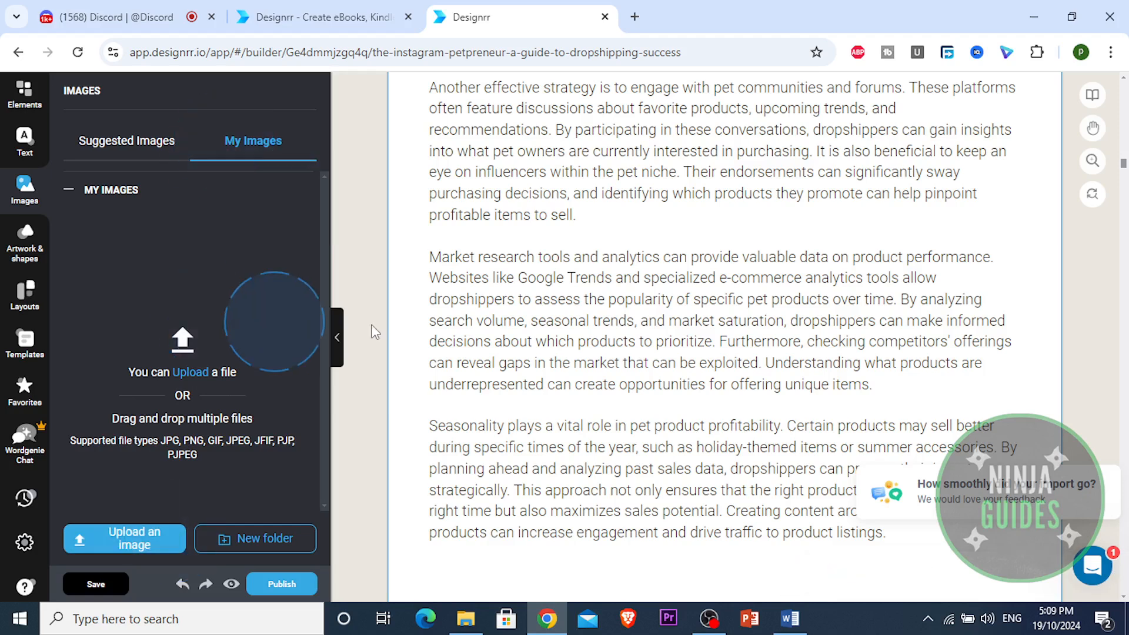
{"action": "scroll", "scroll_direction": "down", "scroll_amount": 3}
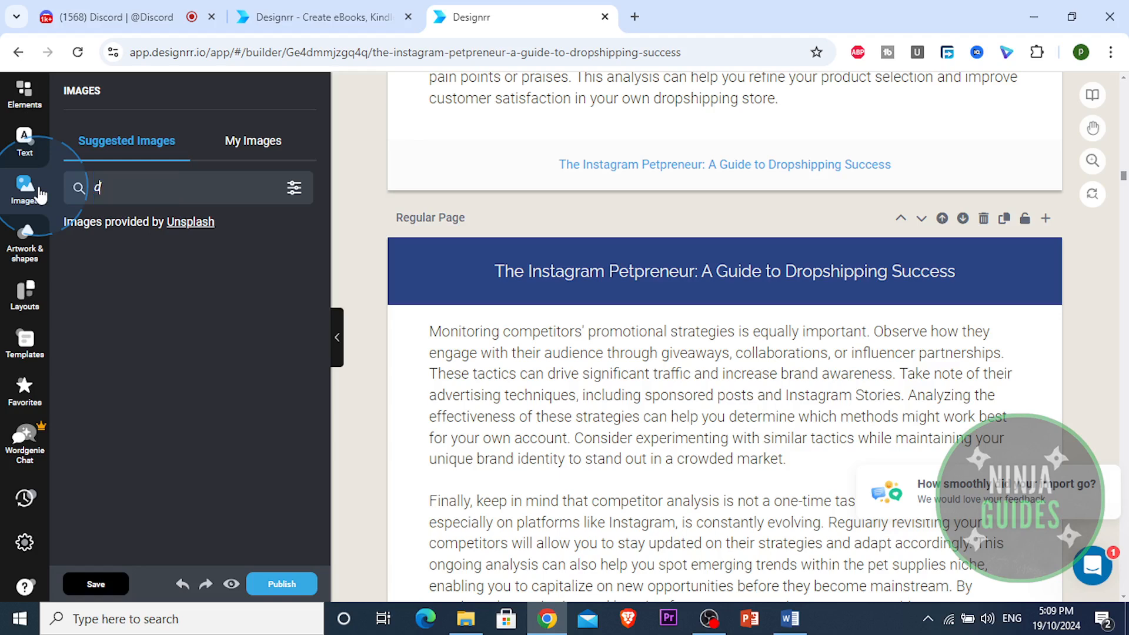
{"action": "type", "text": "dogs"}
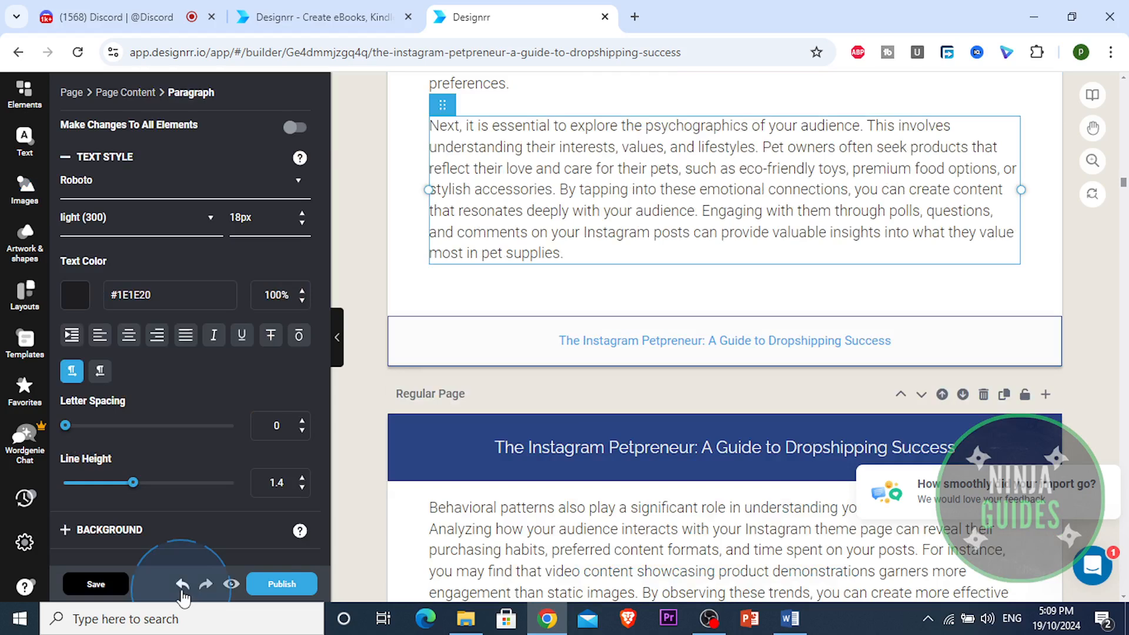
{"action": "left_click", "coordinate": [23, 89]}
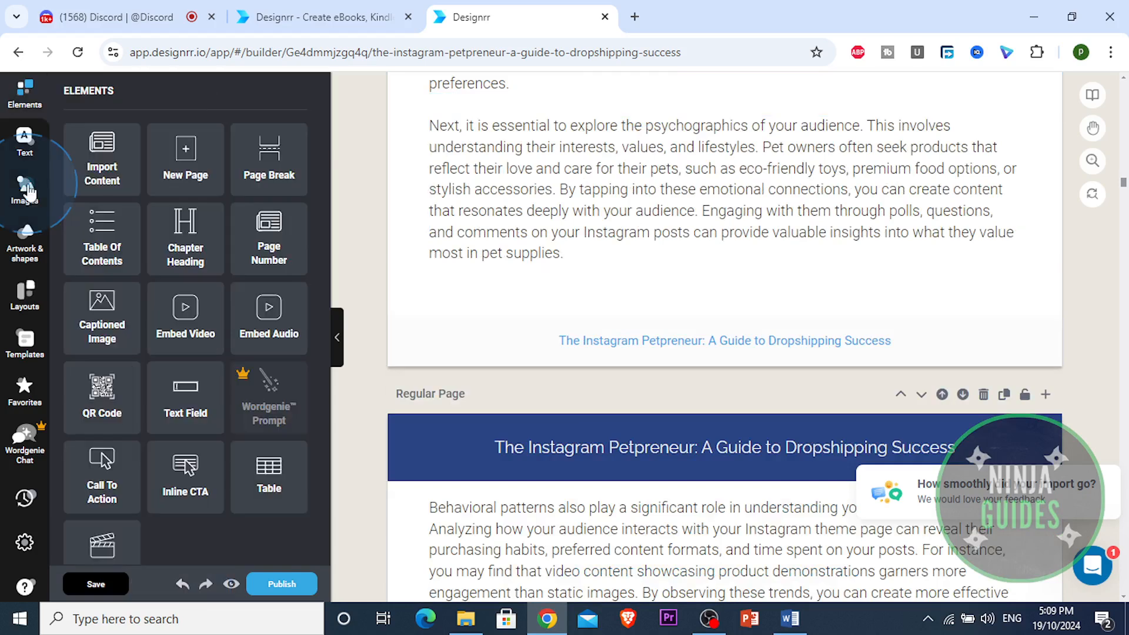
Step: Browse the image library and place a dog-on-pink photo on the Behavioral patterns page
{"action": "left_click", "coordinate": [24, 190]}
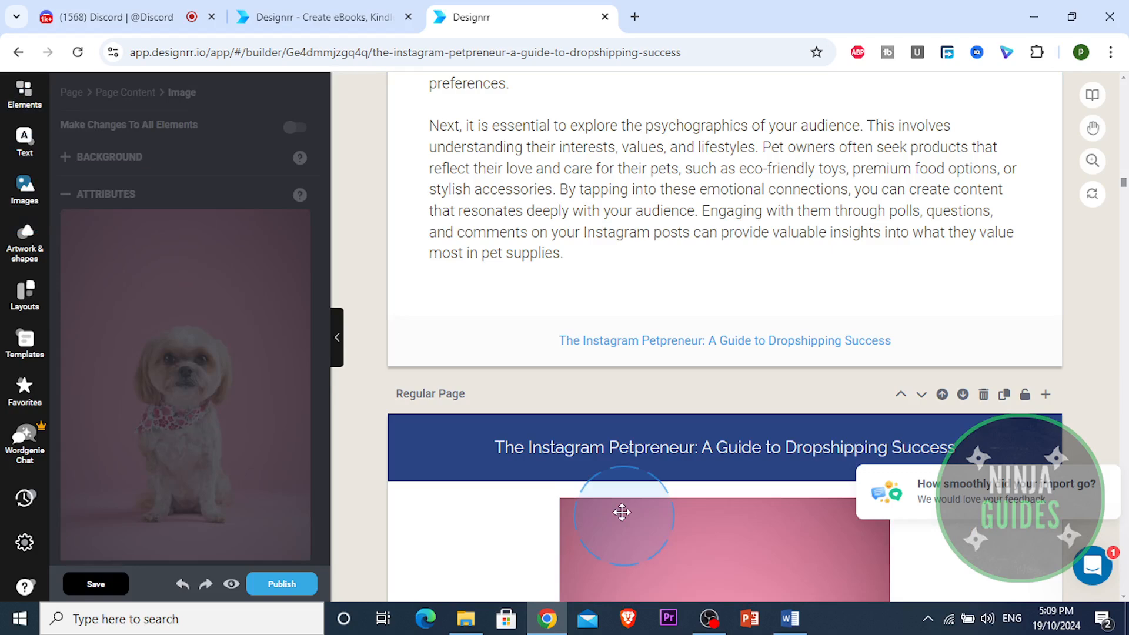
{"action": "scroll", "scroll_direction": "down", "scroll_amount": 3}
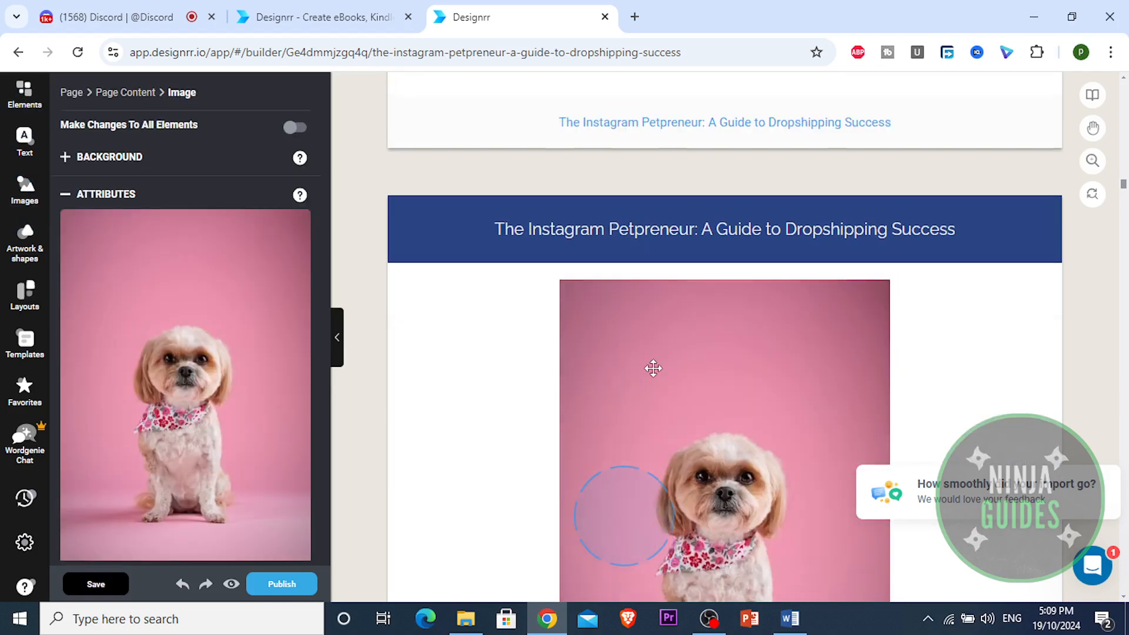
{"action": "scroll", "scroll_direction": "down", "scroll_amount": 3}
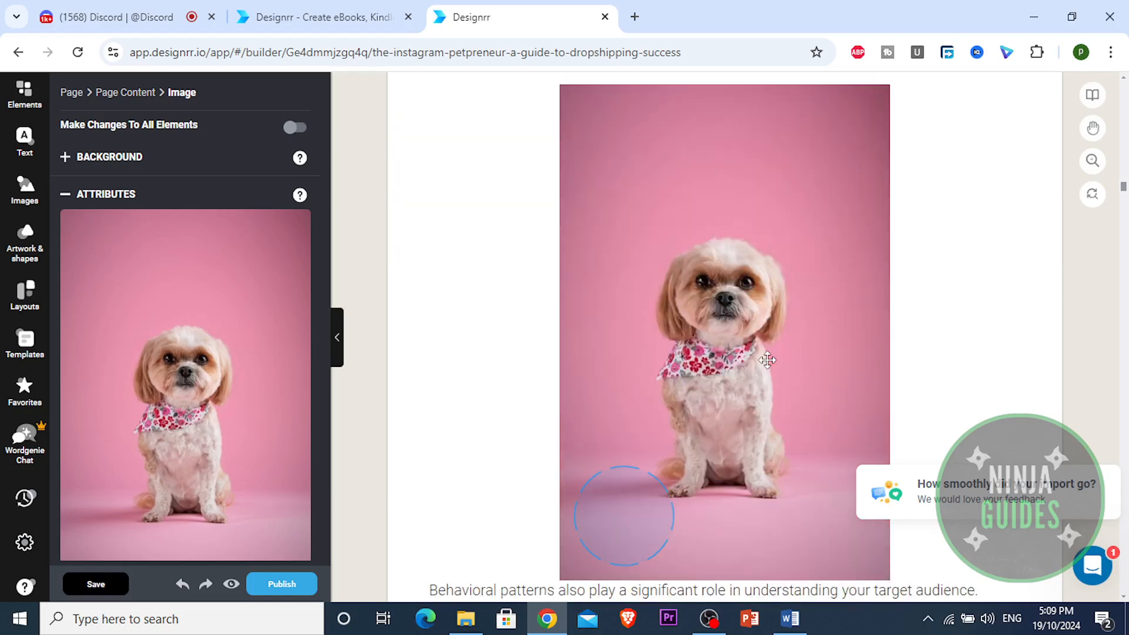
{"action": "scroll", "scroll_direction": "down", "scroll_amount": 3}
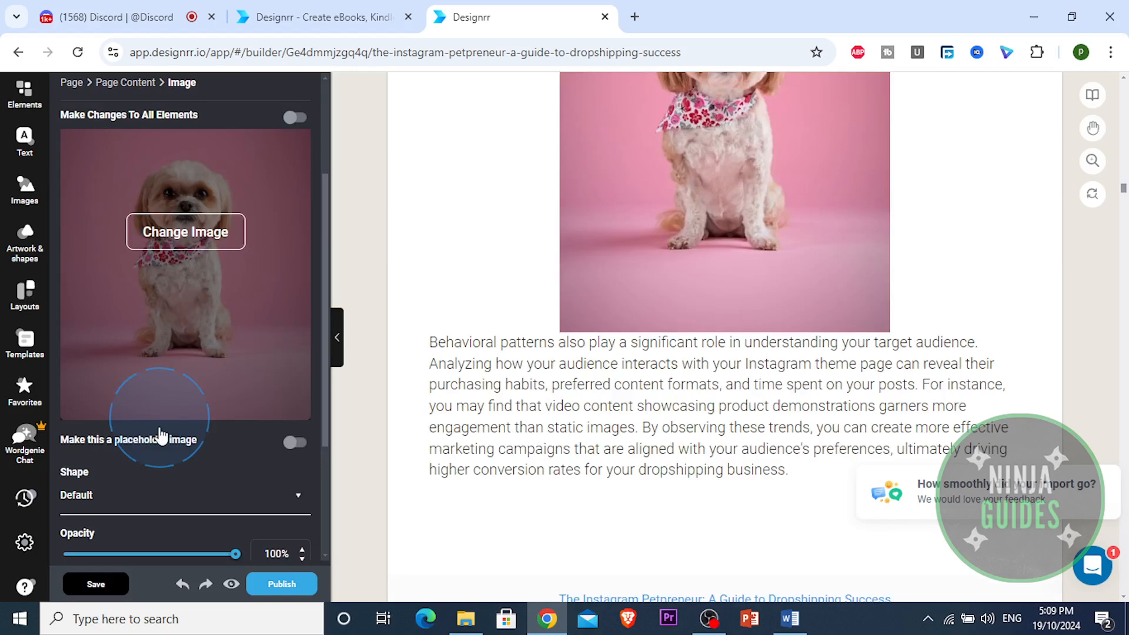
{"action": "scroll", "scroll_direction": "down", "scroll_amount": 3}
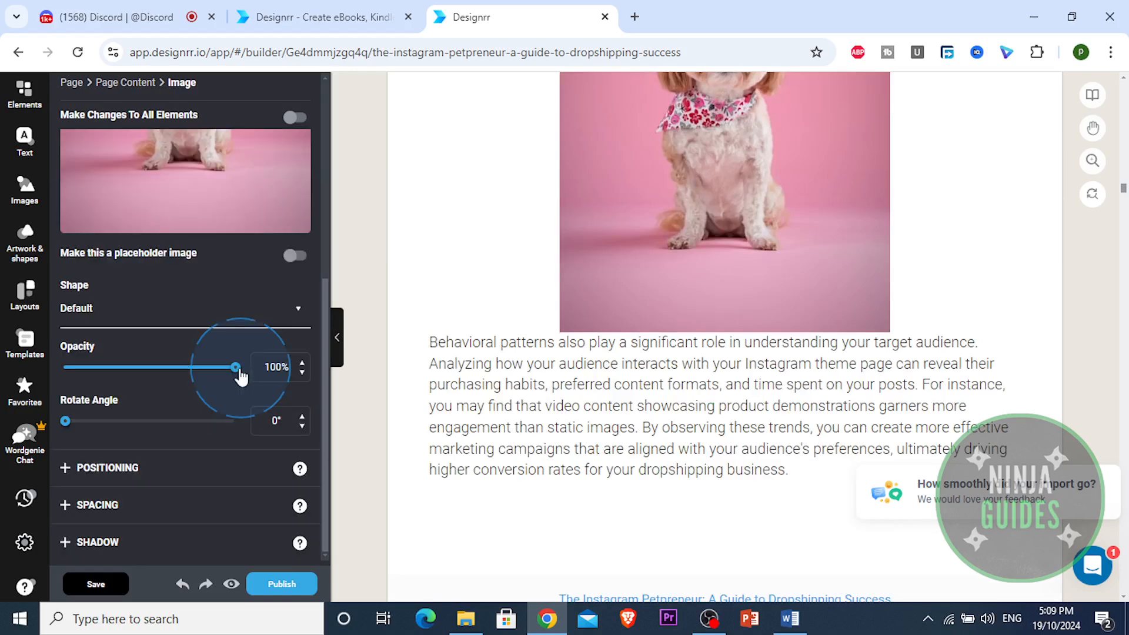
Step: Lower the dog photo's opacity to about 60% with the Attributes slider
{"action": "left_click_drag", "start_coordinate": [234, 367], "coordinate": [167, 366]}
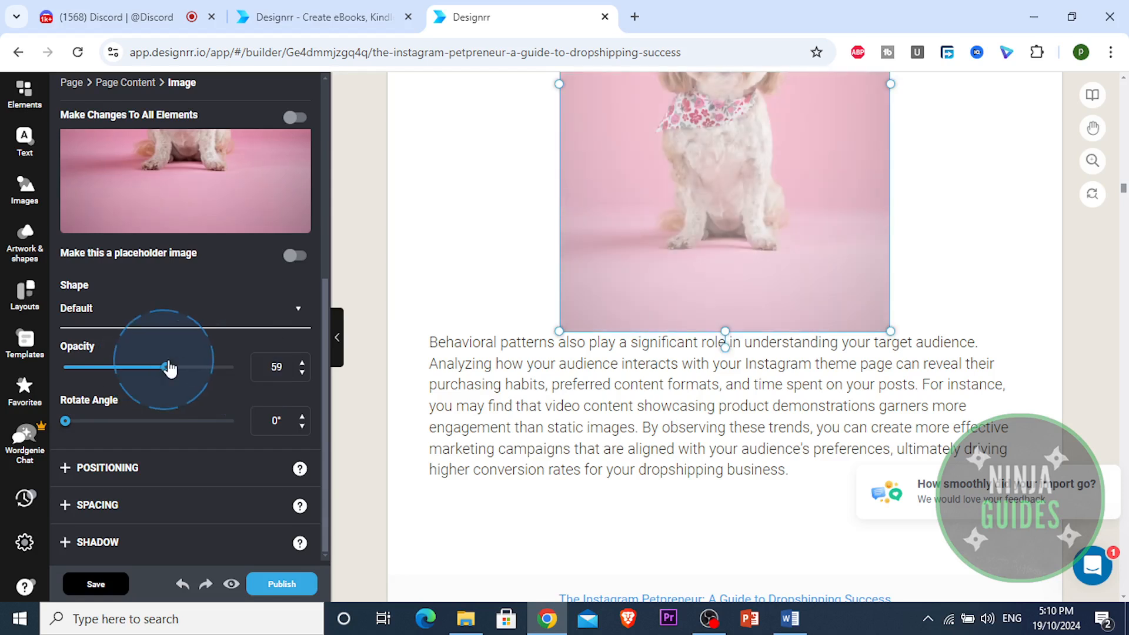
{"action": "left_click_drag", "start_coordinate": [167, 367], "coordinate": [176, 367]}
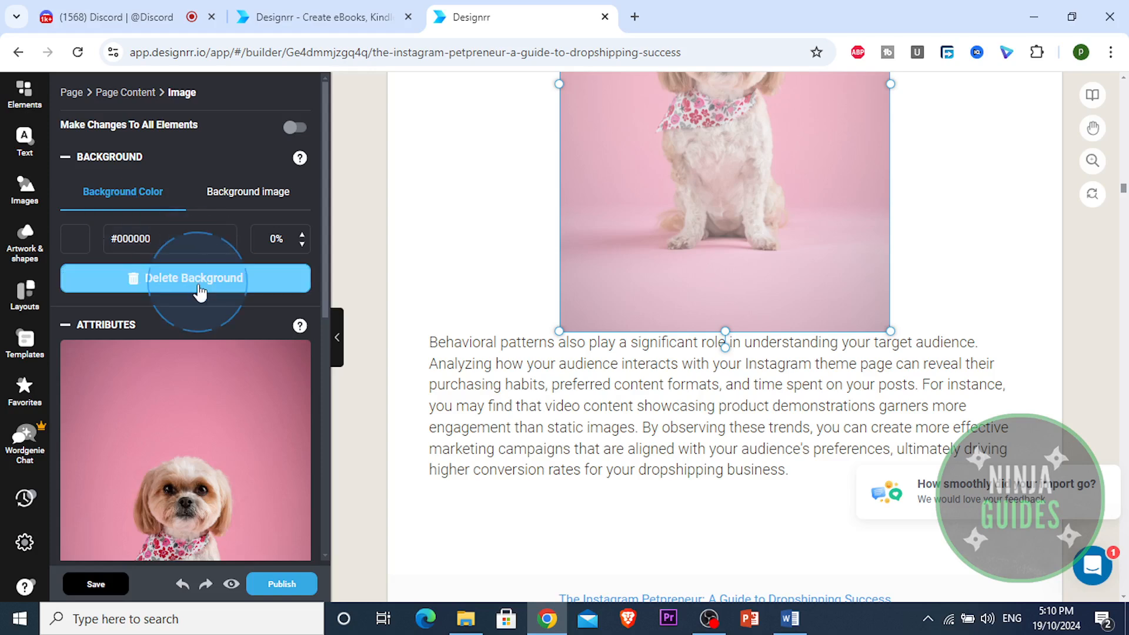
{"action": "mouse_move", "coordinate": [308, 294]}
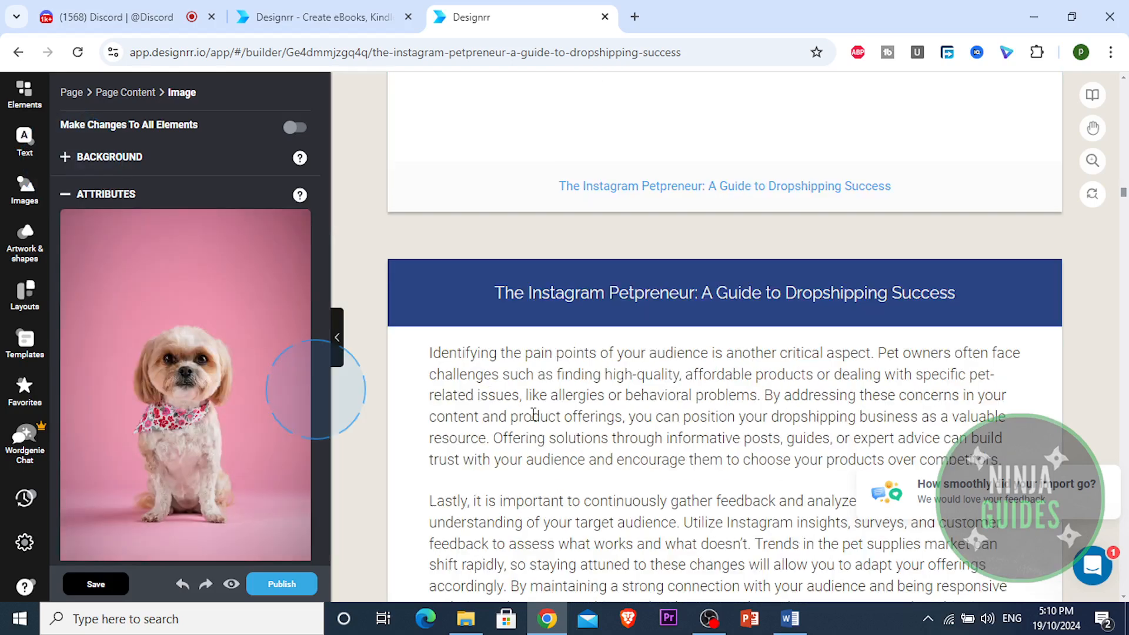
{"action": "scroll", "scroll_direction": "down", "scroll_amount": 3}
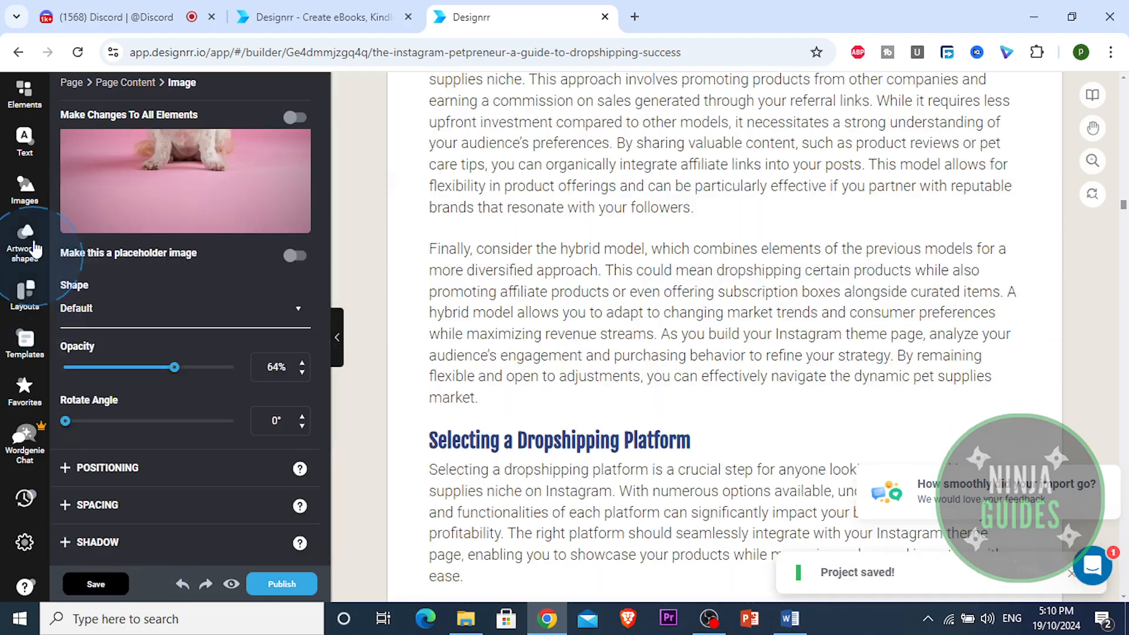
Step: Search Artwork & Shapes for 'treats' and place the pet-food bag artwork on the Chapter 4 page
{"action": "left_click", "coordinate": [23, 235]}
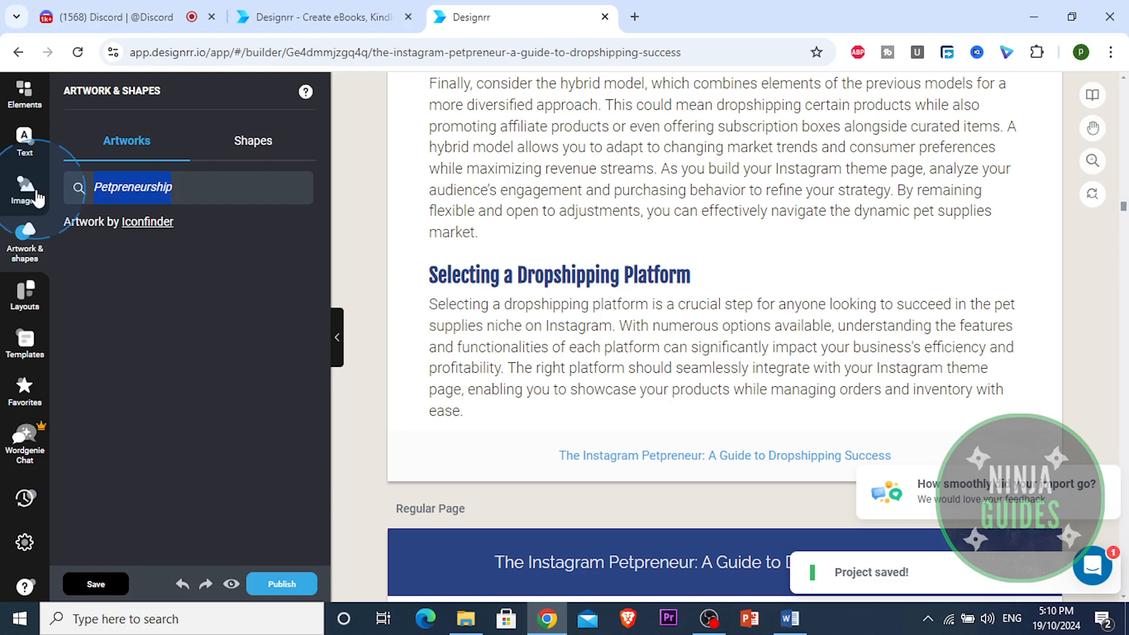
{"action": "type", "text": "treats"}
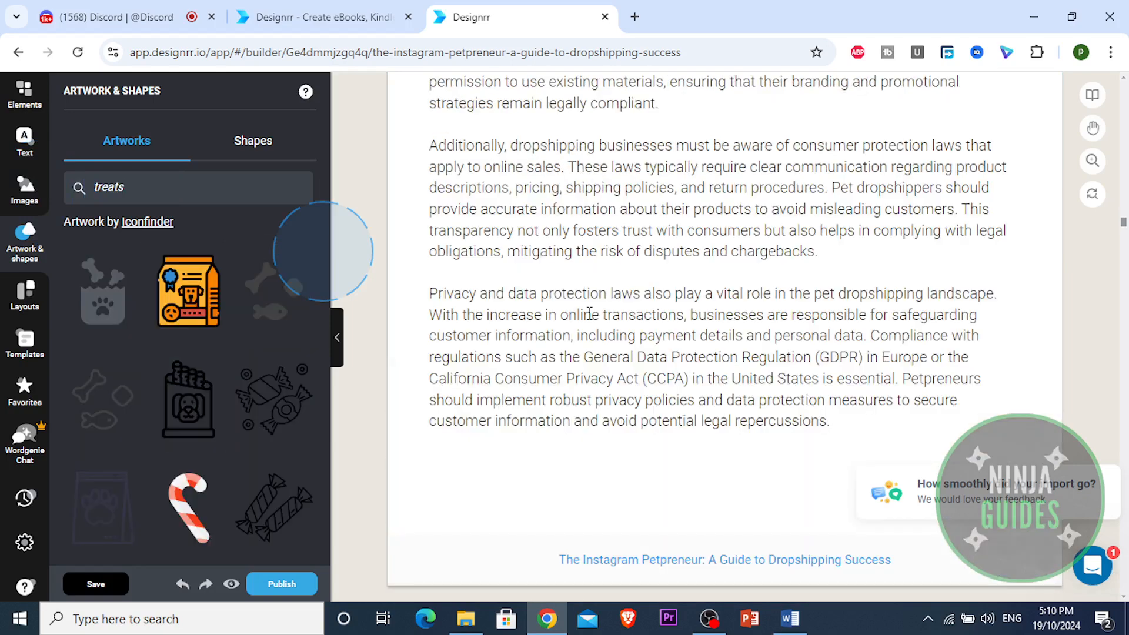
{"action": "scroll", "scroll_direction": "down", "scroll_amount": 3}
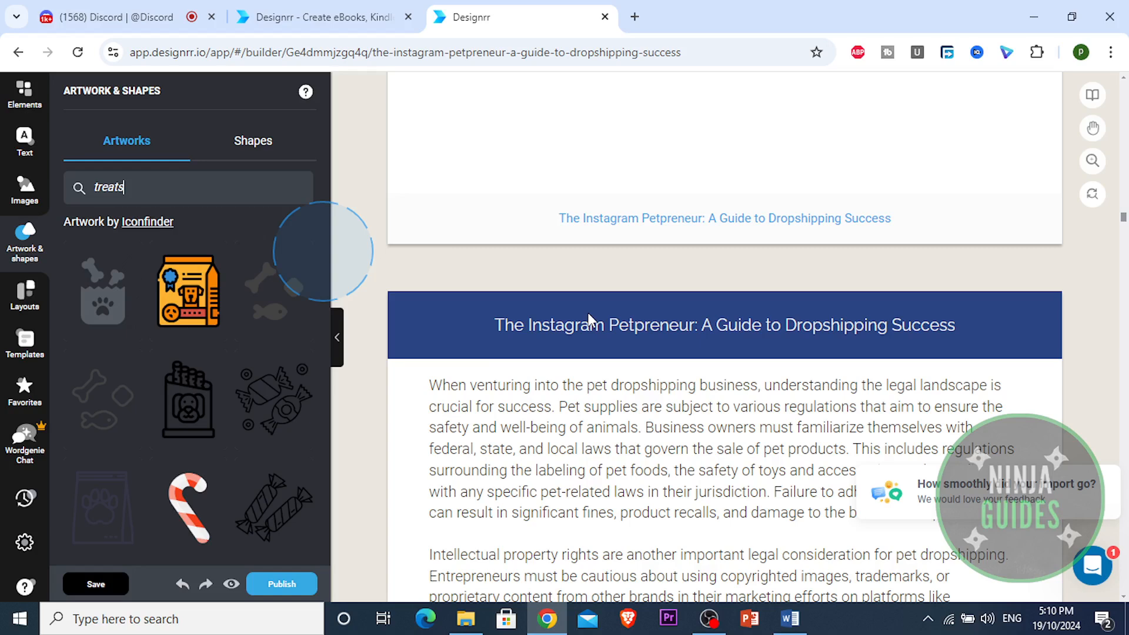
{"action": "scroll", "scroll_direction": "down", "scroll_amount": 3}
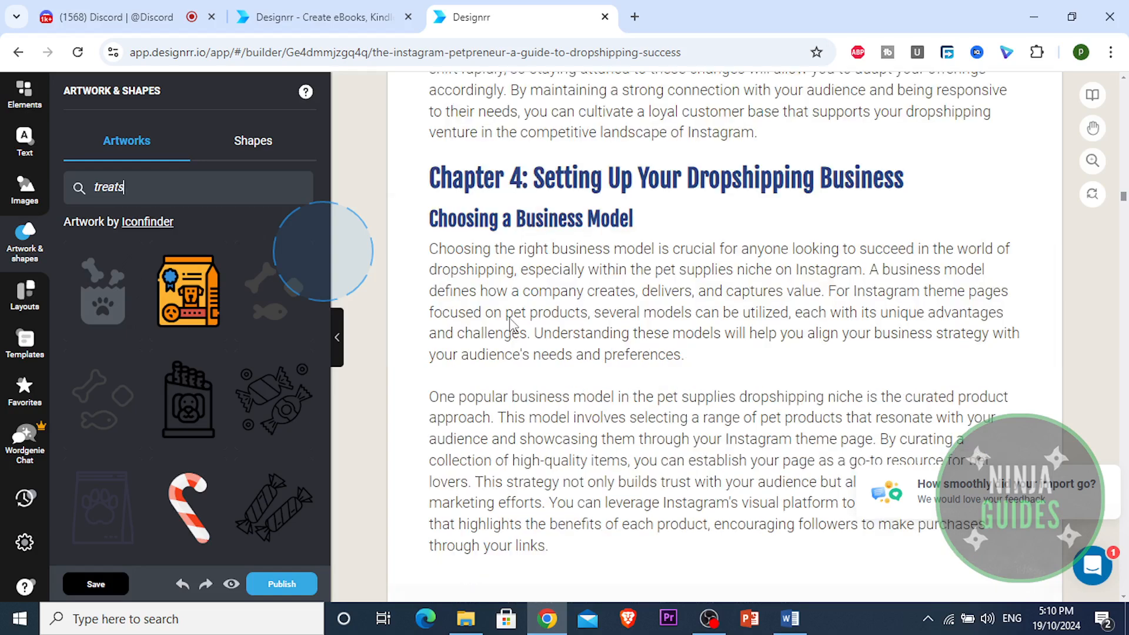
{"action": "left_click_drag", "start_coordinate": [188, 290], "coordinate": [670, 393]}
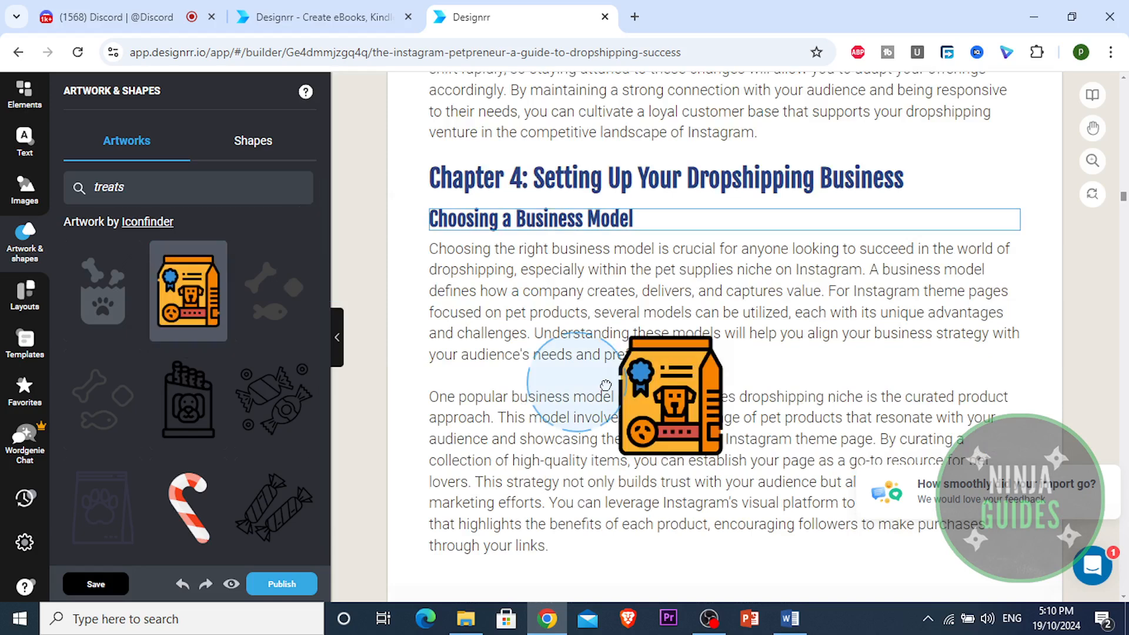
{"action": "left_click_drag", "start_coordinate": [669, 393], "coordinate": [702, 414]}
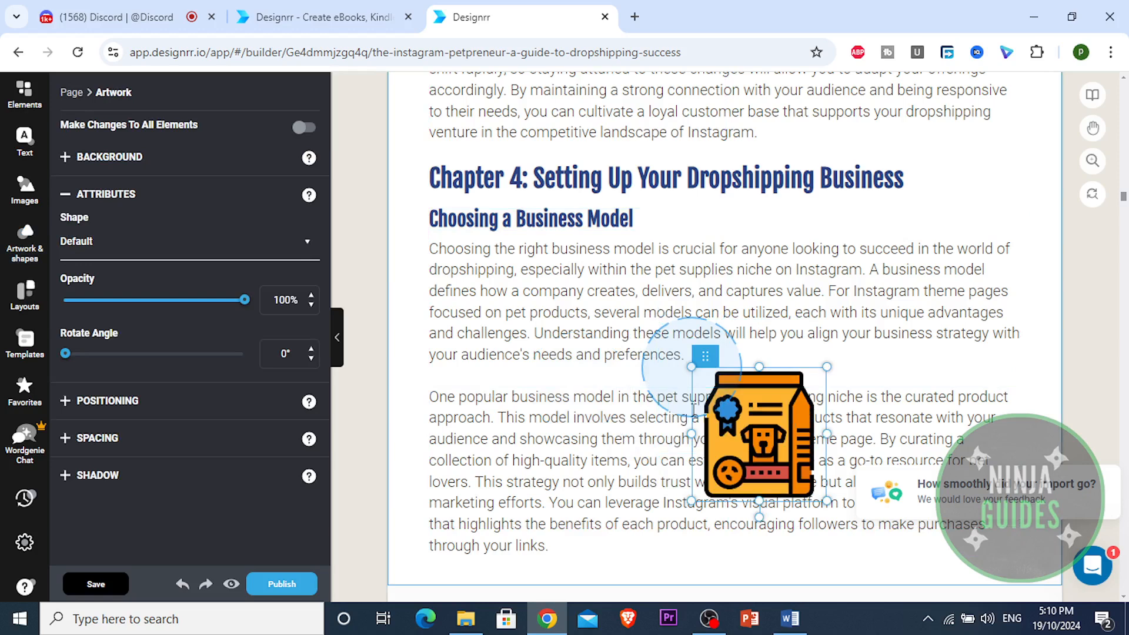
Step: Move the overlapped paragraph so the pet-food bag sits alone below the first paragraph
{"action": "left_click", "coordinate": [444, 397]}
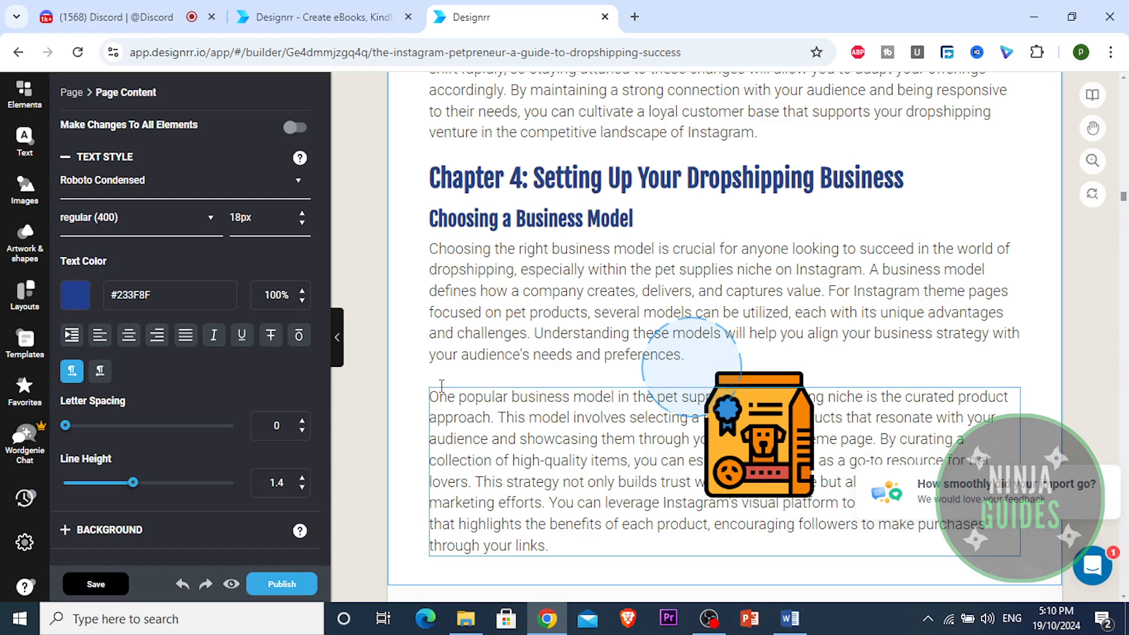
{"action": "left_click", "coordinate": [23, 92]}
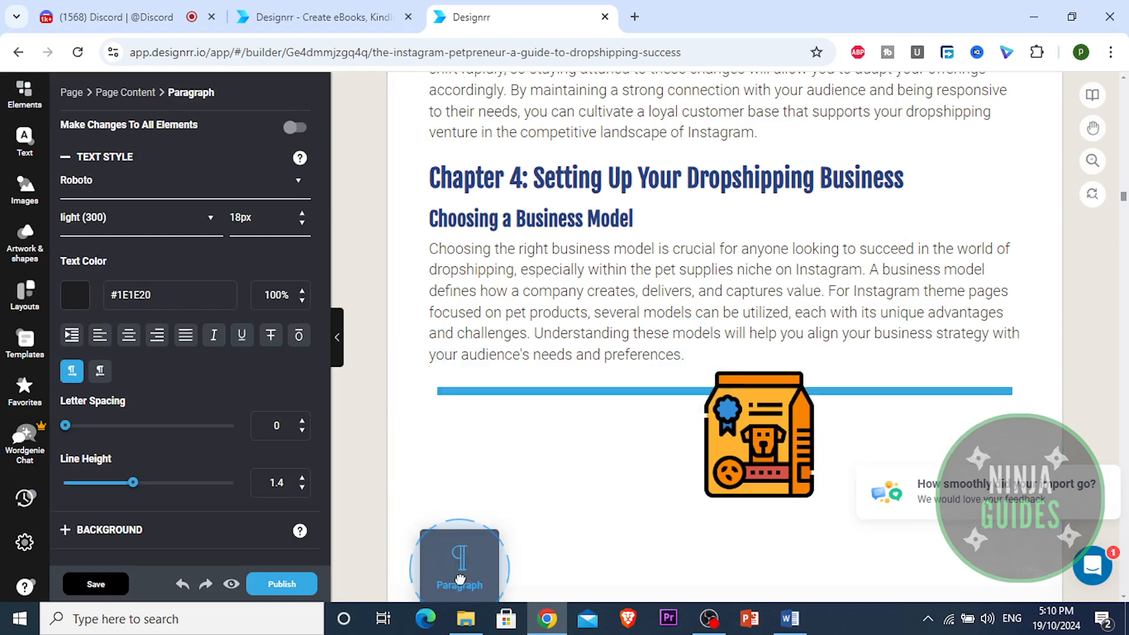
{"action": "scroll", "scroll_direction": "down", "scroll_amount": 3}
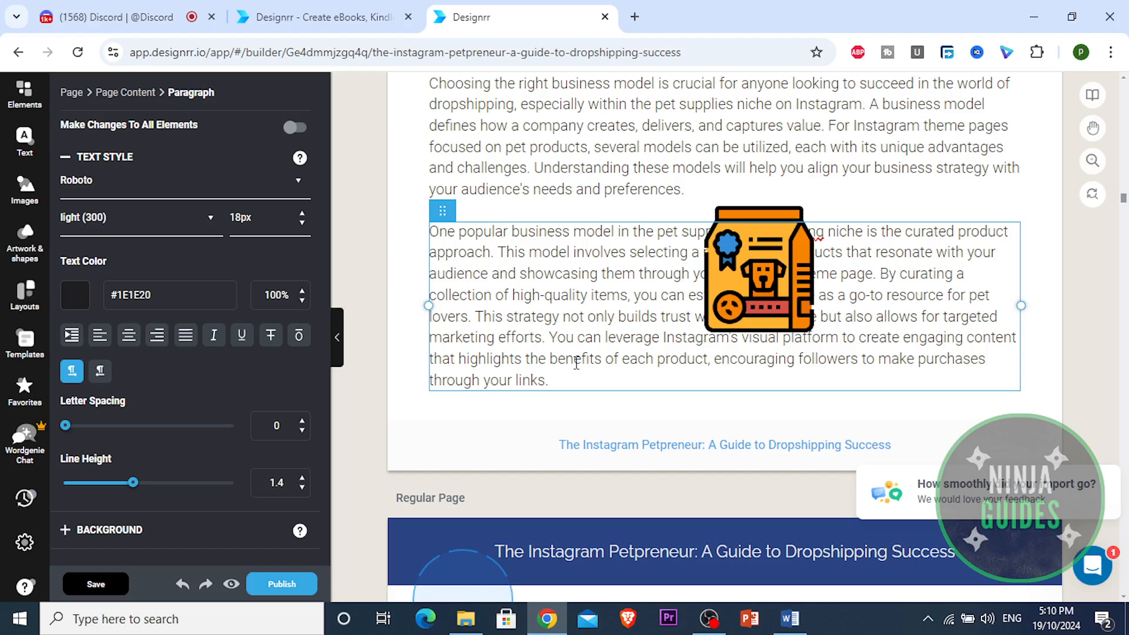
{"action": "scroll", "scroll_direction": "down", "scroll_amount": 3}
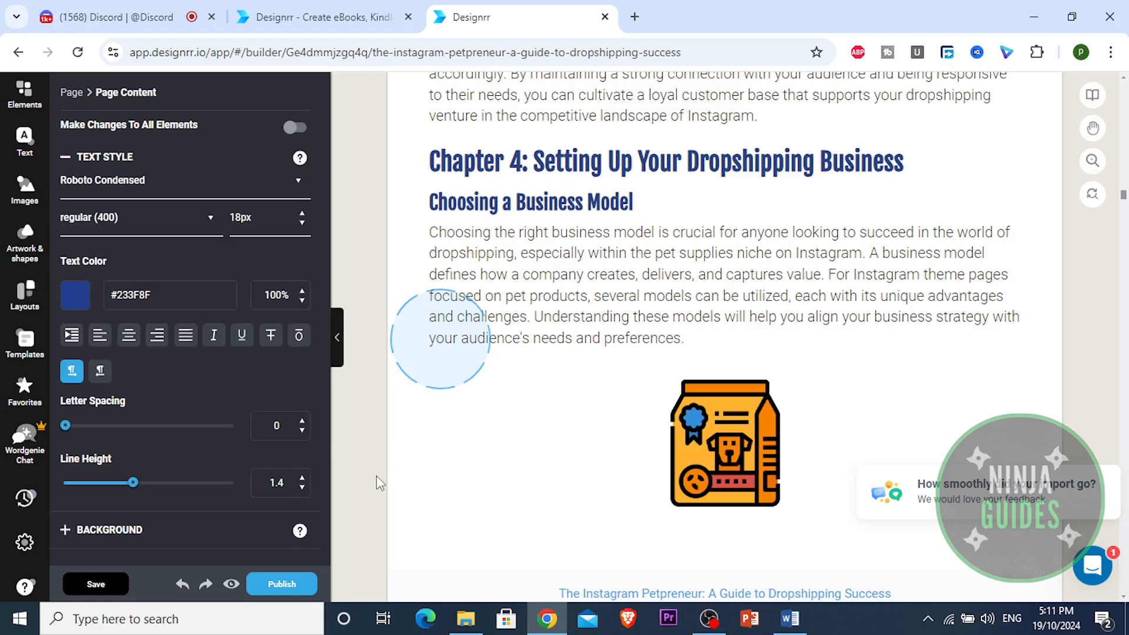
{"action": "left_click", "coordinate": [24, 91]}
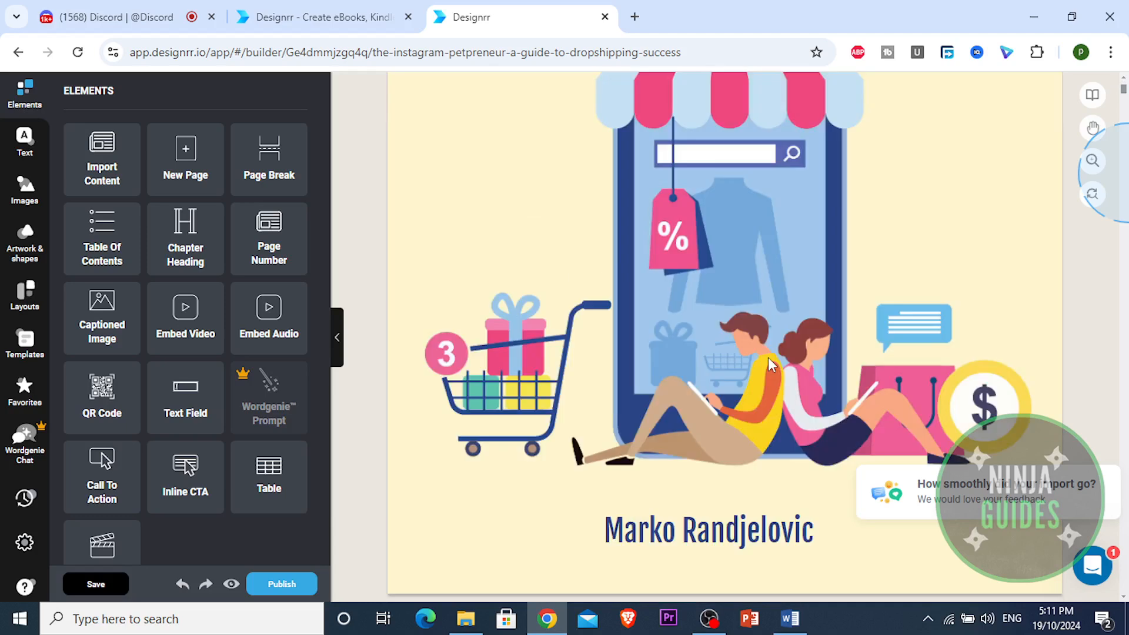
{"action": "scroll", "scroll_direction": "down", "scroll_amount": 3}
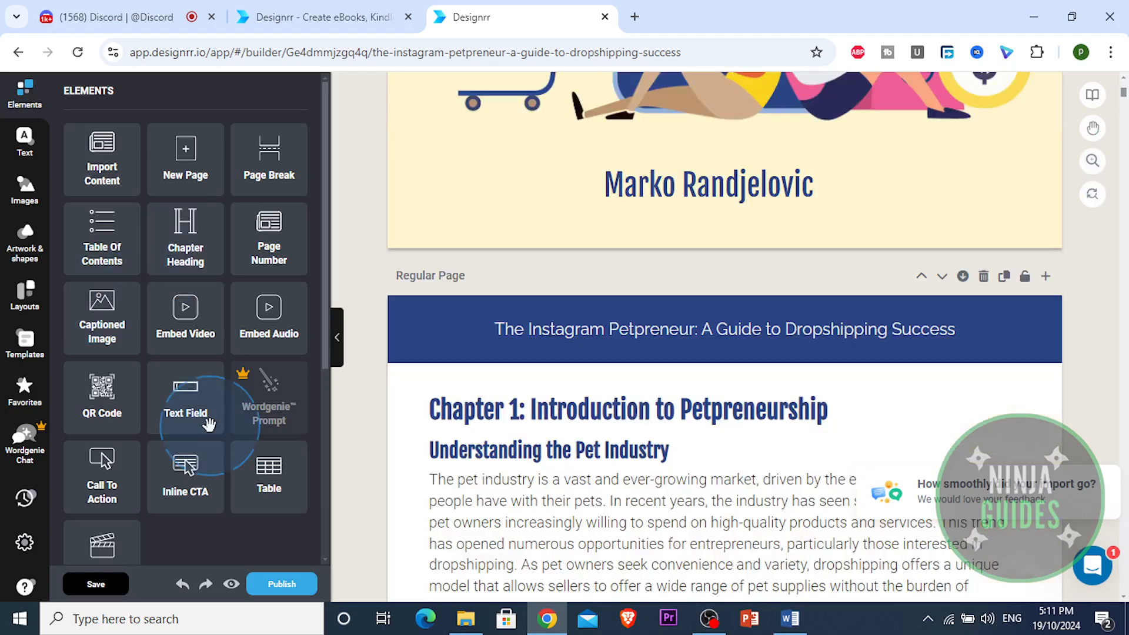
{"action": "mouse_move", "coordinate": [101, 398]}
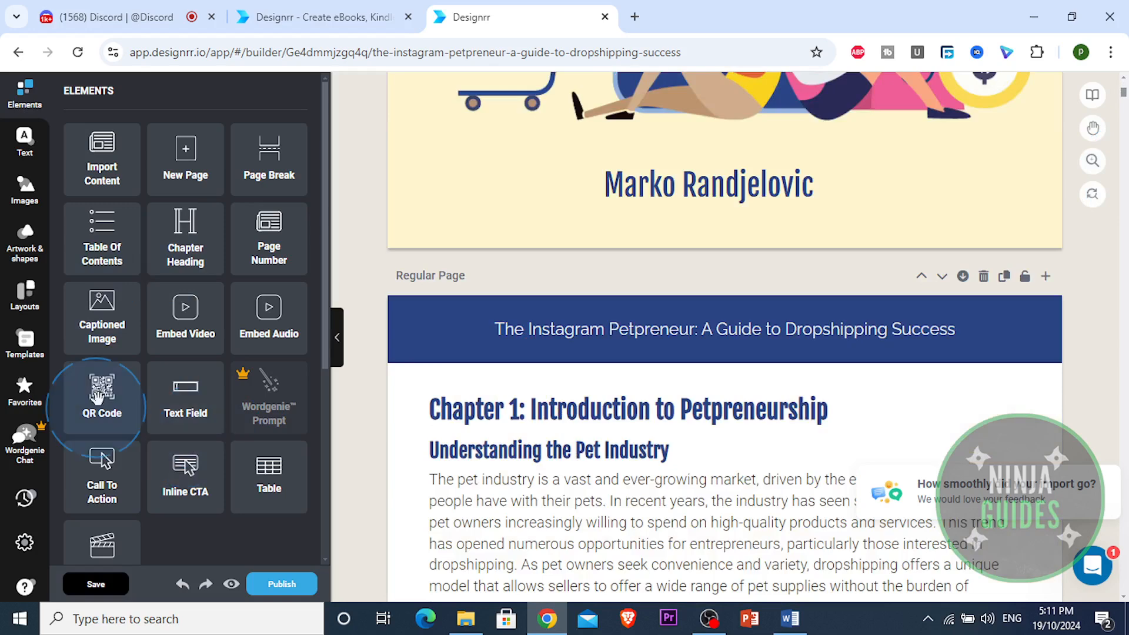
{"action": "mouse_move", "coordinate": [105, 247]}
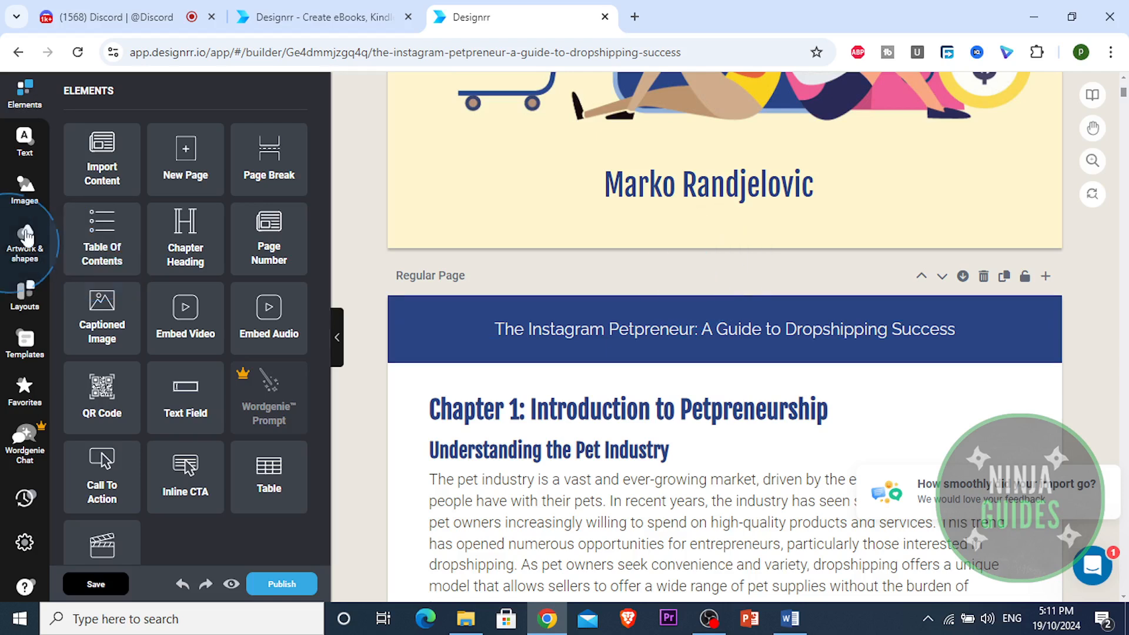
{"action": "left_click", "coordinate": [23, 139]}
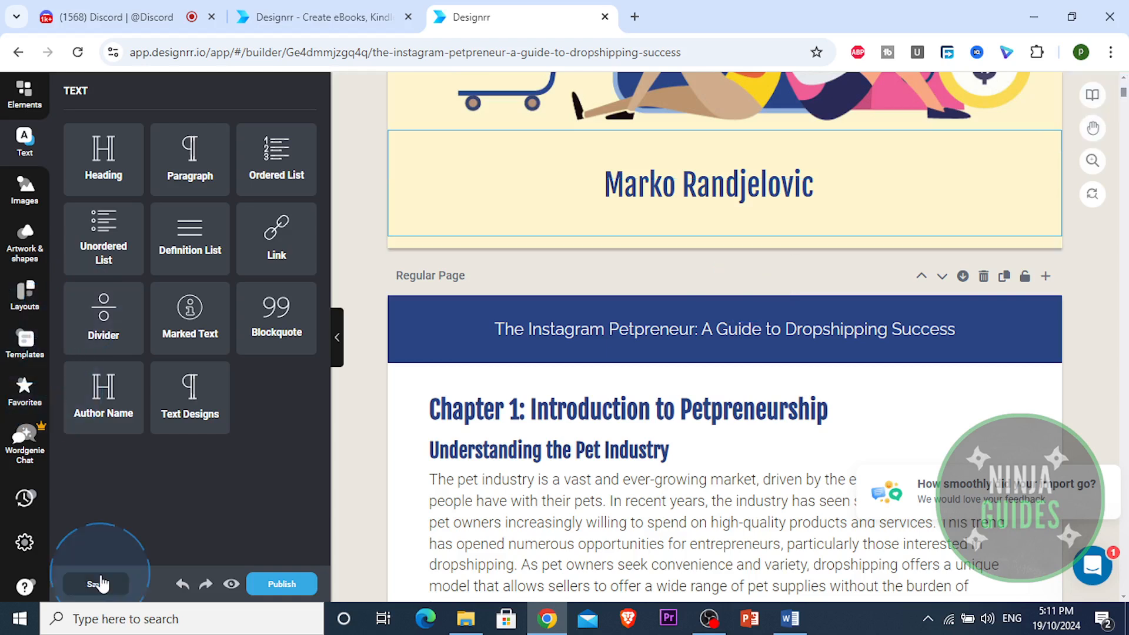
{"action": "left_click", "coordinate": [24, 91]}
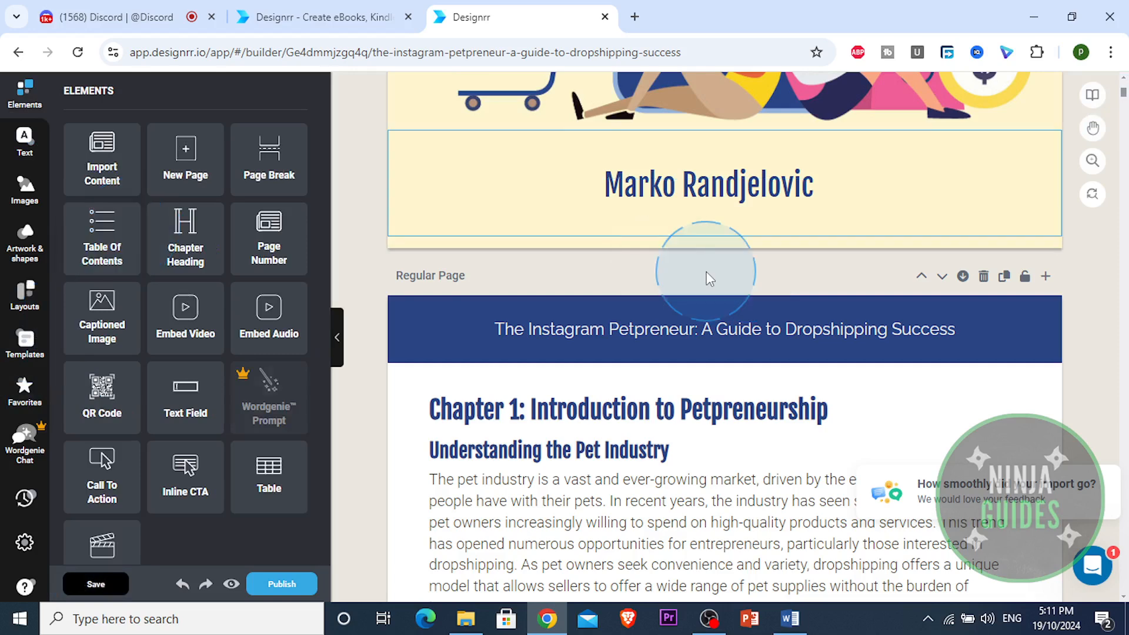
{"action": "left_click", "coordinate": [95, 584]}
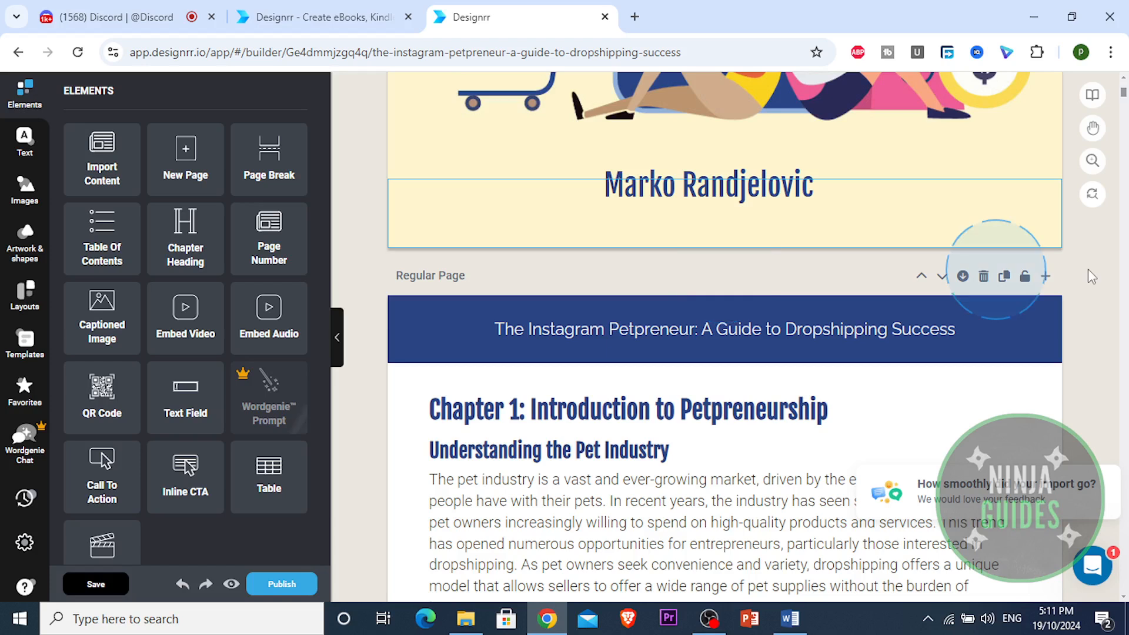
{"action": "mouse_move", "coordinate": [25, 306]}
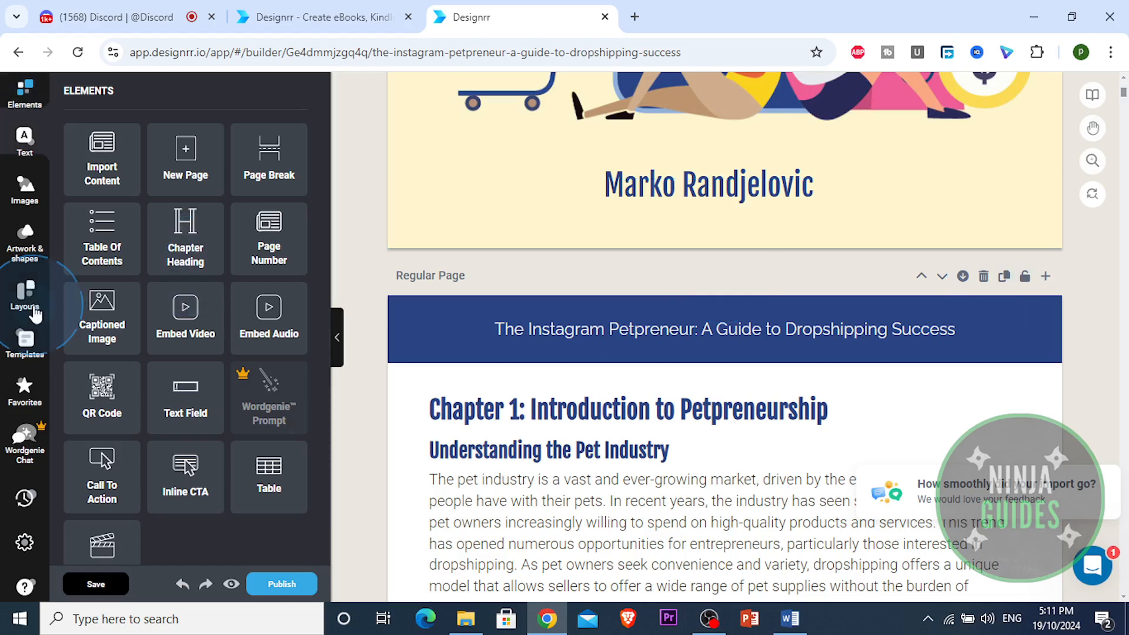
{"action": "left_click", "coordinate": [24, 296]}
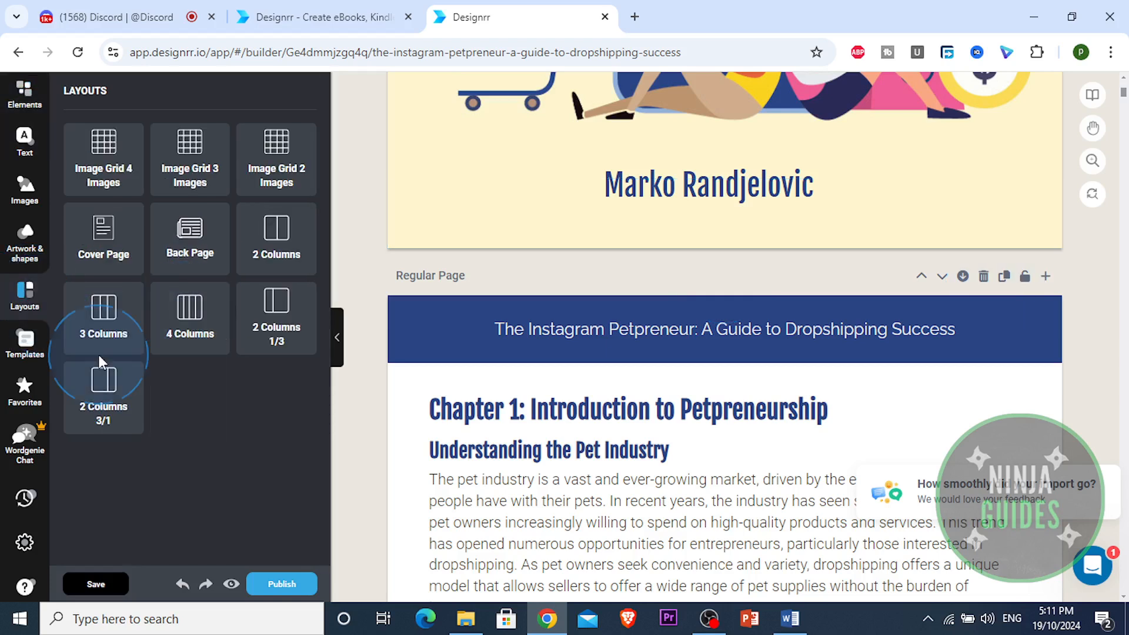
{"action": "mouse_move", "coordinate": [23, 343]}
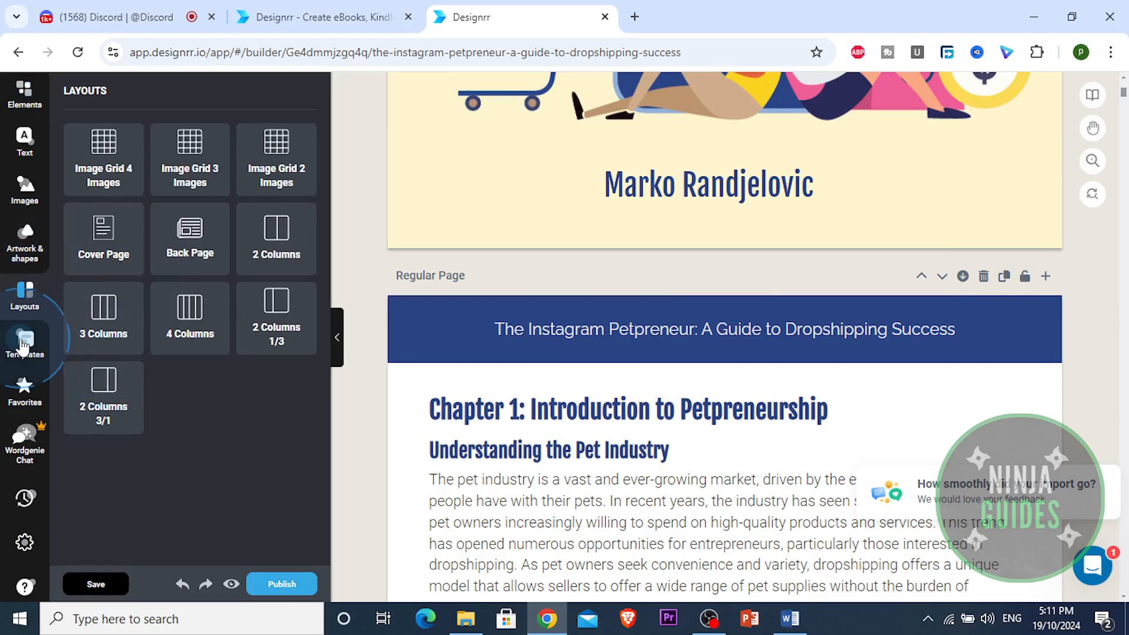
{"action": "left_click", "coordinate": [23, 339]}
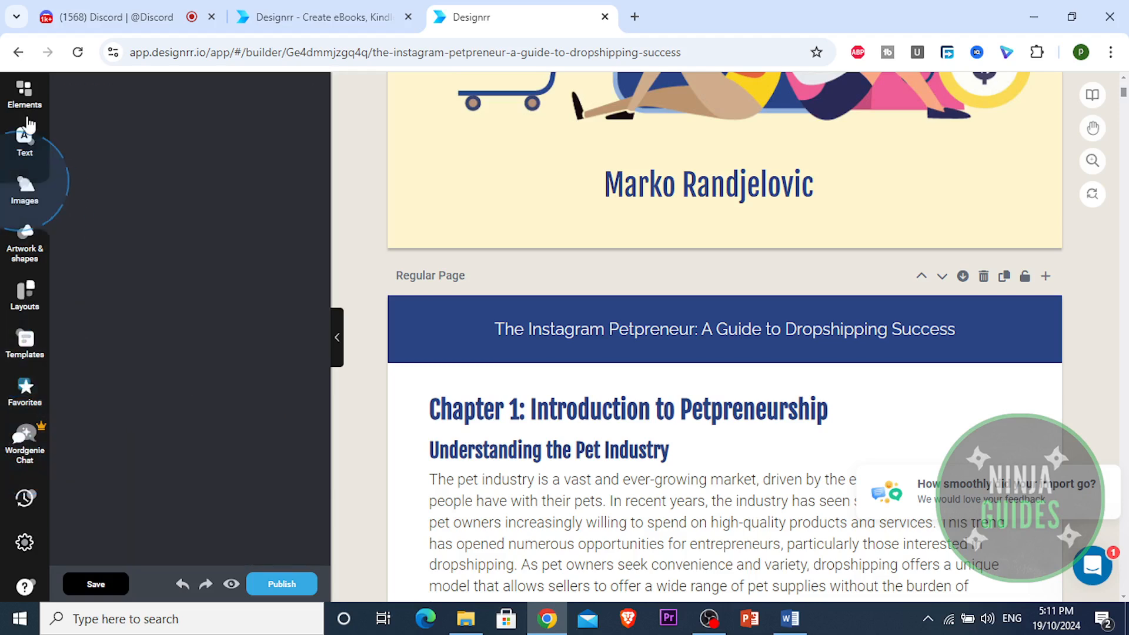
{"action": "left_click", "coordinate": [23, 139]}
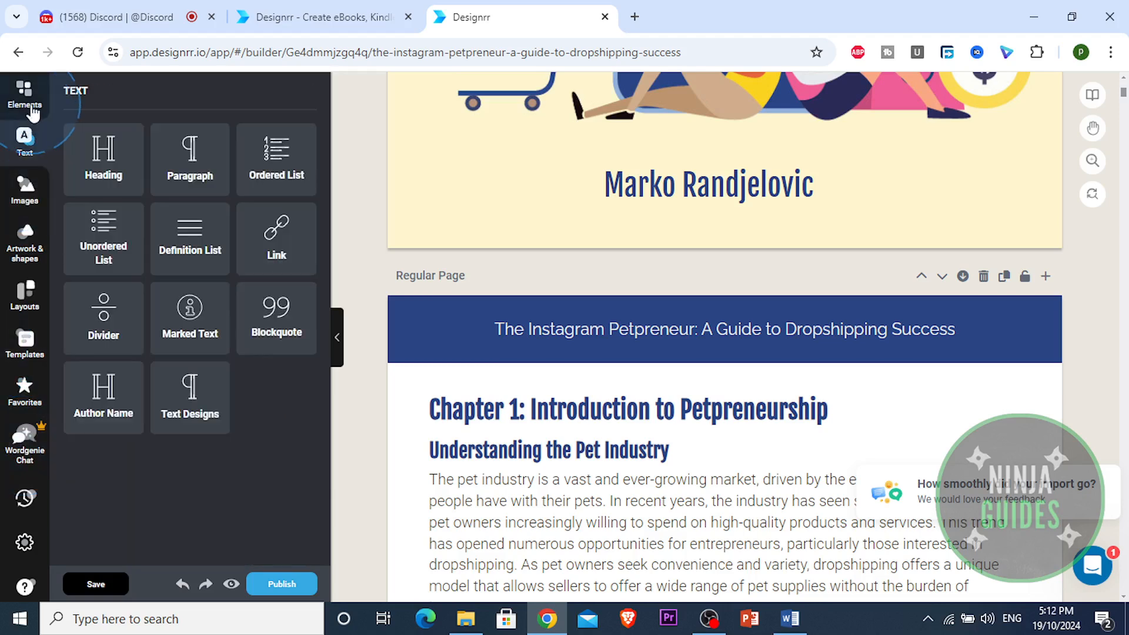
{"action": "left_click", "coordinate": [23, 93]}
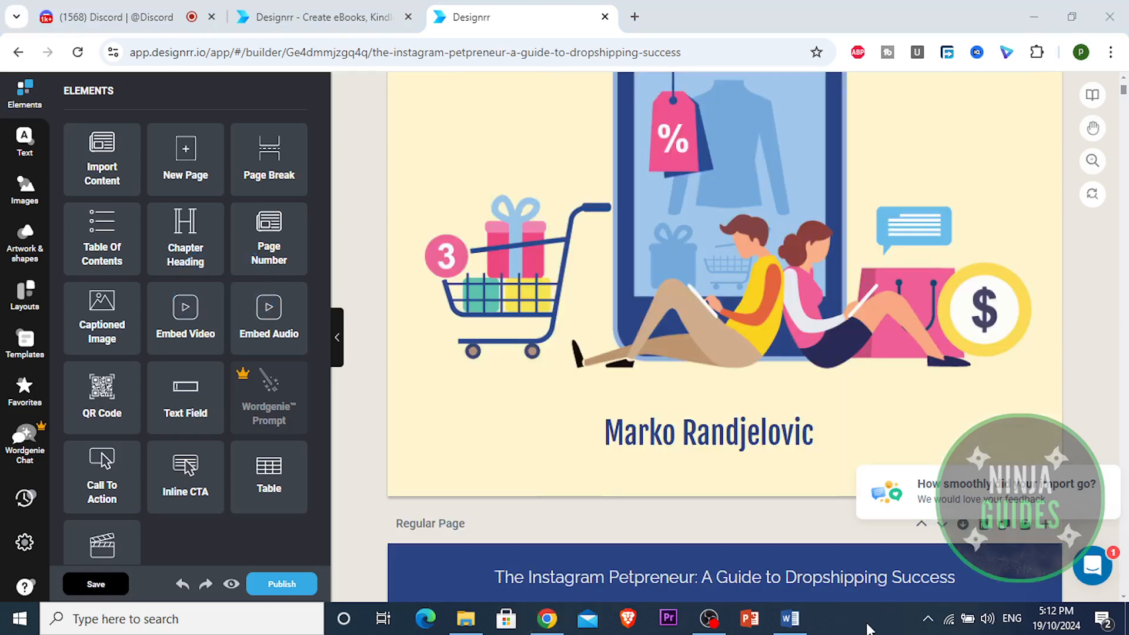
Step: Drop a New Page element between the cover and the first Regular Page
{"action": "scroll", "scroll_direction": "down", "scroll_amount": 3}
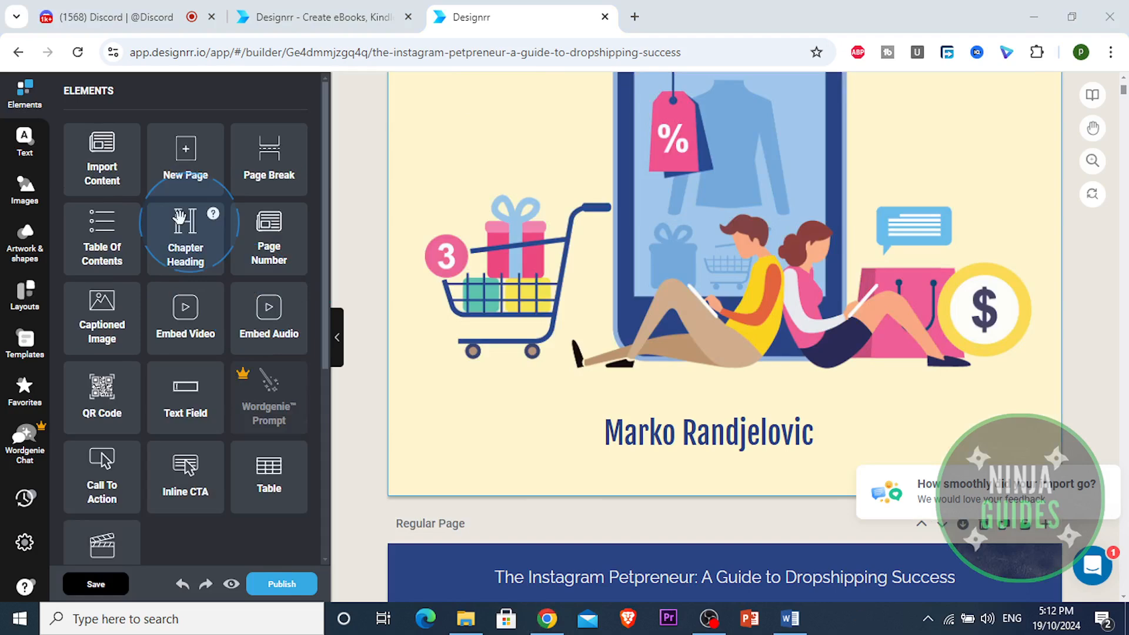
{"action": "mouse_move", "coordinate": [117, 257]}
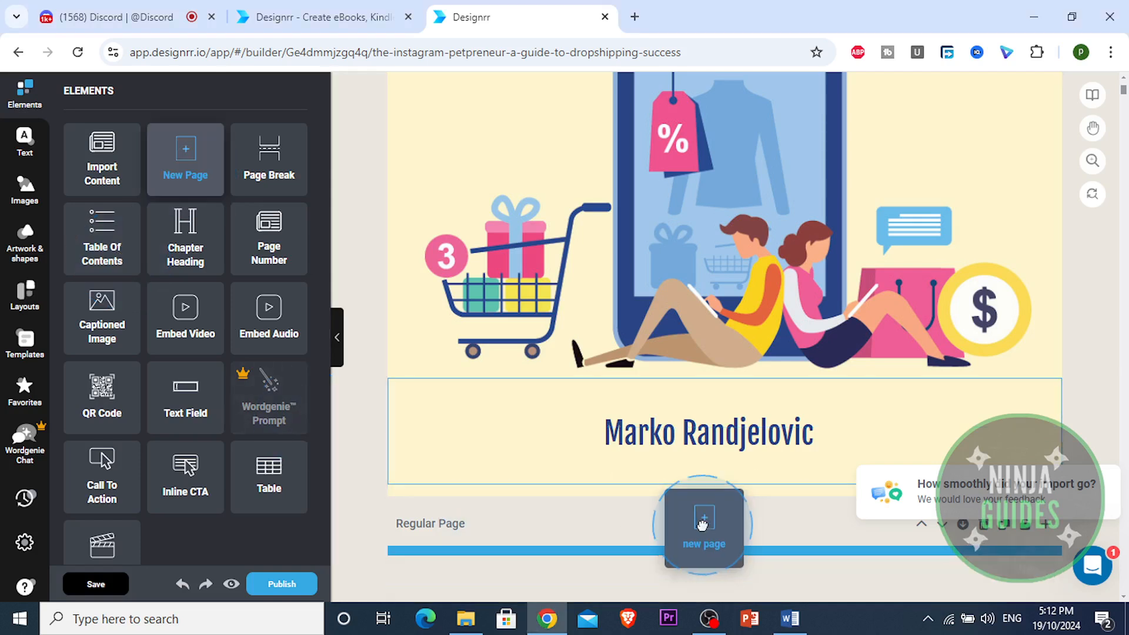
{"action": "left_click", "coordinate": [703, 525]}
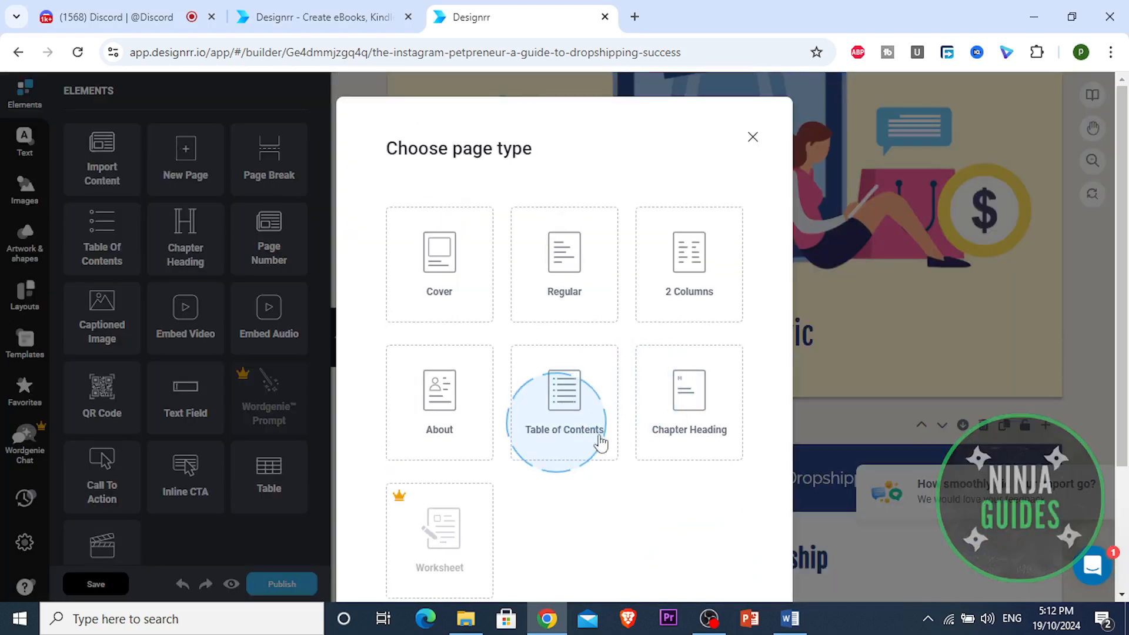
Step: Make the new page a Table of Contents and give the Chapter 1 link a green colour
{"action": "left_click", "coordinate": [565, 402]}
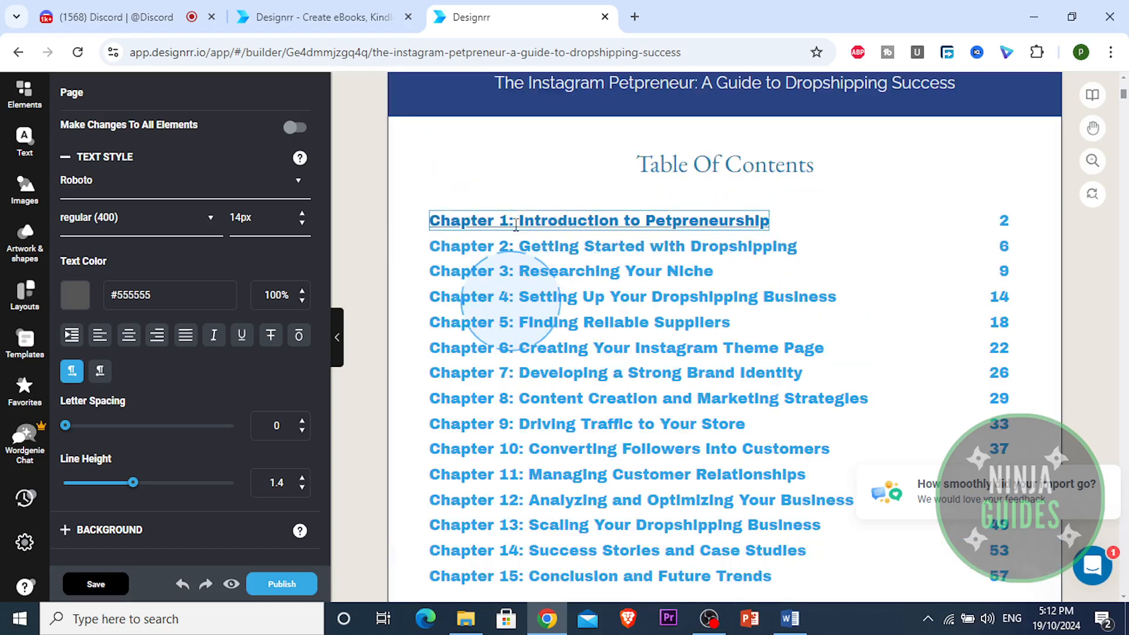
{"action": "scroll", "scroll_direction": "down", "scroll_amount": 3}
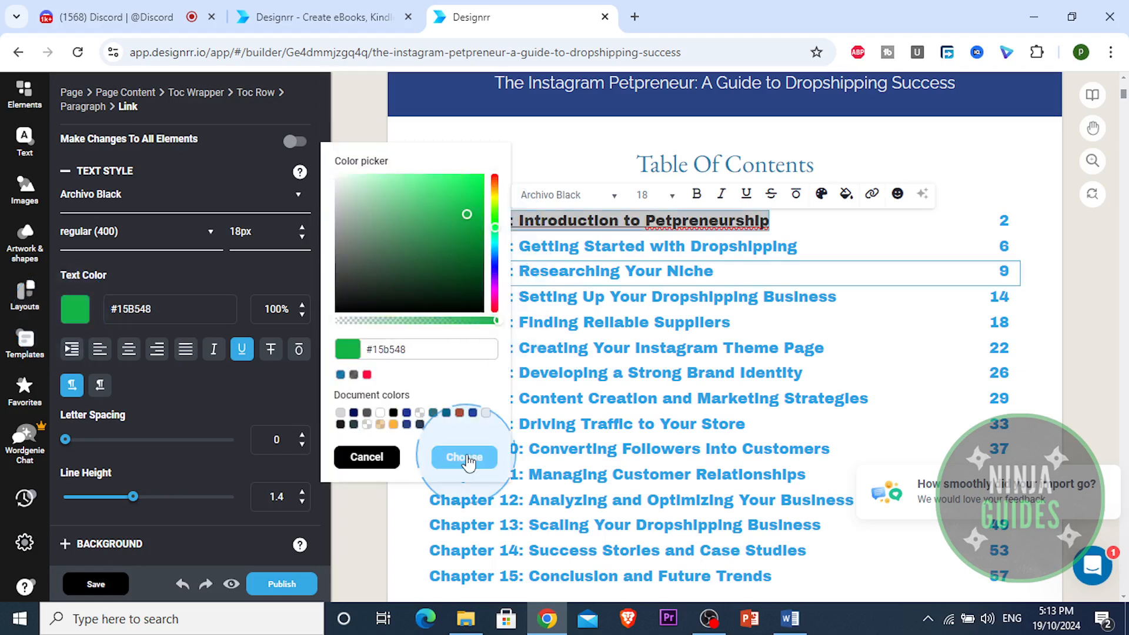
{"action": "left_click", "coordinate": [464, 456]}
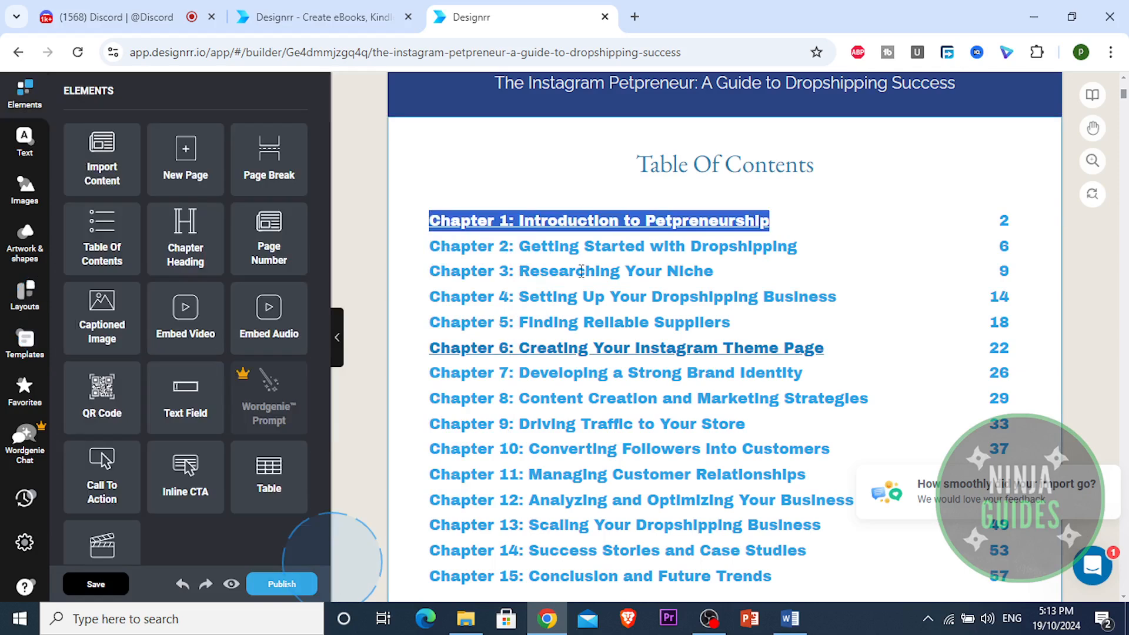
{"action": "left_click", "coordinate": [612, 246]}
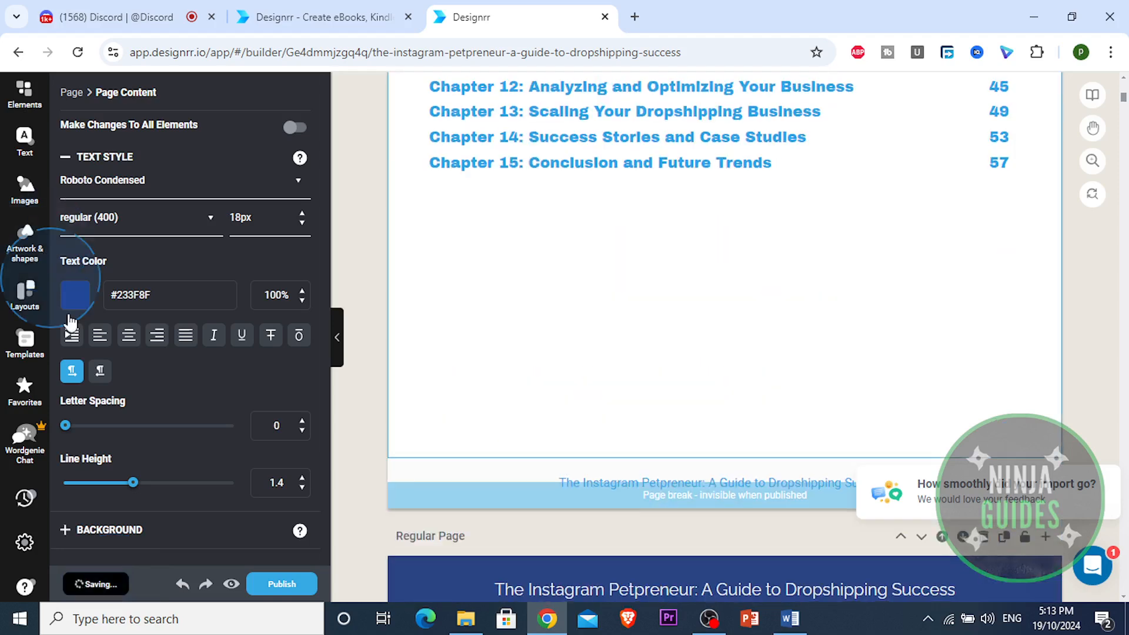
{"action": "left_click", "coordinate": [24, 295]}
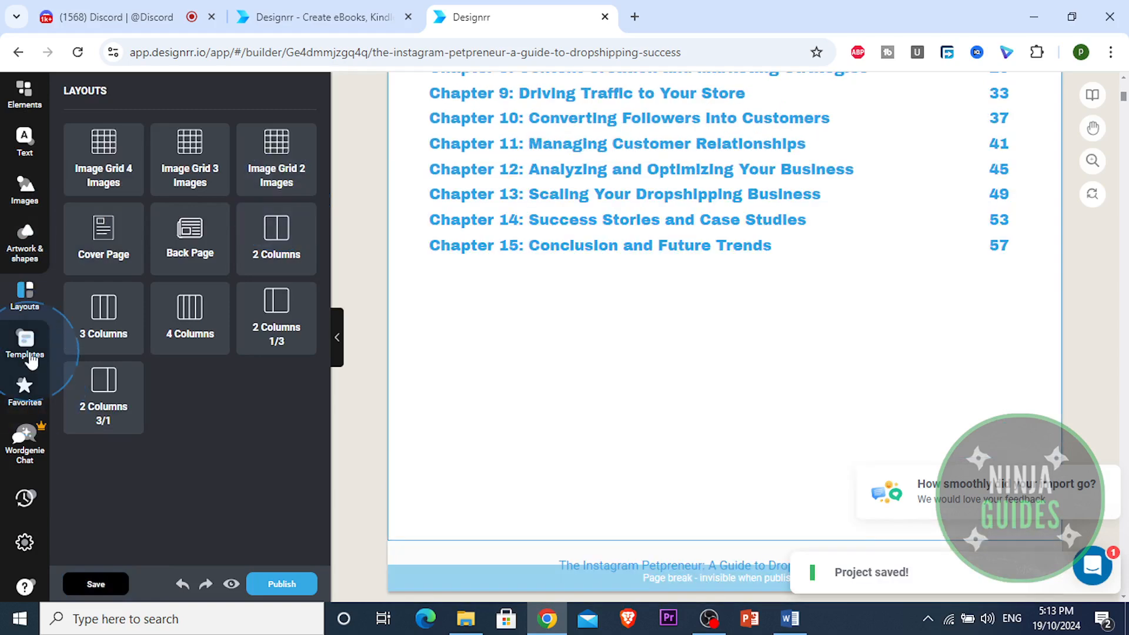
{"action": "left_click", "coordinate": [25, 346]}
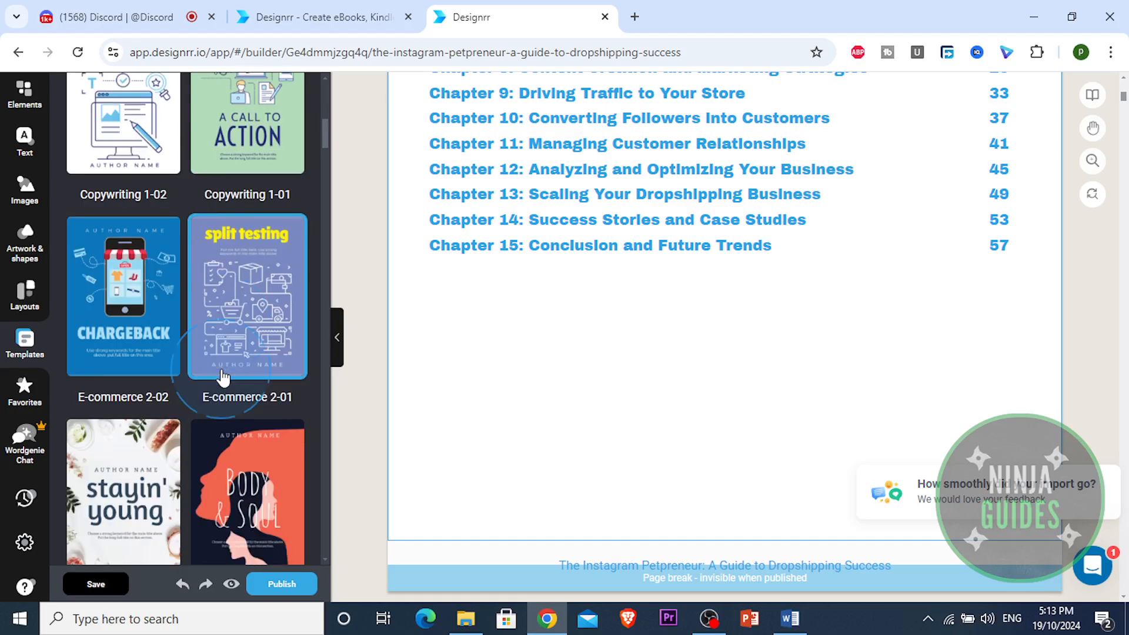
{"action": "scroll", "scroll_direction": "down", "scroll_amount": 3}
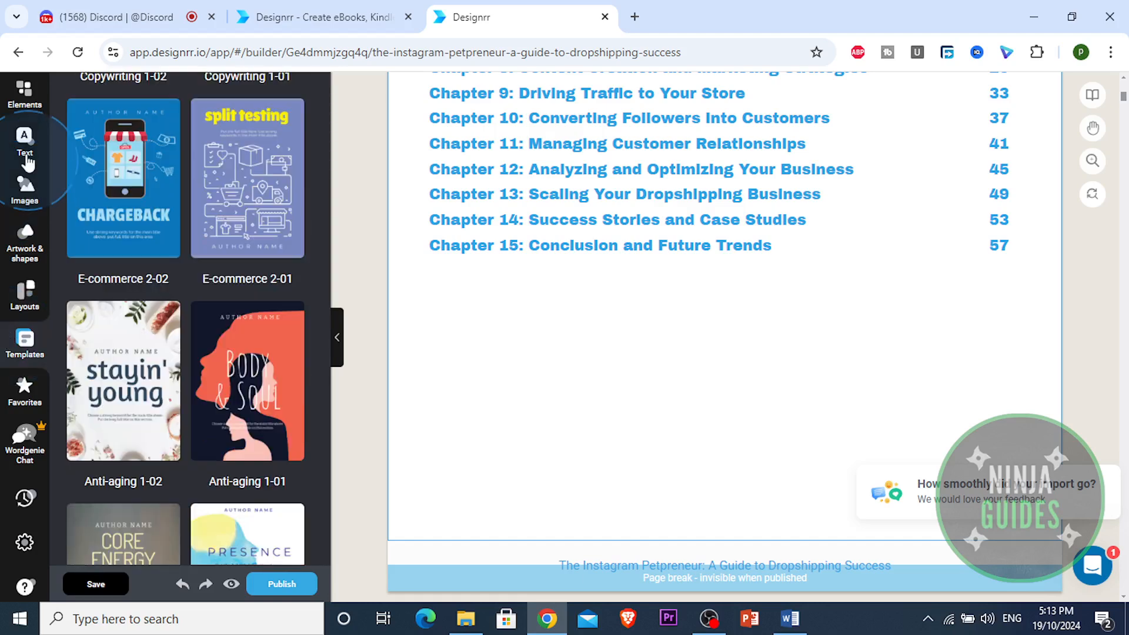
{"action": "left_click", "coordinate": [23, 142]}
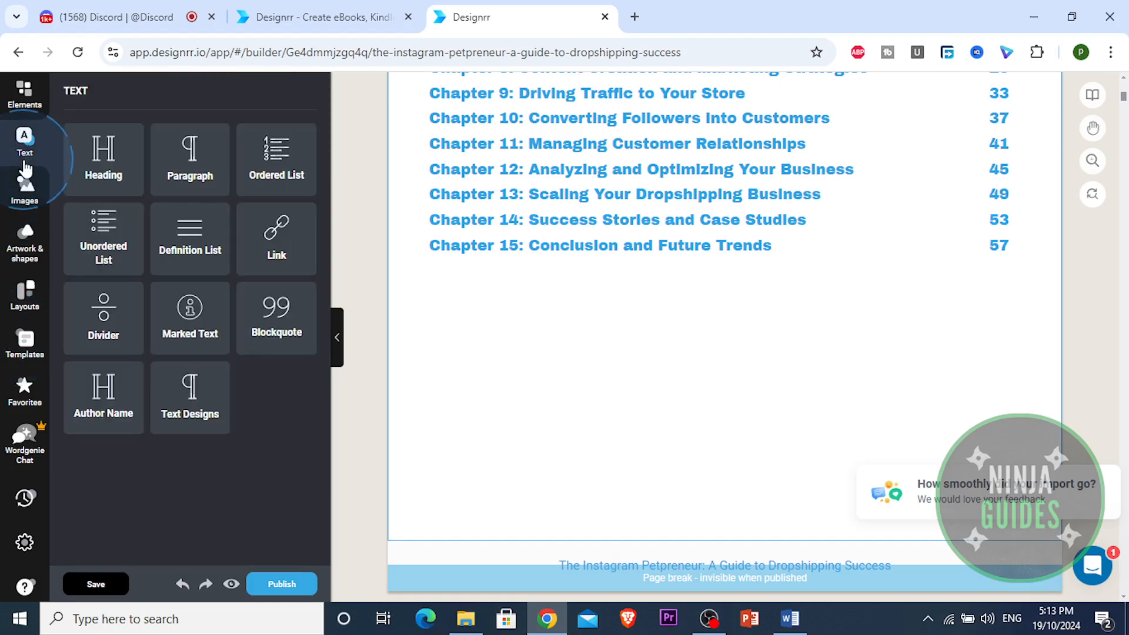
{"action": "left_click", "coordinate": [23, 92]}
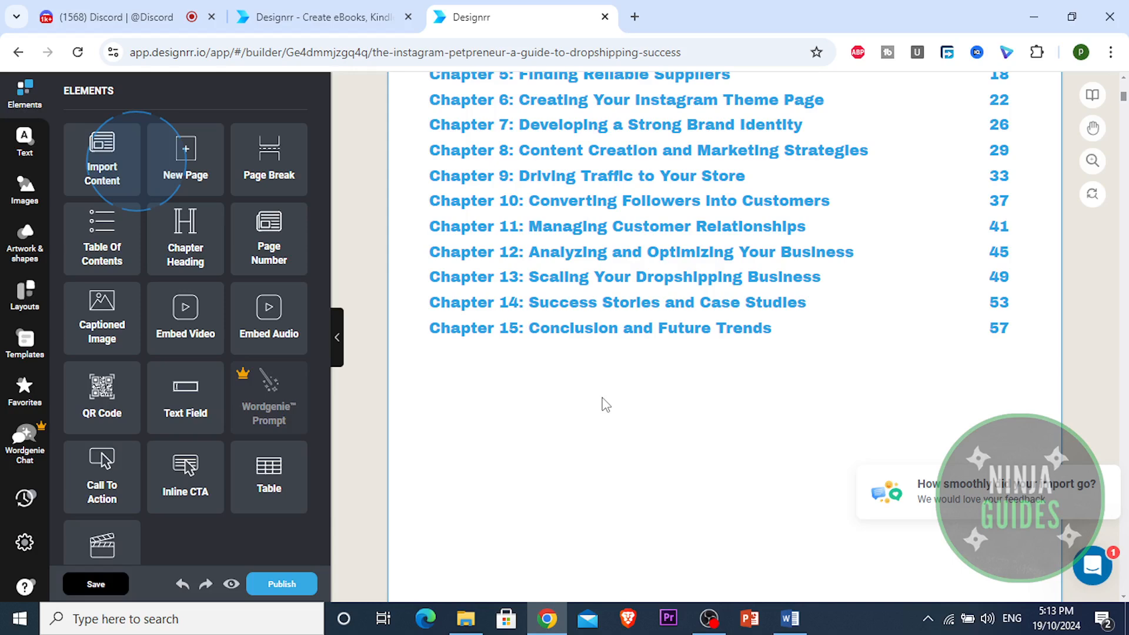
Step: Place a text field below Chapter 15 reading 'Hi this is me, this is an easter egg'
{"action": "scroll", "scroll_direction": "down", "scroll_amount": 3}
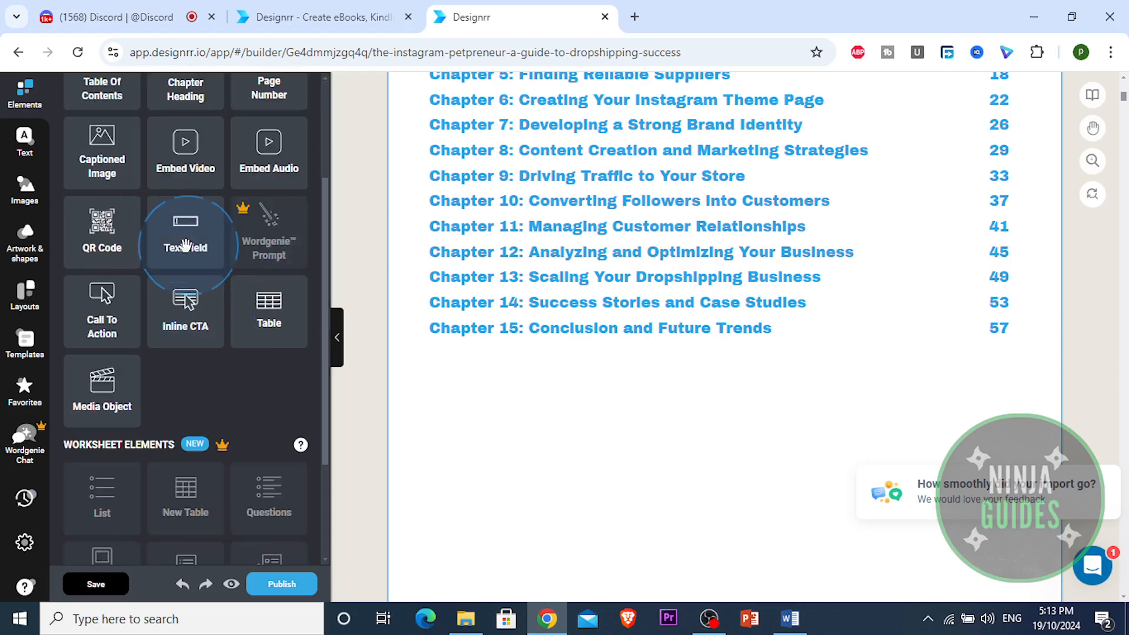
{"action": "scroll", "scroll_direction": "down", "scroll_amount": 3}
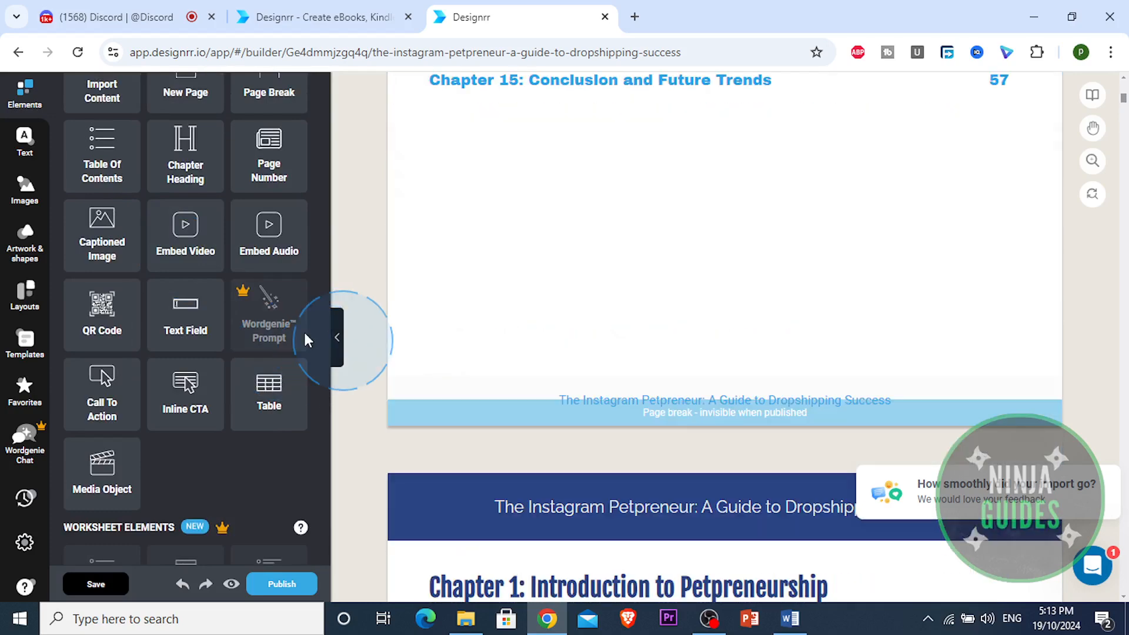
{"action": "left_click", "coordinate": [186, 315]}
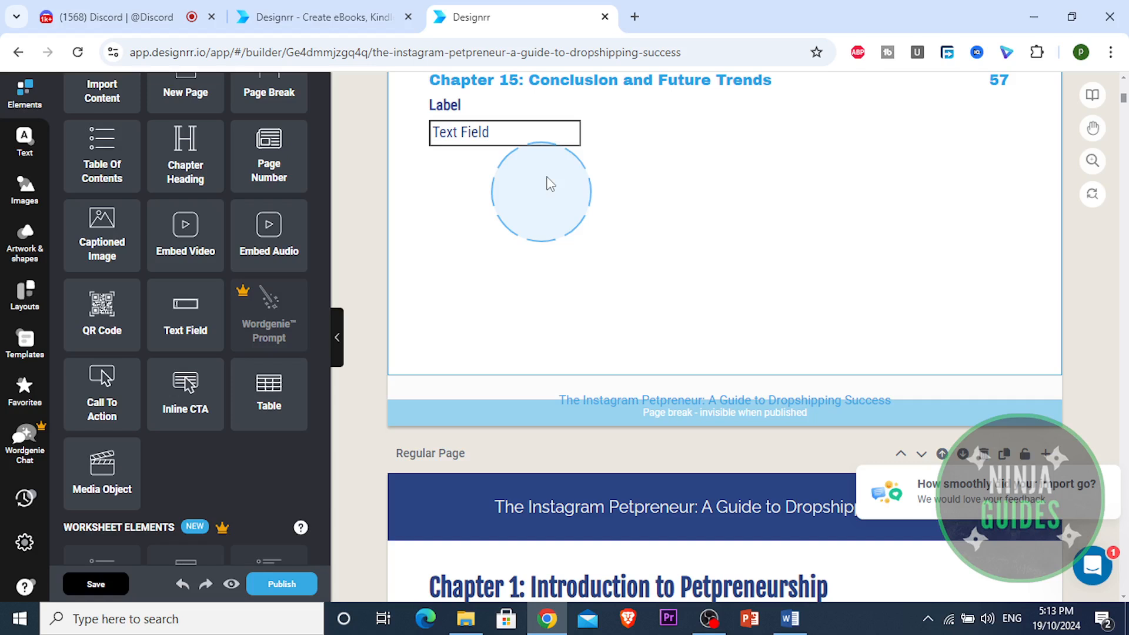
{"action": "left_click", "coordinate": [484, 132]}
{"action": "type", "text": "l "}
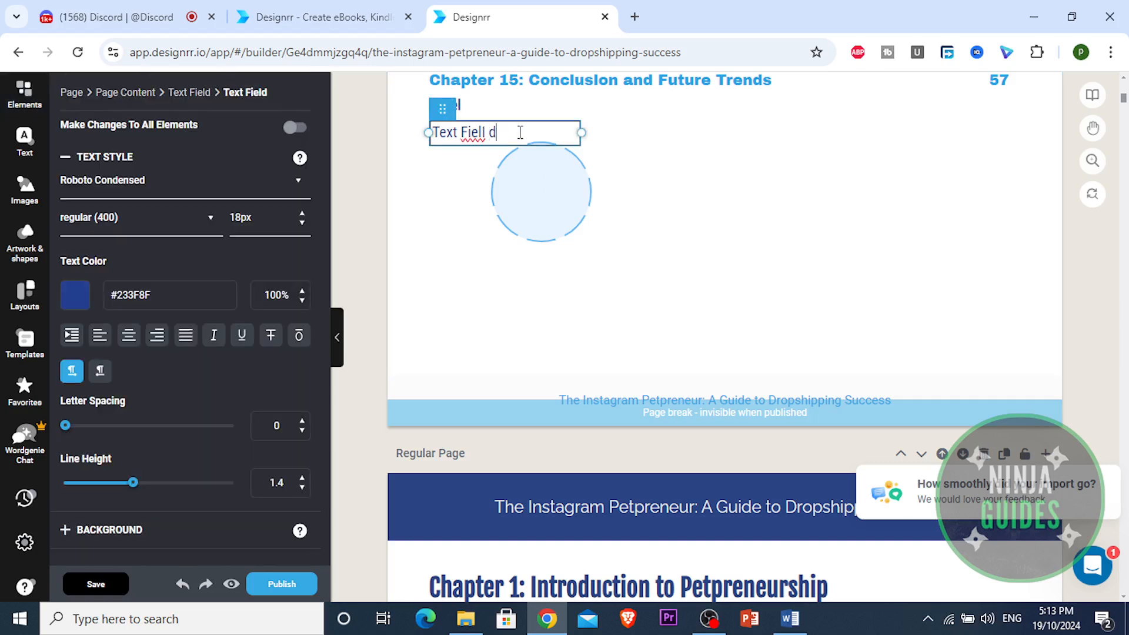
{"action": "type", "text": "Hi"}
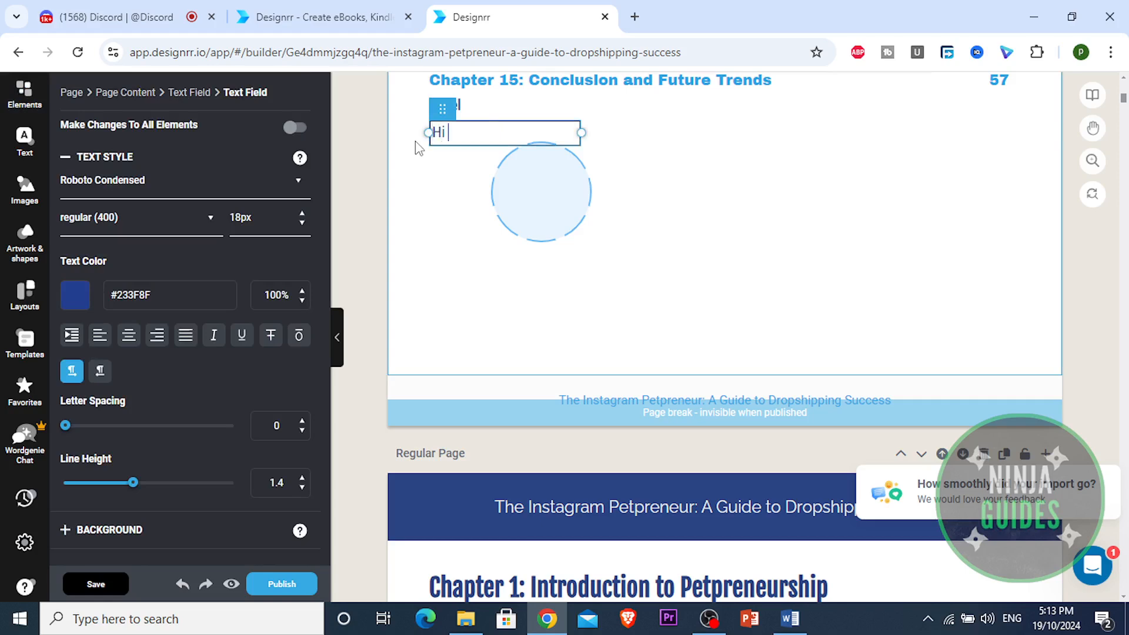
{"action": "type", "text": "this is me"}
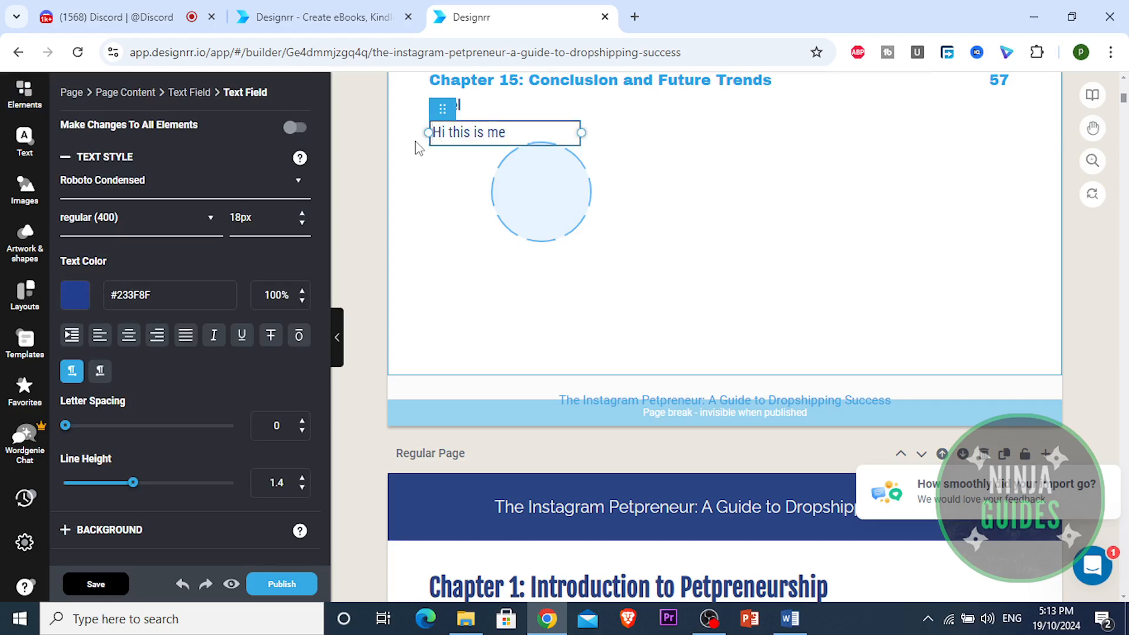
{"action": "type", "text": ", this is"}
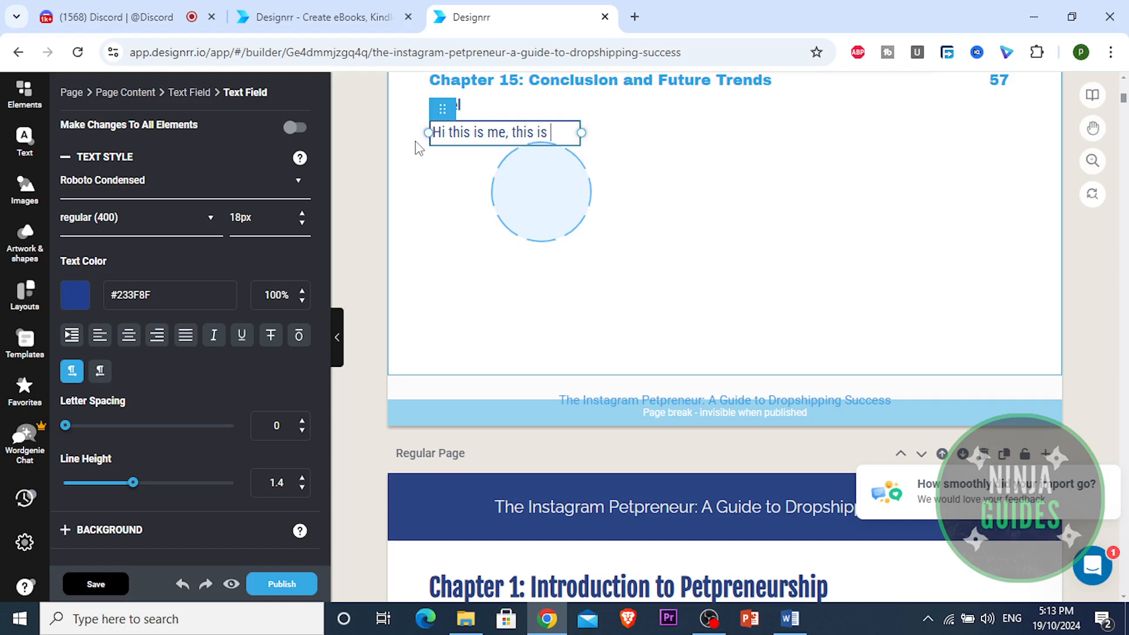
{"action": "type", "text": "an eat"}
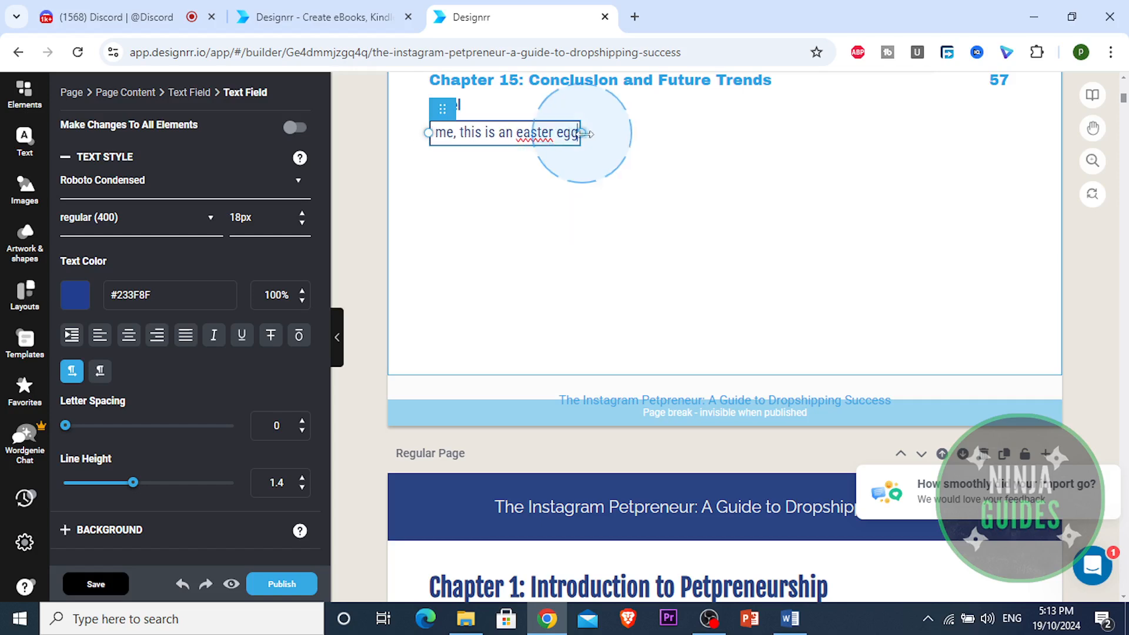
{"action": "left_click", "coordinate": [496, 155]}
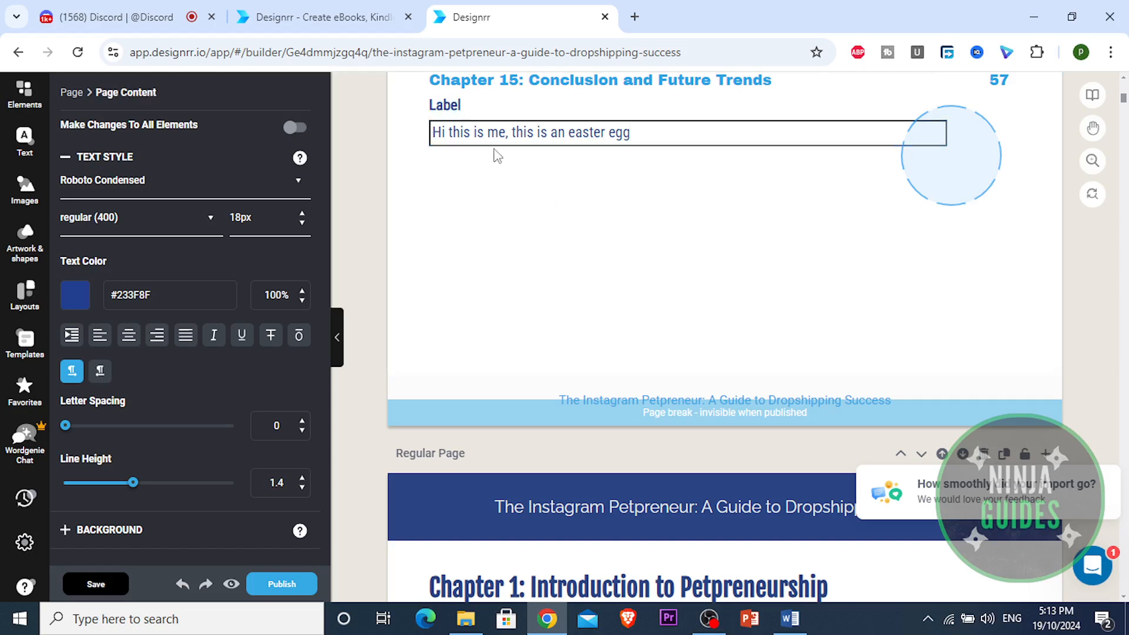
Step: Rename the text field's caption to Secret
{"action": "left_click", "coordinate": [445, 105]}
{"action": "type", "text": "Secret"}
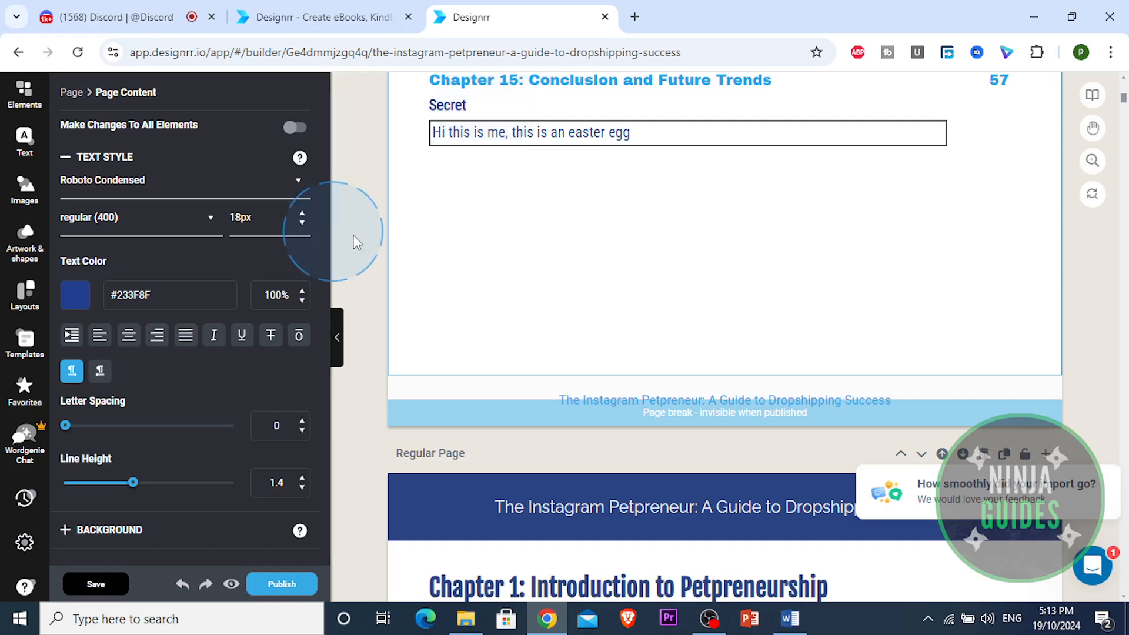
{"action": "left_click", "coordinate": [95, 583]}
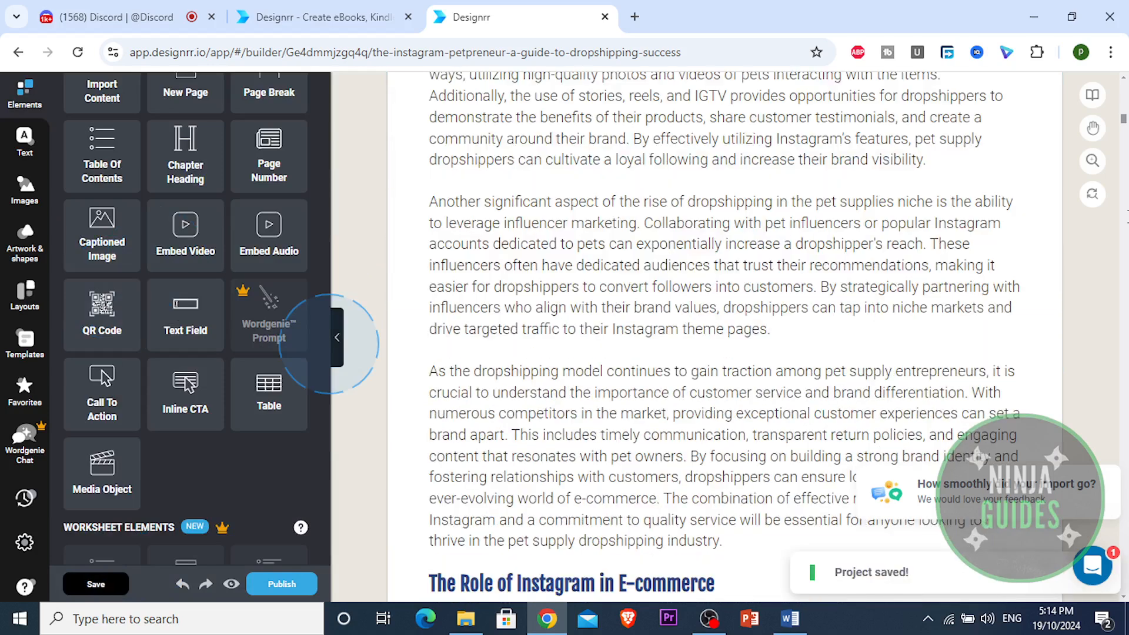
Step: Add a 'Welcome to Designrr!' call-to-action with a Learn more button on the last page
{"action": "scroll", "scroll_direction": "down", "scroll_amount": 3}
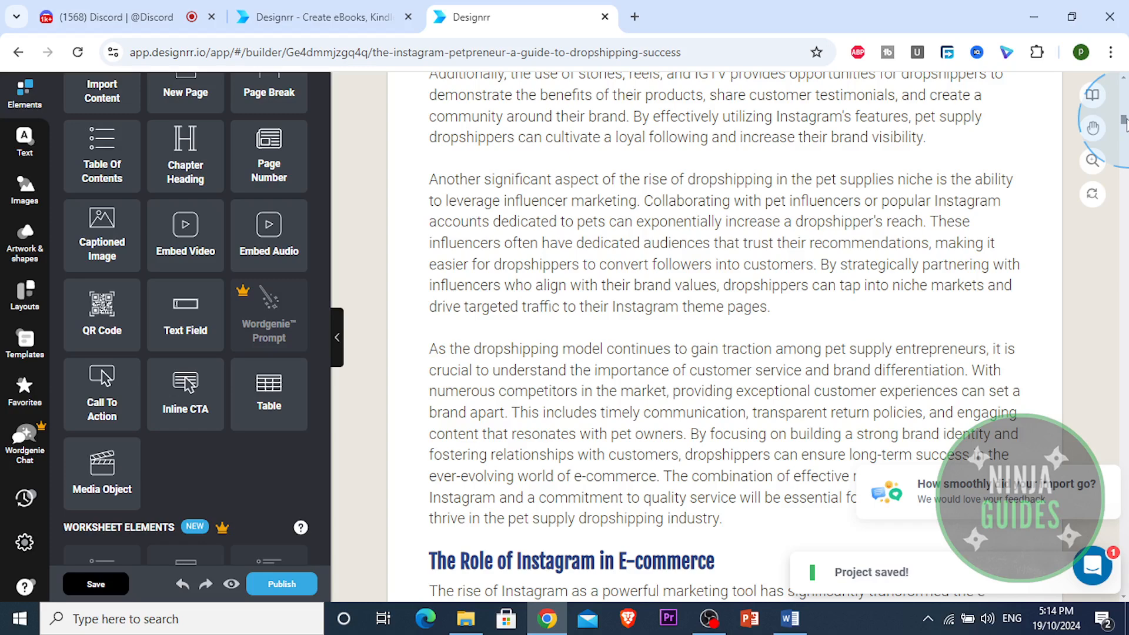
{"action": "scroll", "scroll_direction": "down", "scroll_amount": 3}
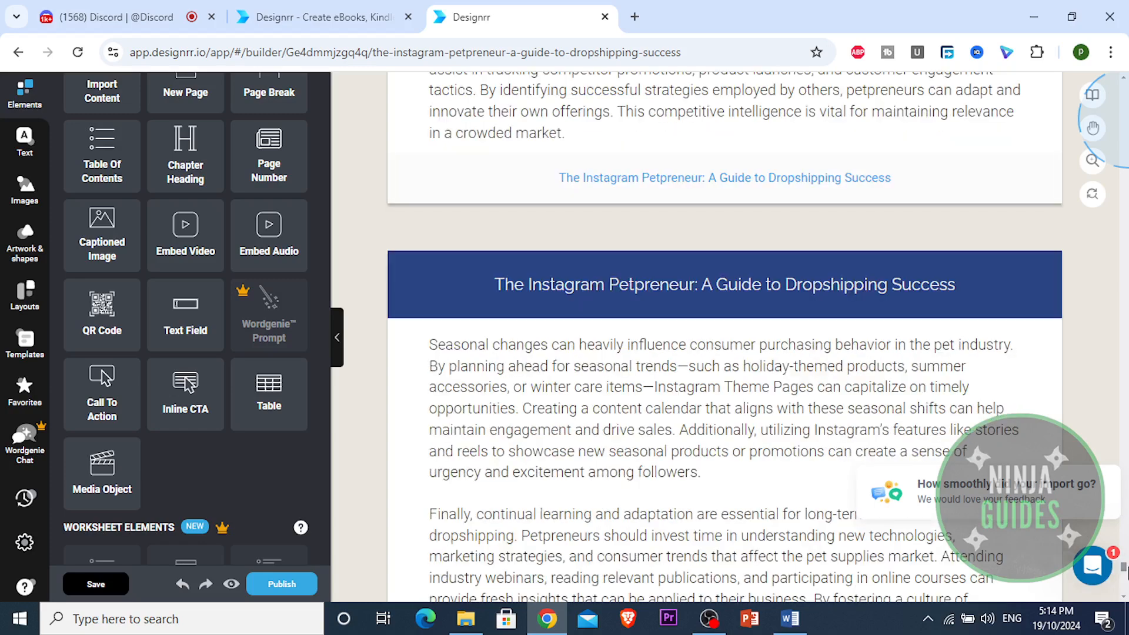
{"action": "scroll", "scroll_direction": "down", "scroll_amount": 3}
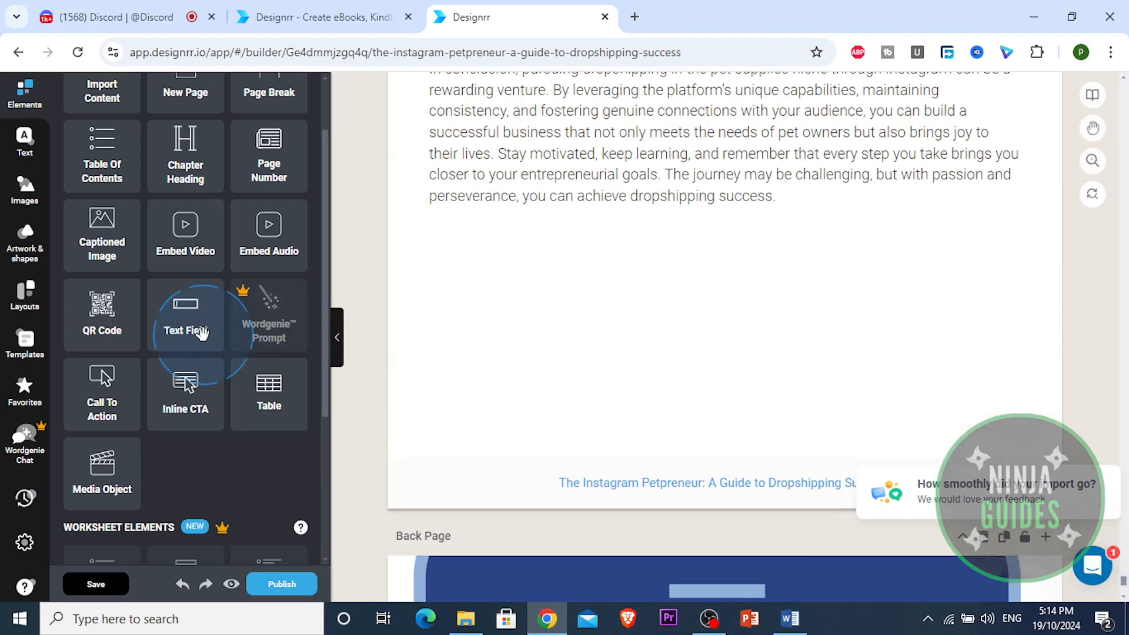
{"action": "mouse_move", "coordinate": [101, 395]}
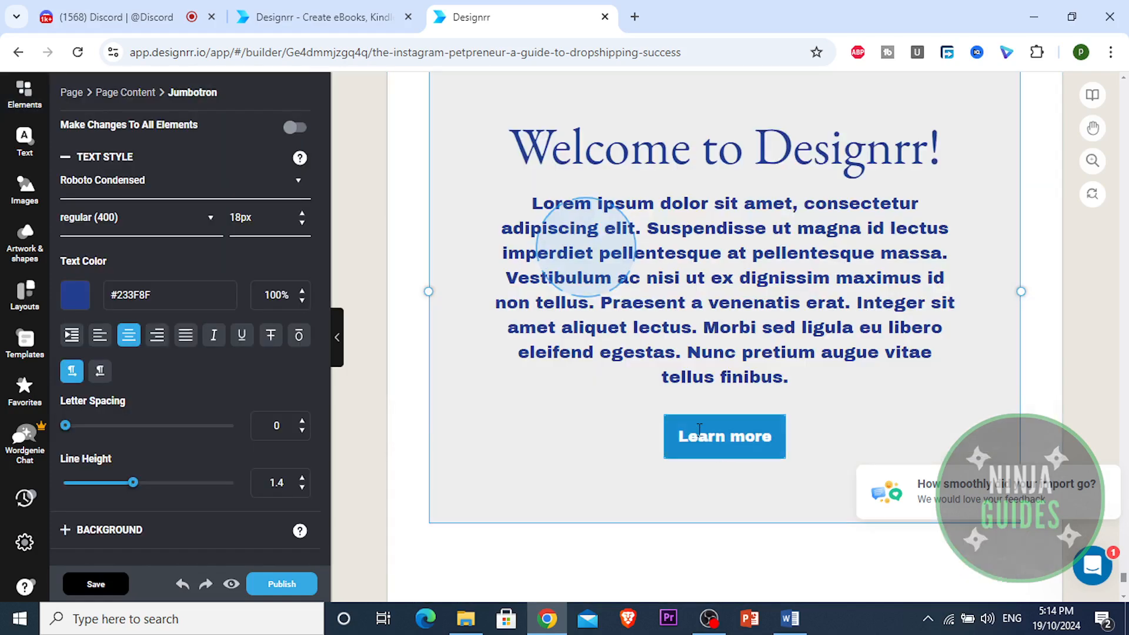
{"action": "left_click", "coordinate": [720, 282]}
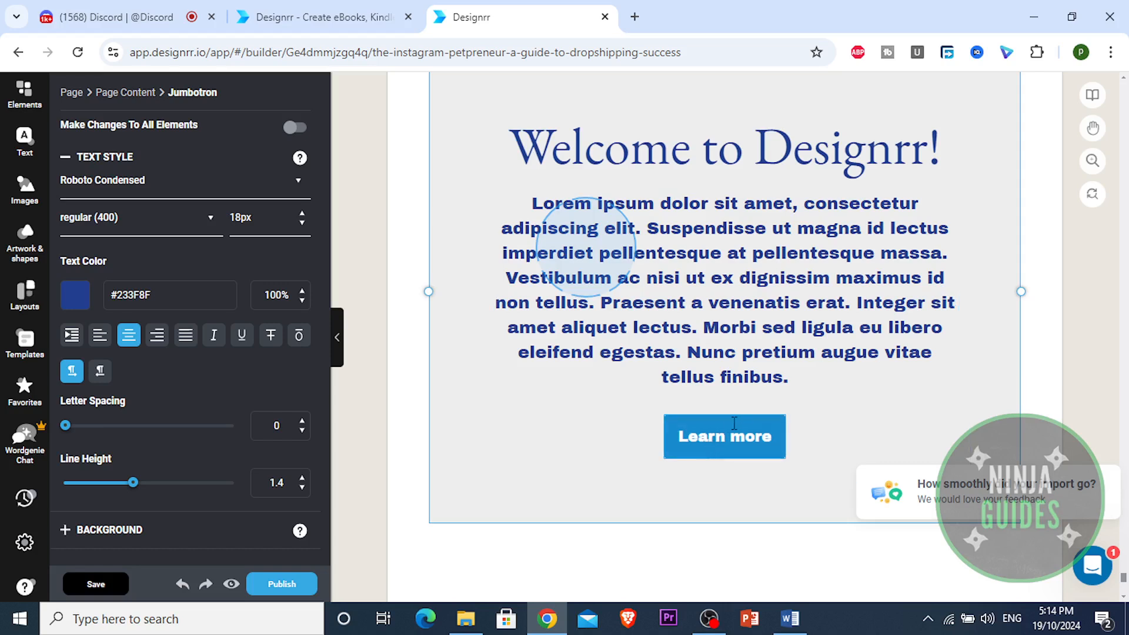
{"action": "left_click", "coordinate": [725, 437]}
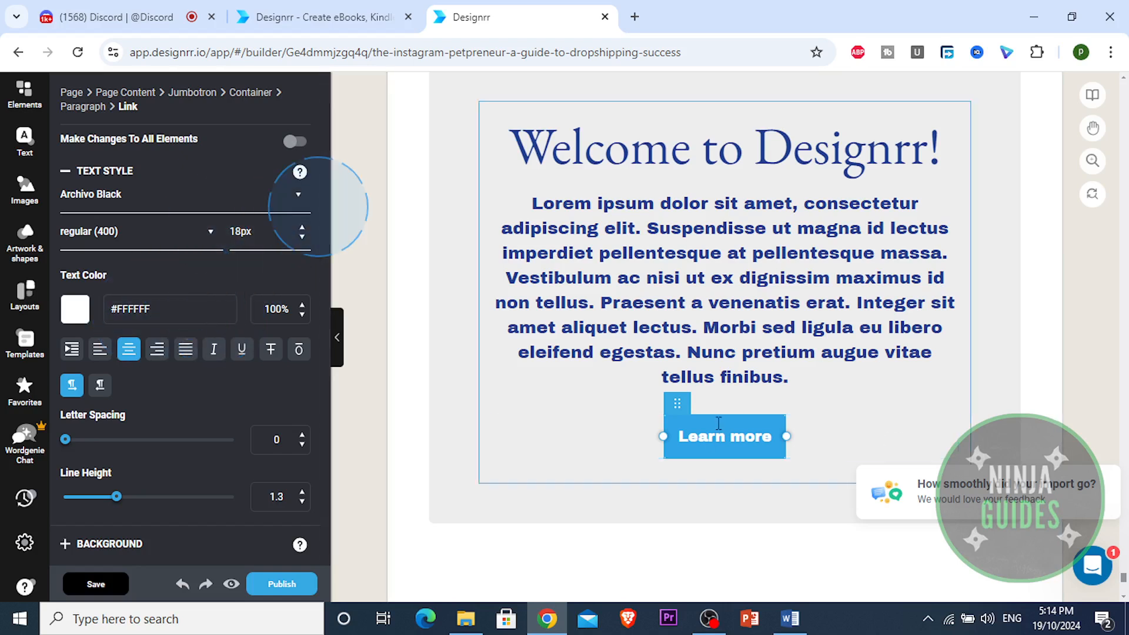
Step: Save the project's changes
{"action": "scroll", "scroll_direction": "down", "scroll_amount": 3}
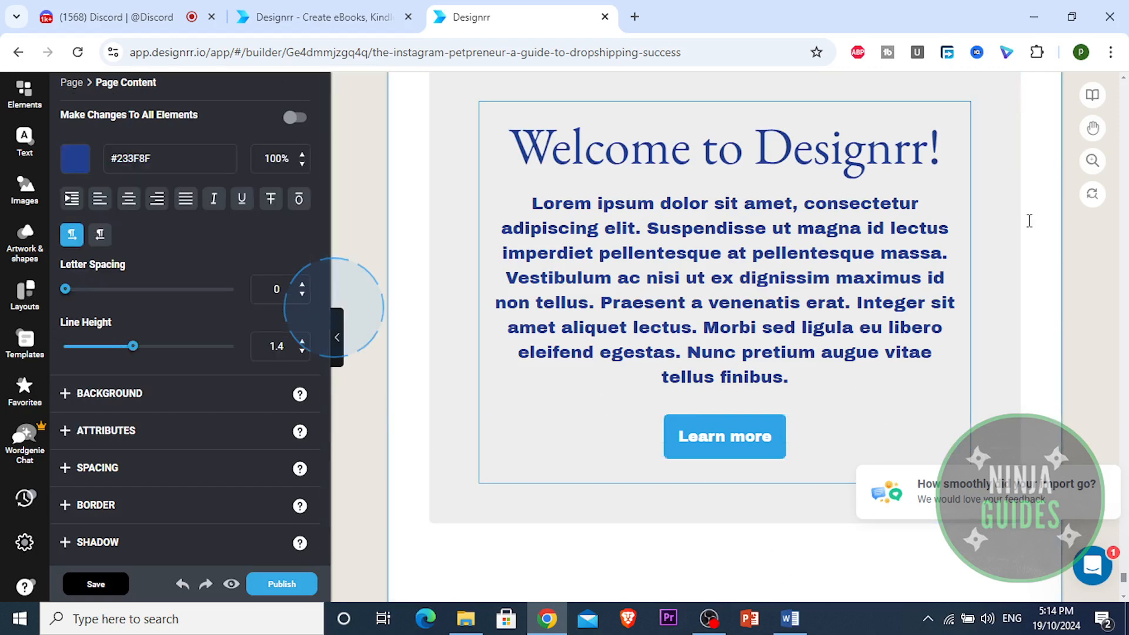
{"action": "left_click", "coordinate": [95, 584]}
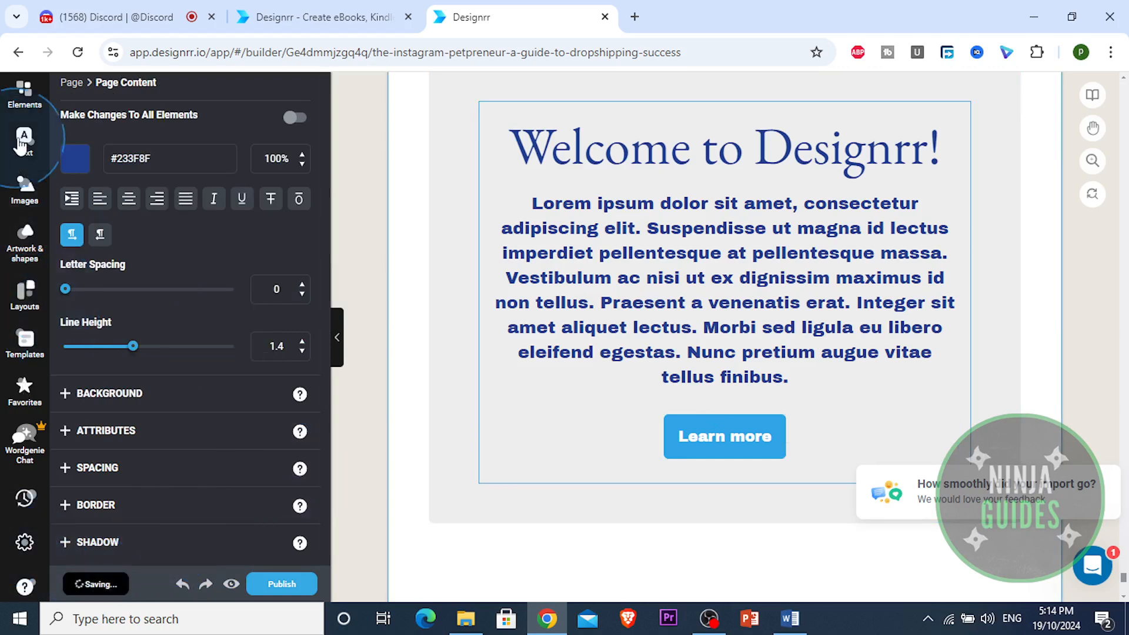
{"action": "left_click", "coordinate": [23, 140]}
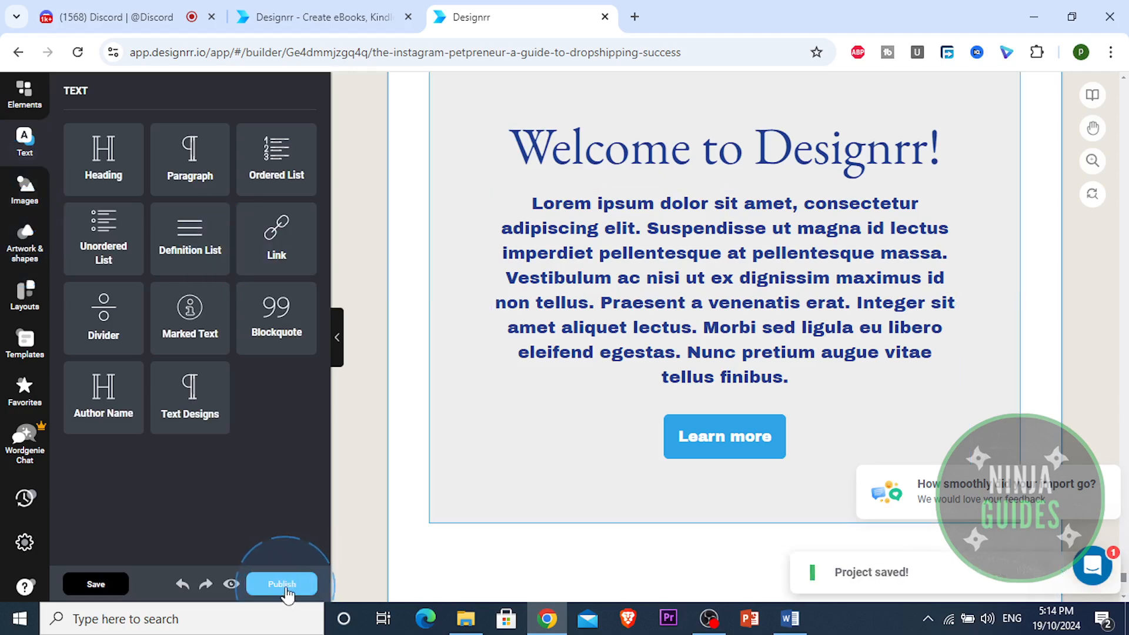
Step: Publish the eBook as a PDF For Adobe Reader via Export
{"action": "left_click", "coordinate": [281, 584]}
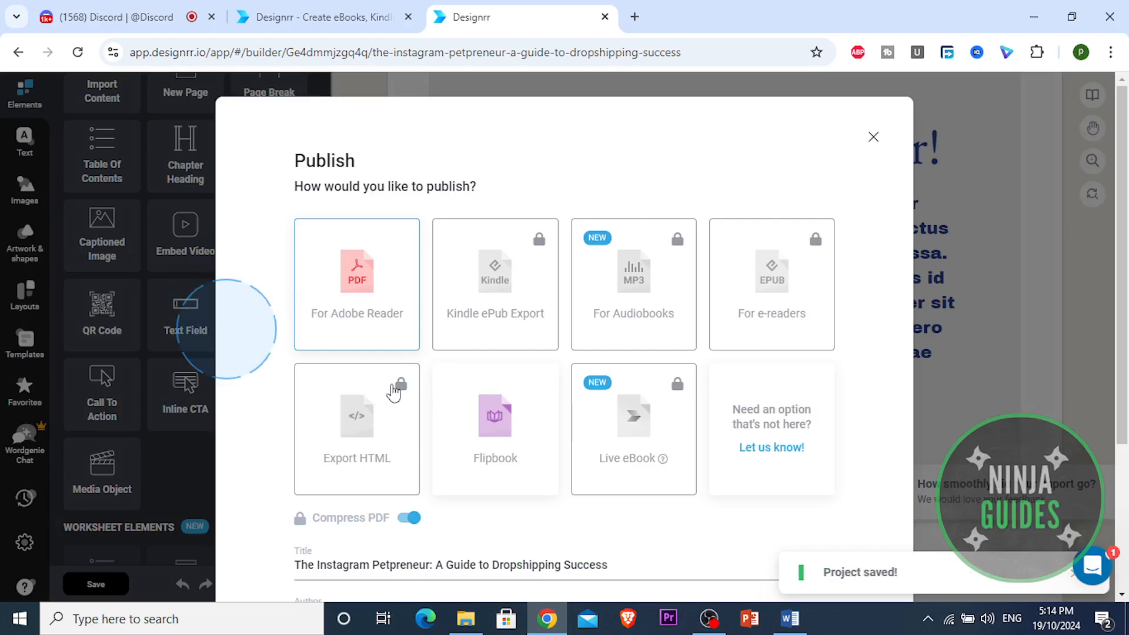
{"action": "mouse_move", "coordinate": [579, 296]}
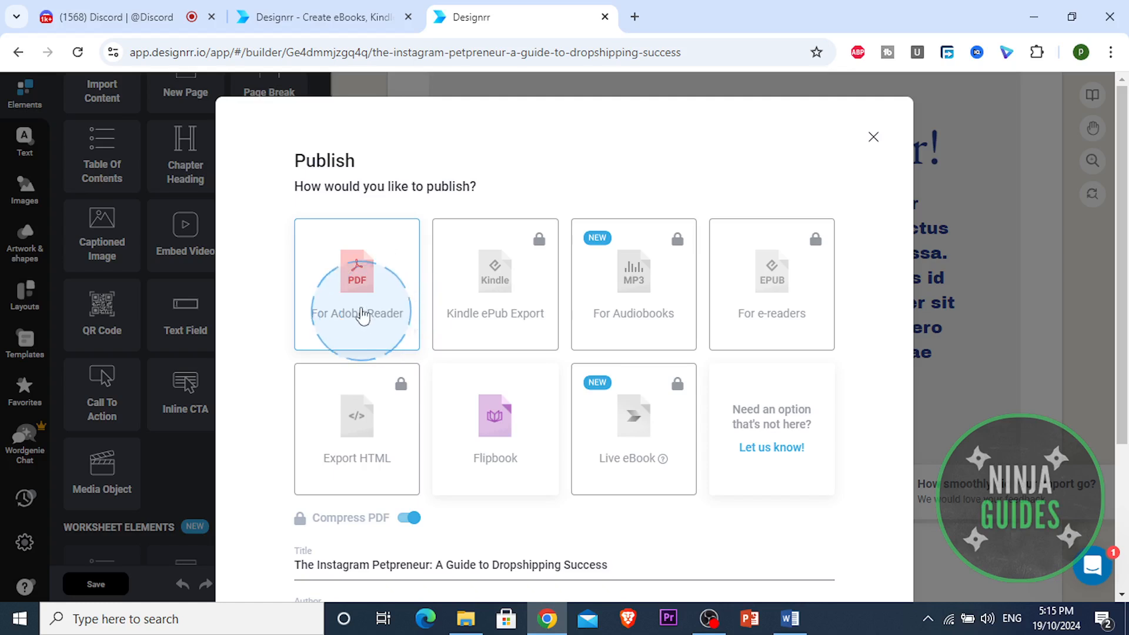
{"action": "scroll", "scroll_direction": "down", "scroll_amount": 3}
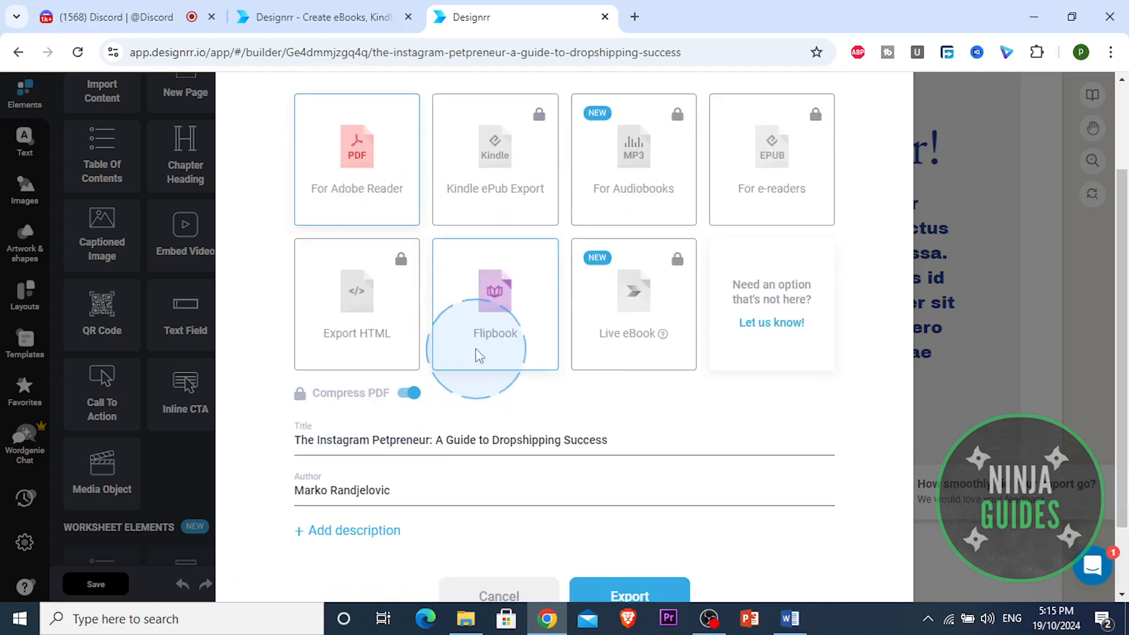
{"action": "left_click", "coordinate": [631, 595]}
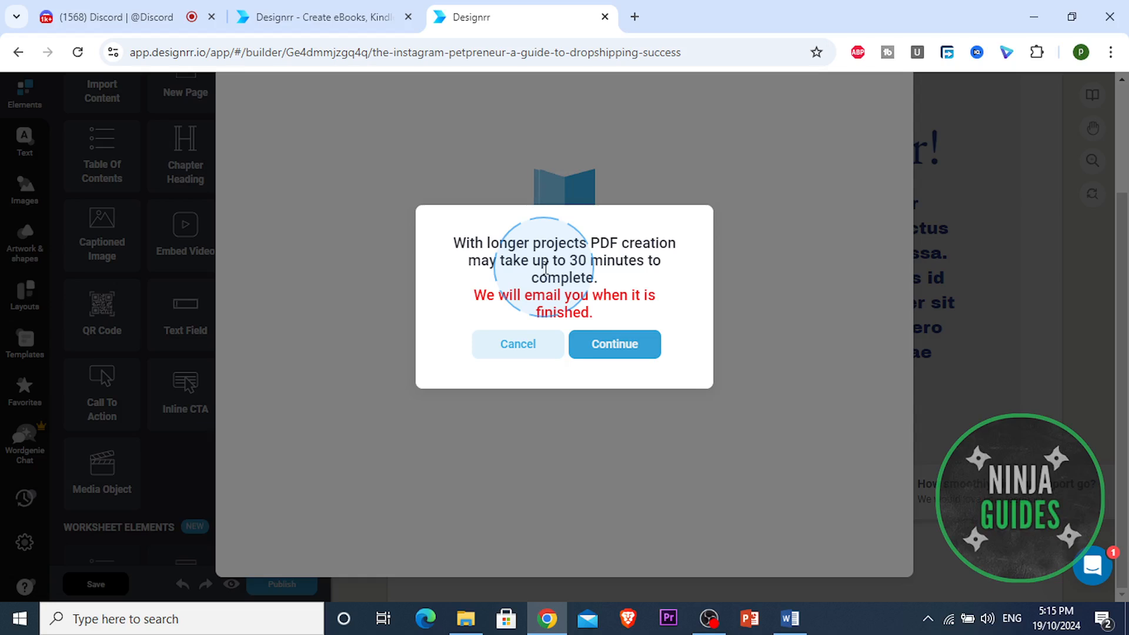
{"action": "mouse_move", "coordinate": [532, 244]}
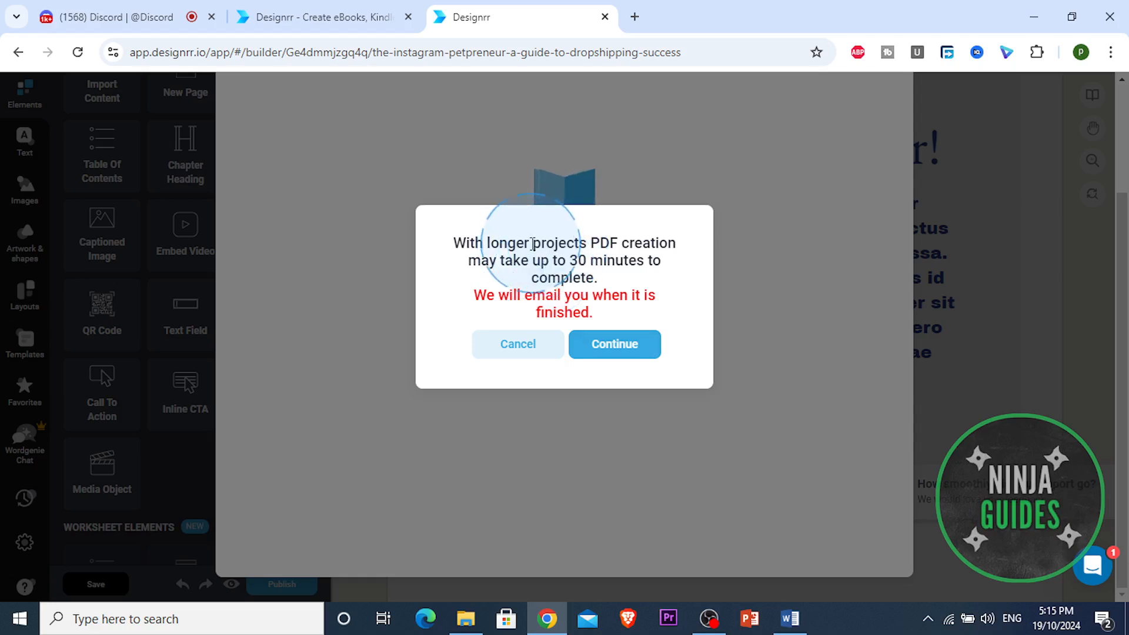
Step: Confirm in the popup that PDF creation should continue
{"action": "double_click", "coordinate": [546, 243]}
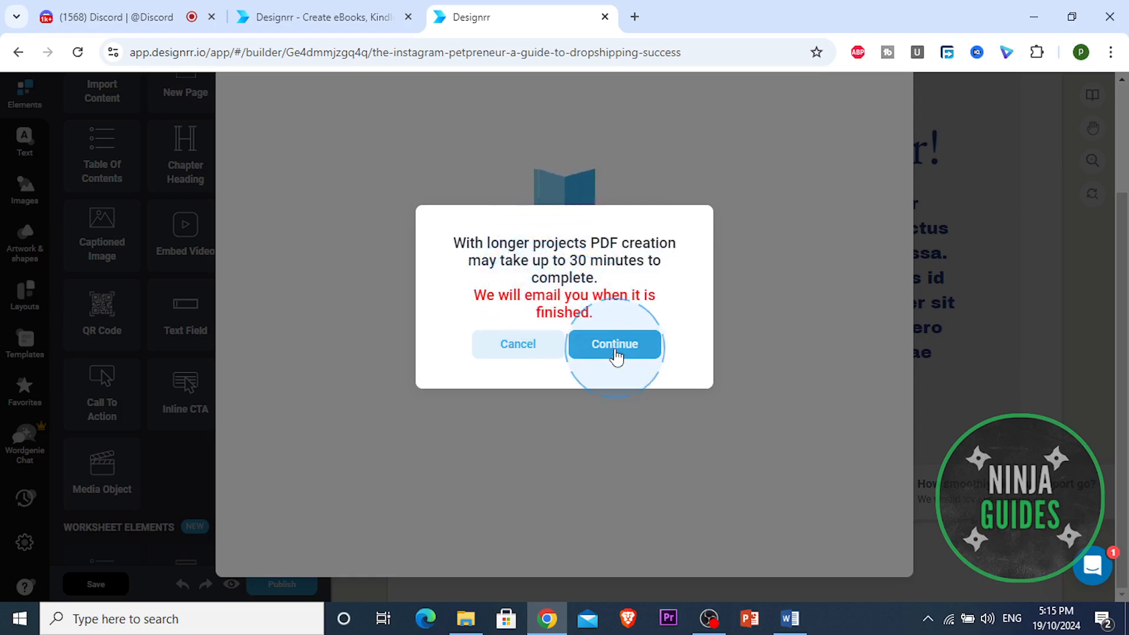
{"action": "left_click", "coordinate": [614, 344]}
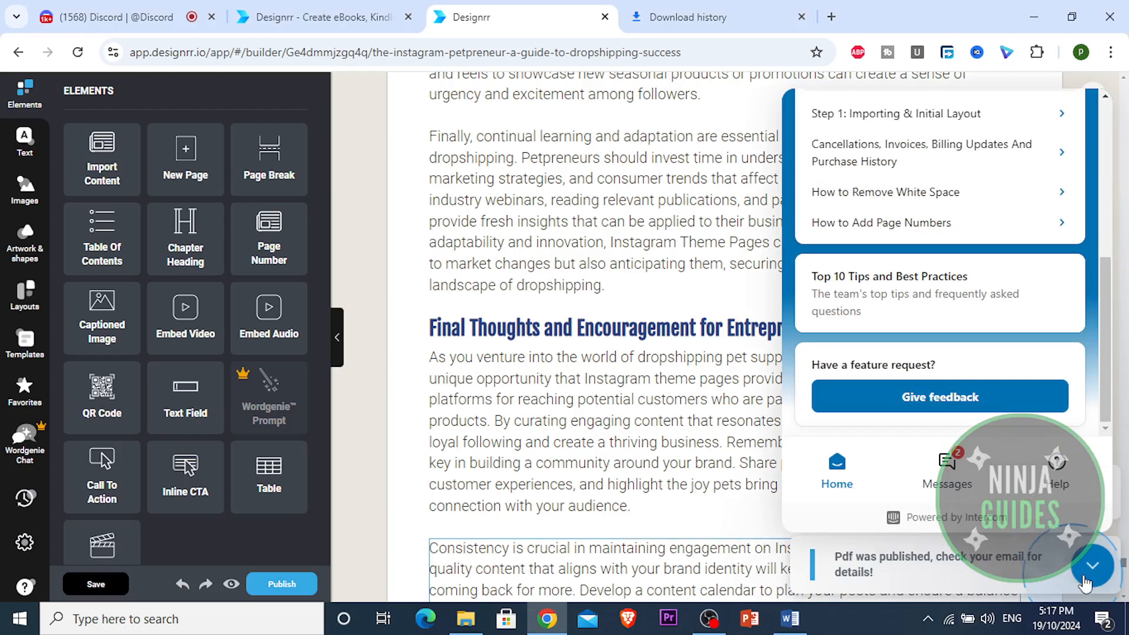
Step: Dismiss the help panel and scroll down through the finished ebook to the consumer protection section
{"action": "left_click", "coordinate": [1095, 565]}
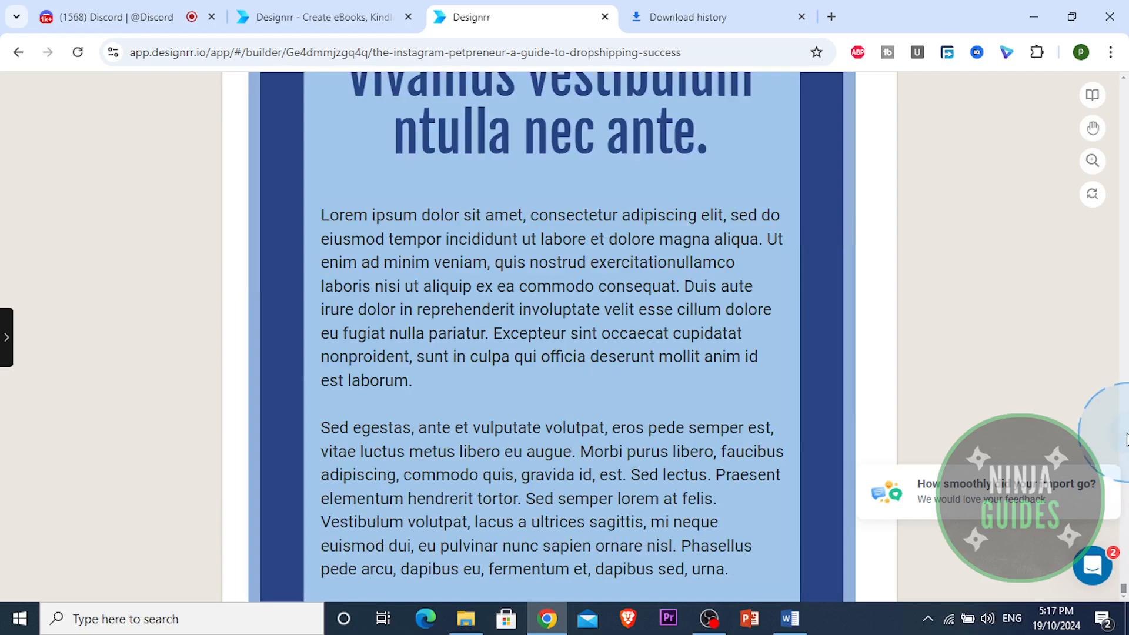
{"action": "scroll", "scroll_direction": "down", "scroll_amount": 3}
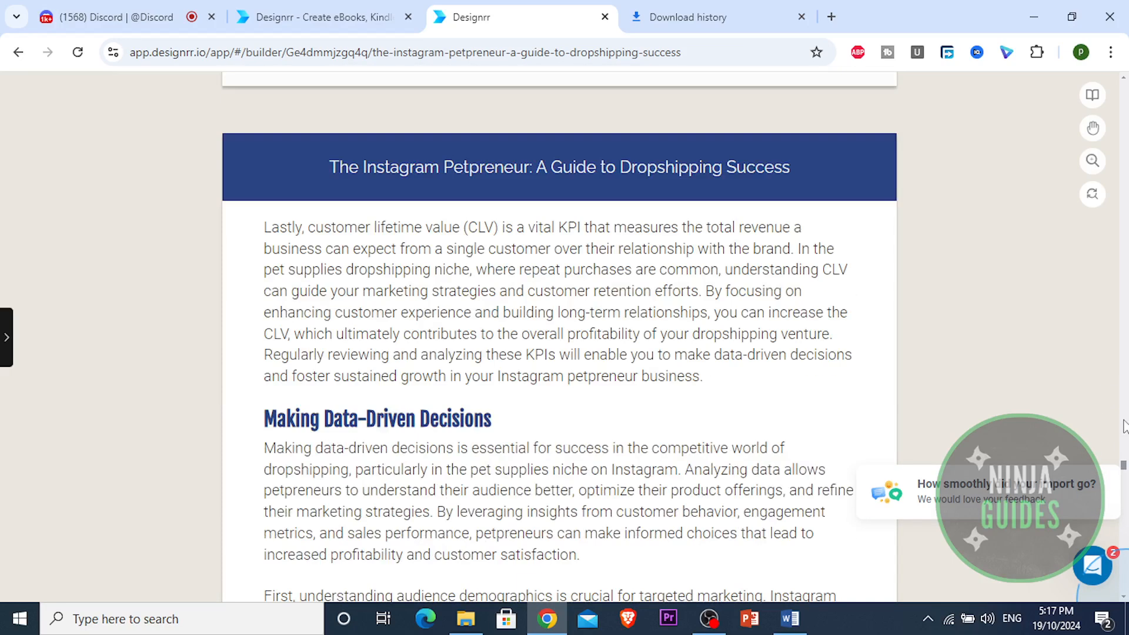
{"action": "scroll", "scroll_direction": "down", "scroll_amount": 3}
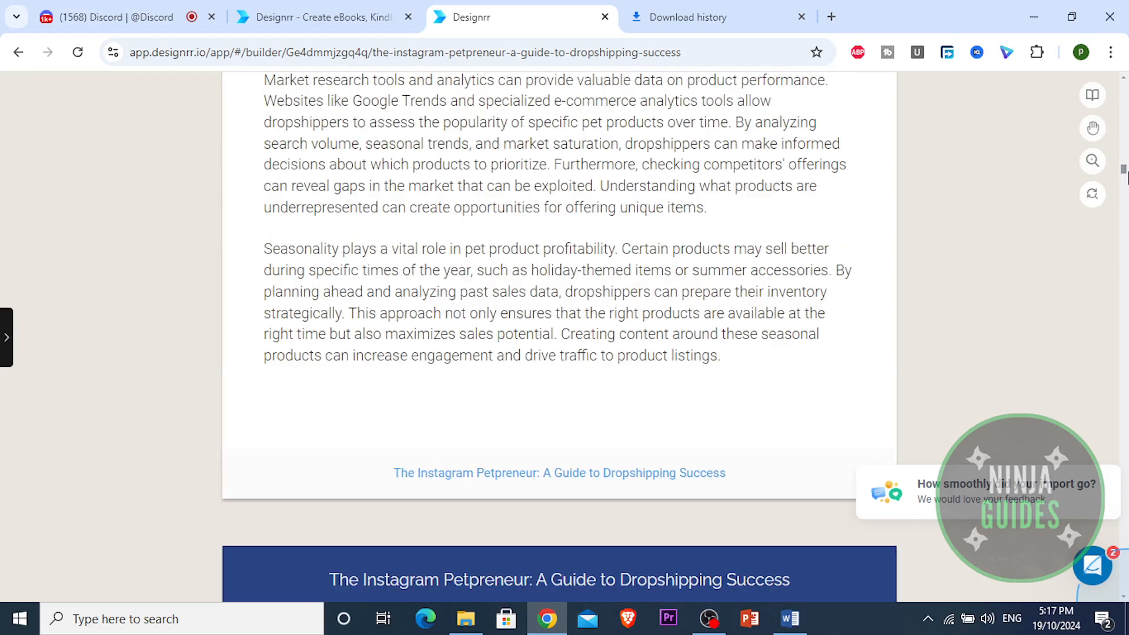
{"action": "scroll", "scroll_direction": "down", "scroll_amount": 3}
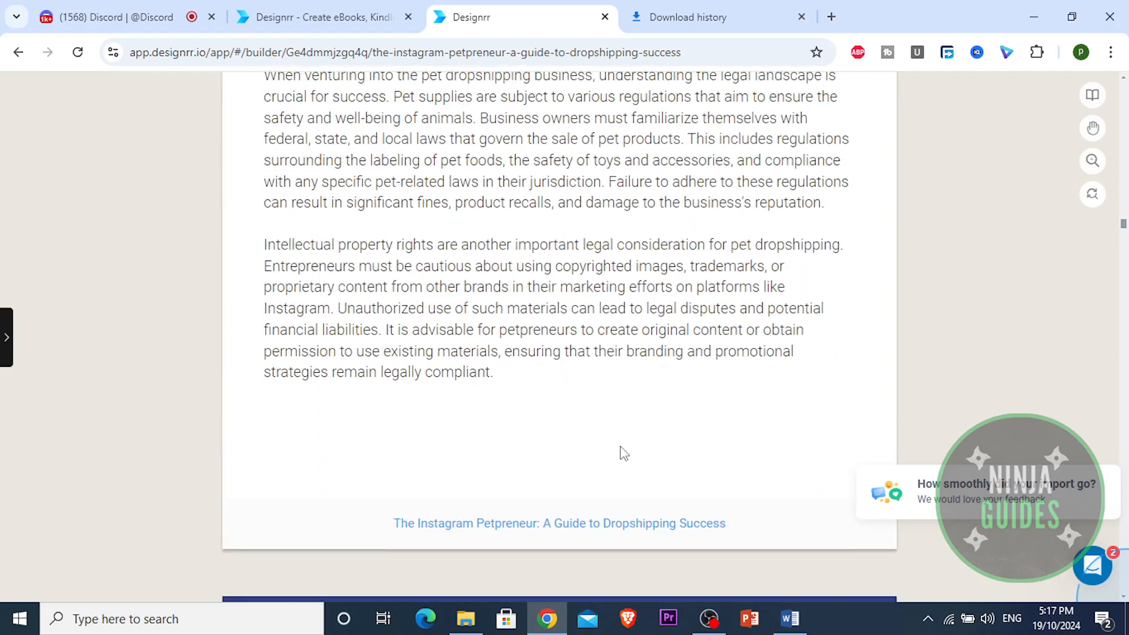
{"action": "scroll", "scroll_direction": "down", "scroll_amount": 3}
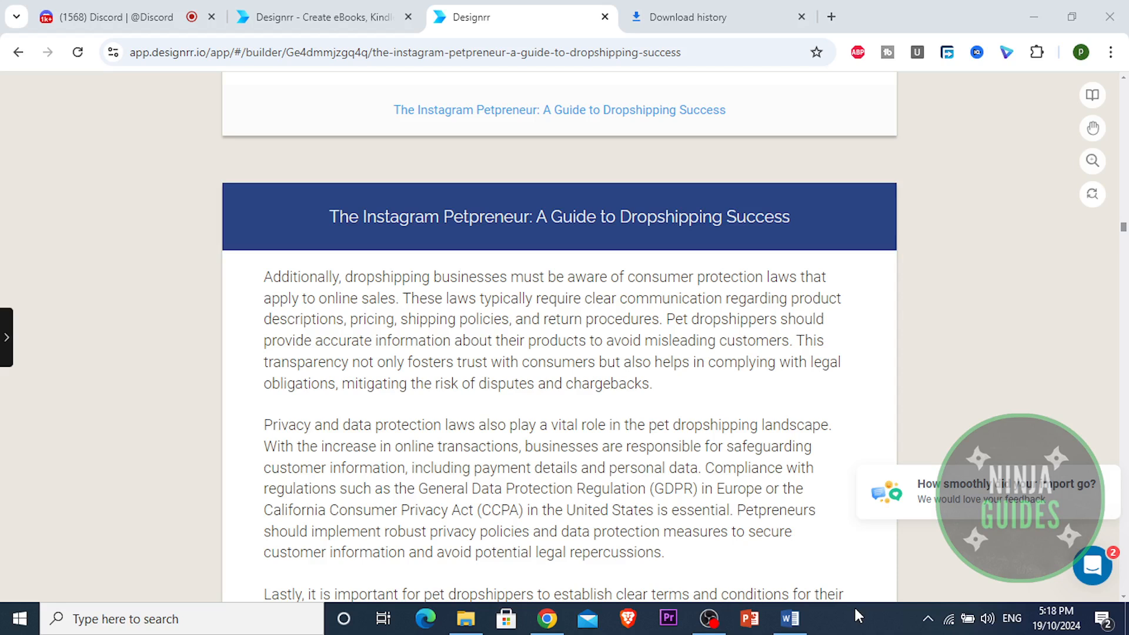
{"action": "mouse_move", "coordinate": [859, 614]}
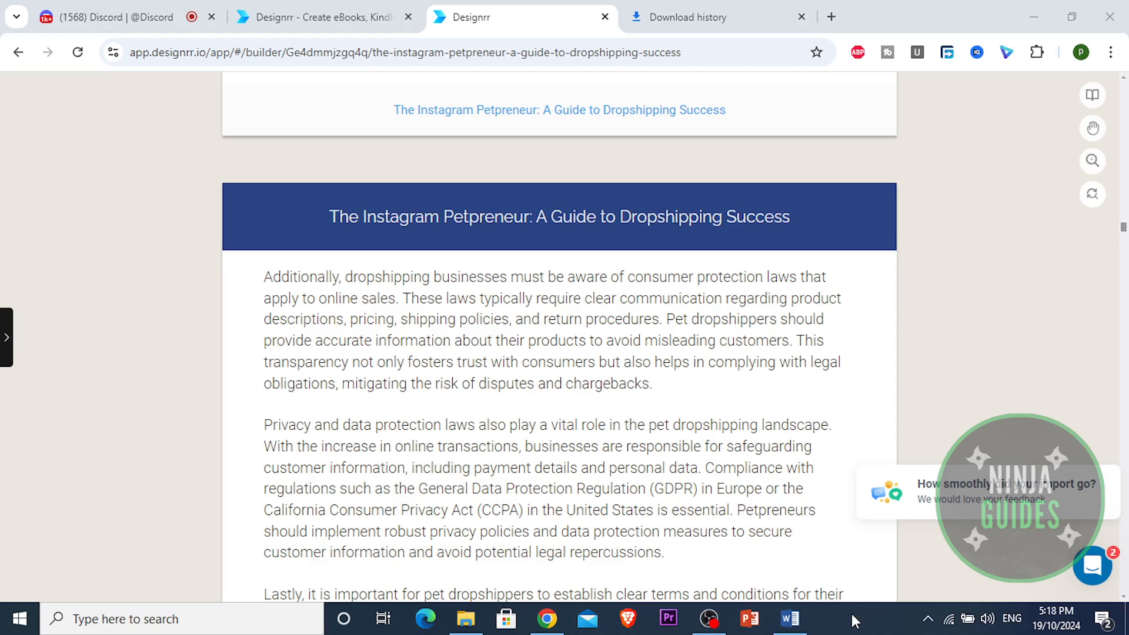